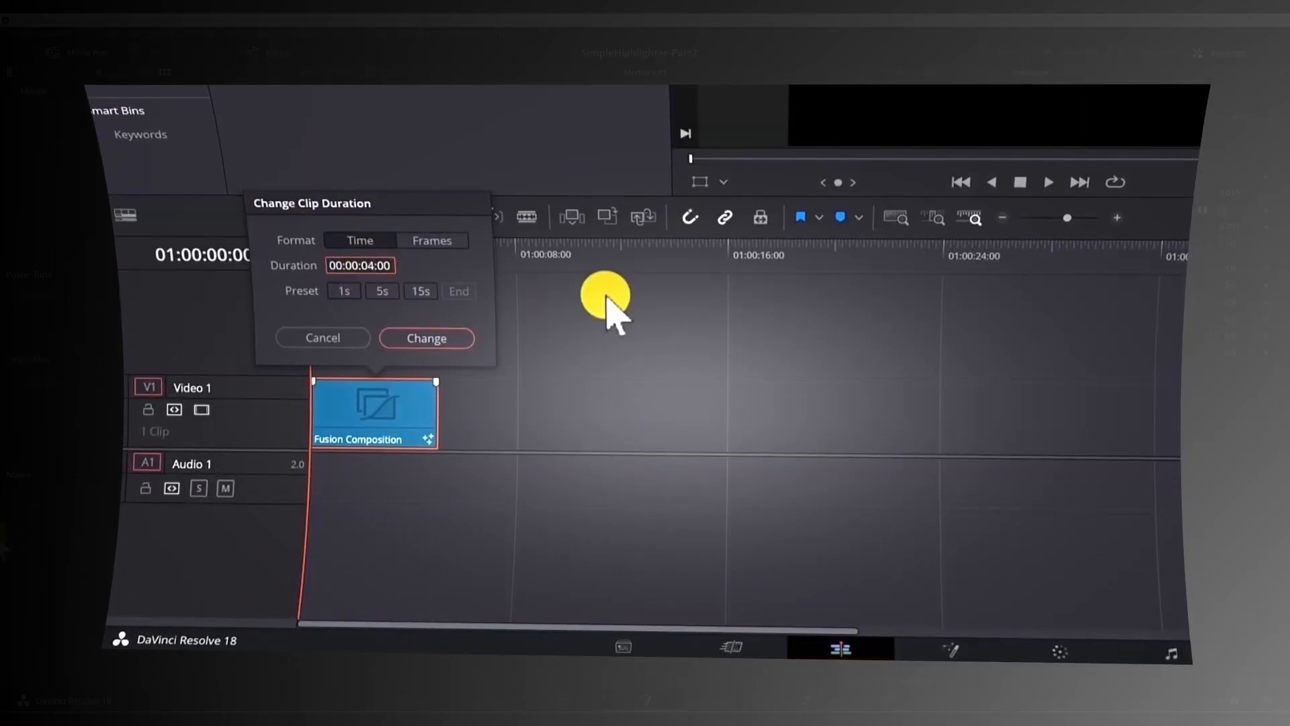
Confirm the 4-second duration for the Fusion Composition clip
left_click(645, 700)
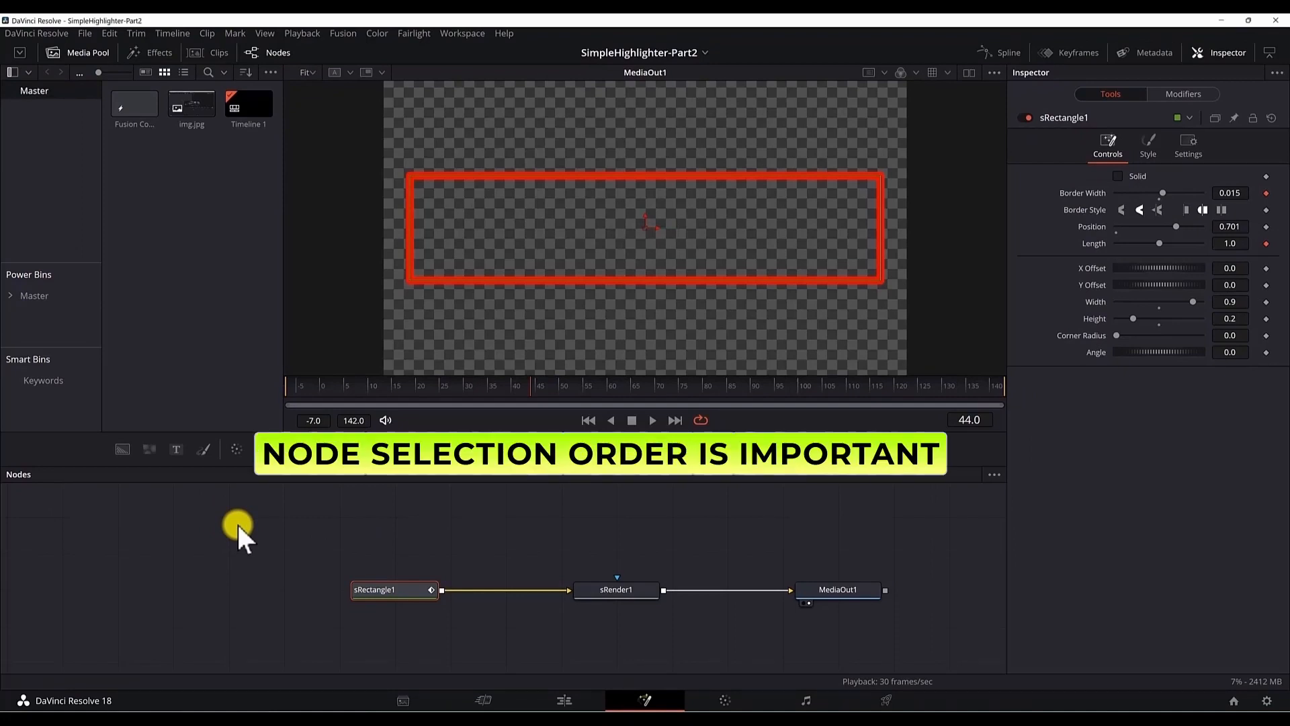
mouse_move(303, 520)
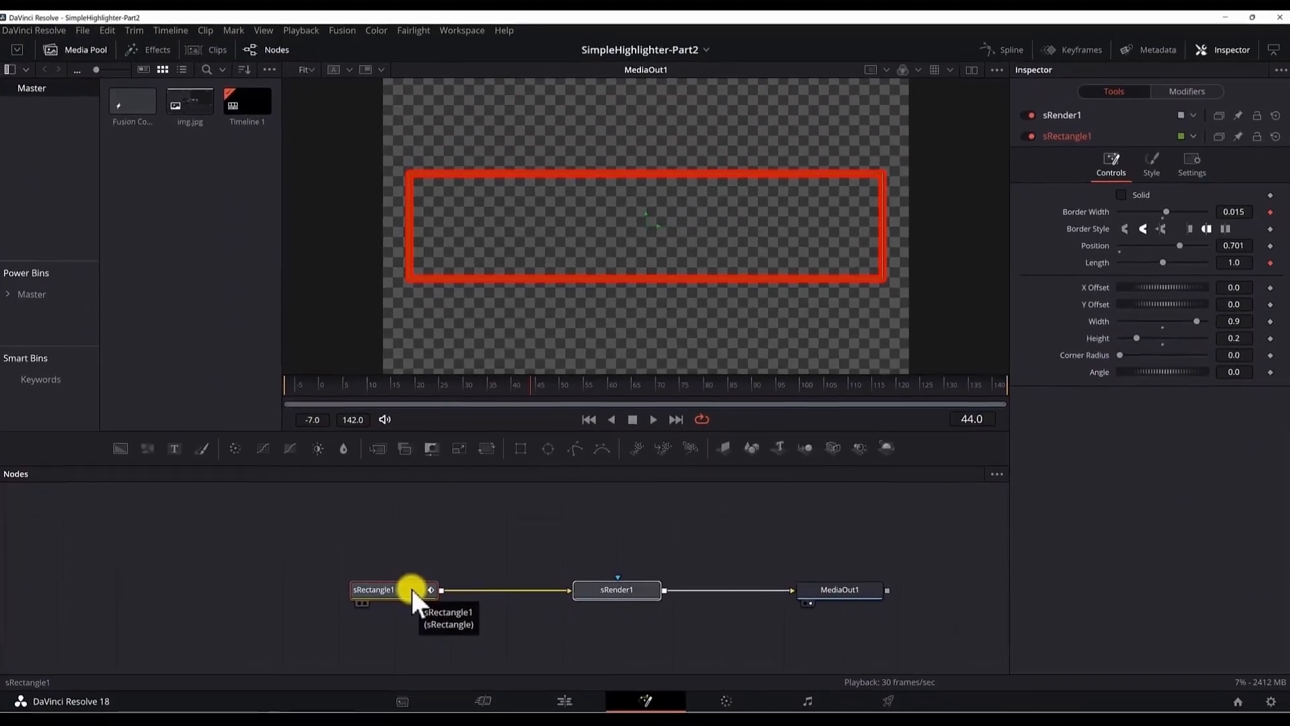
Create macro SimpleHighlightTool exporting Position, X/Y Offset, Width, Height and Corner Radius
right_click(375, 589)
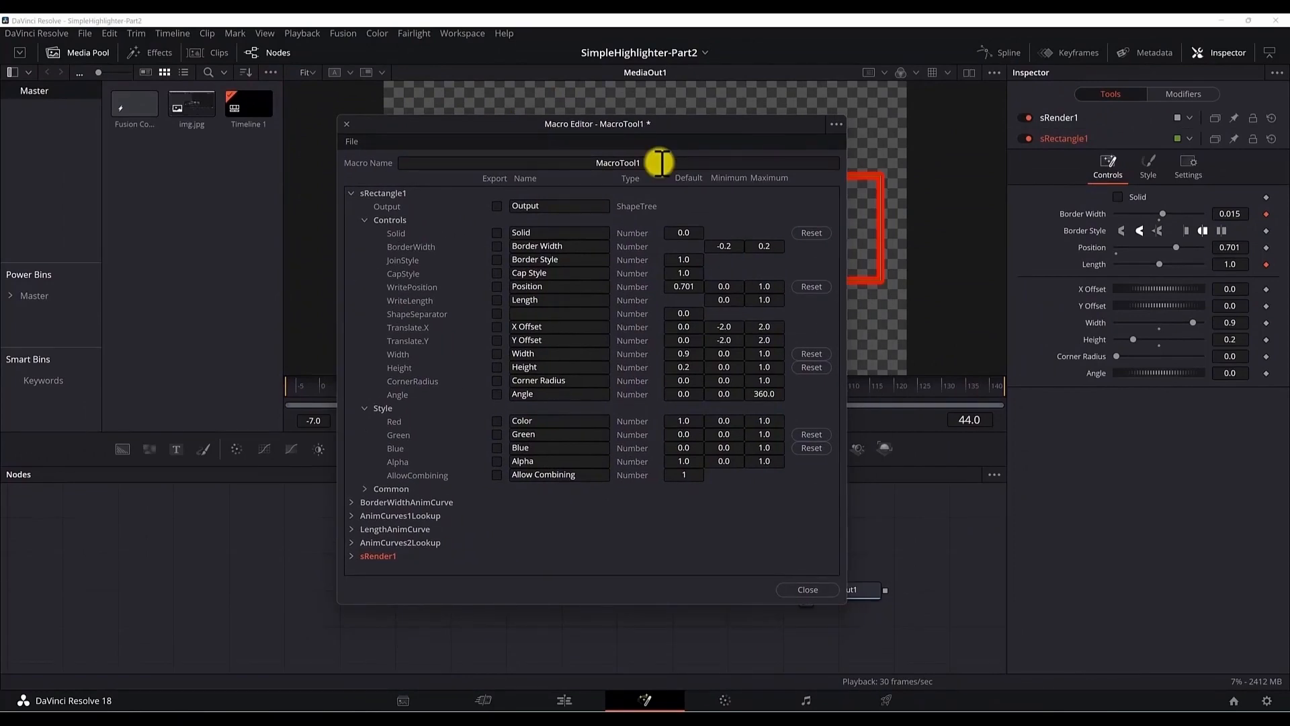
type("Simple H")
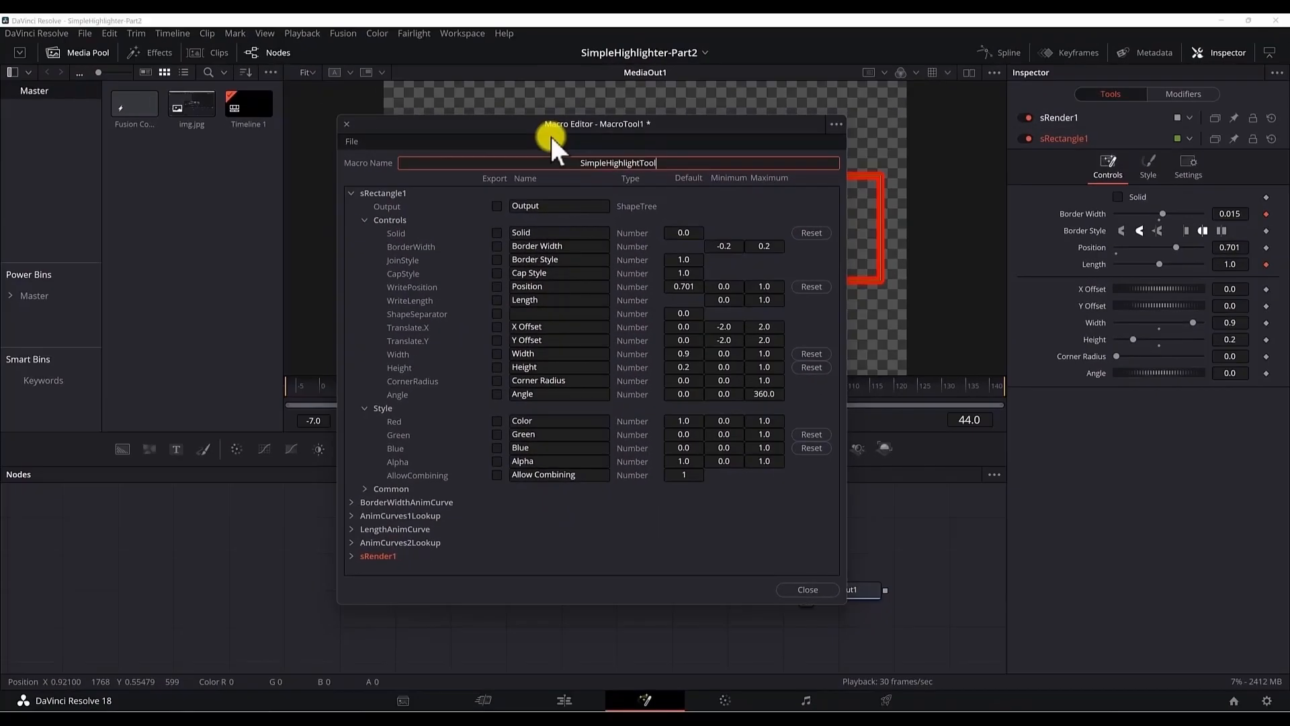
mouse_move(781, 139)
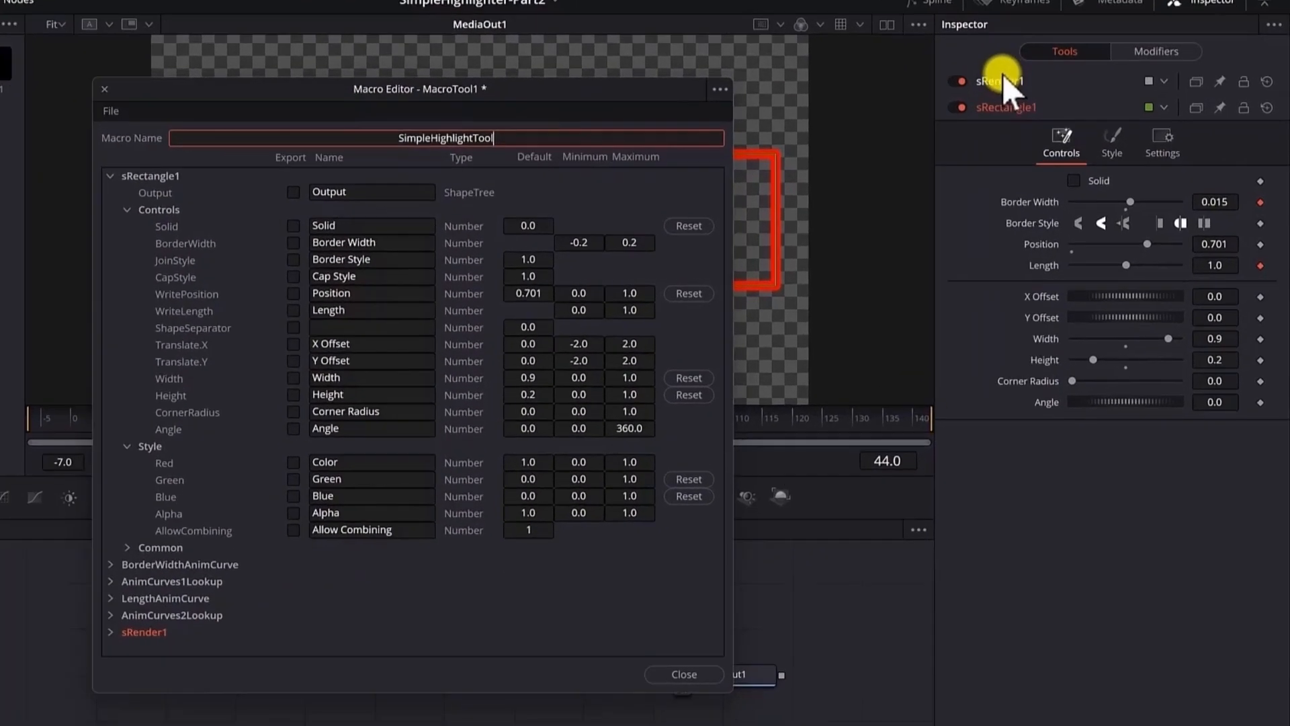
left_click(997, 81)
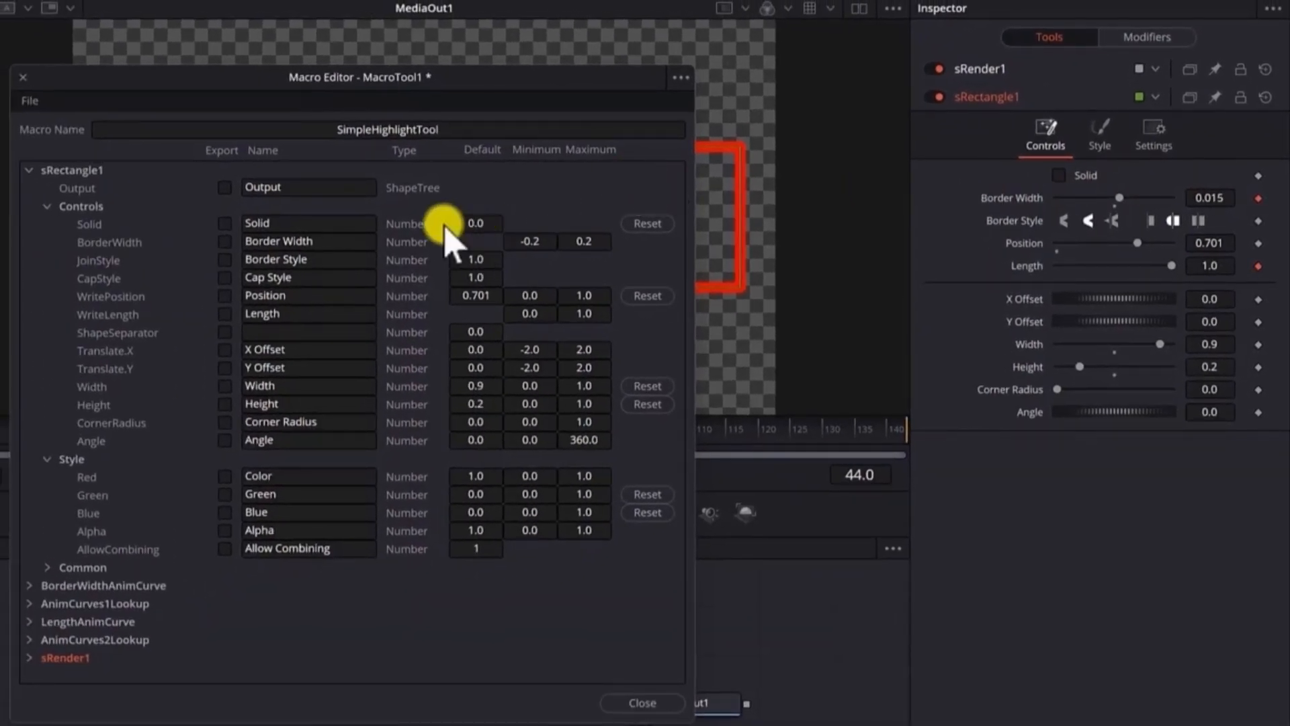
mouse_move(226, 267)
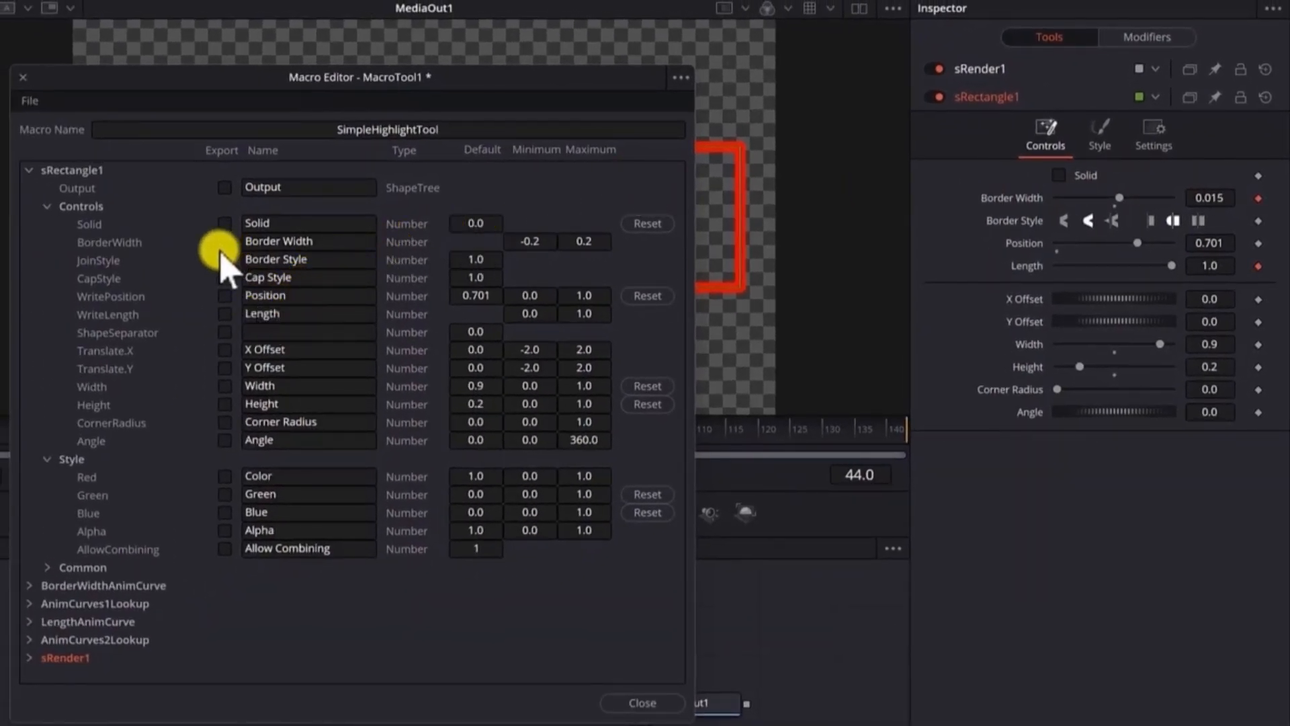
mouse_move(308, 284)
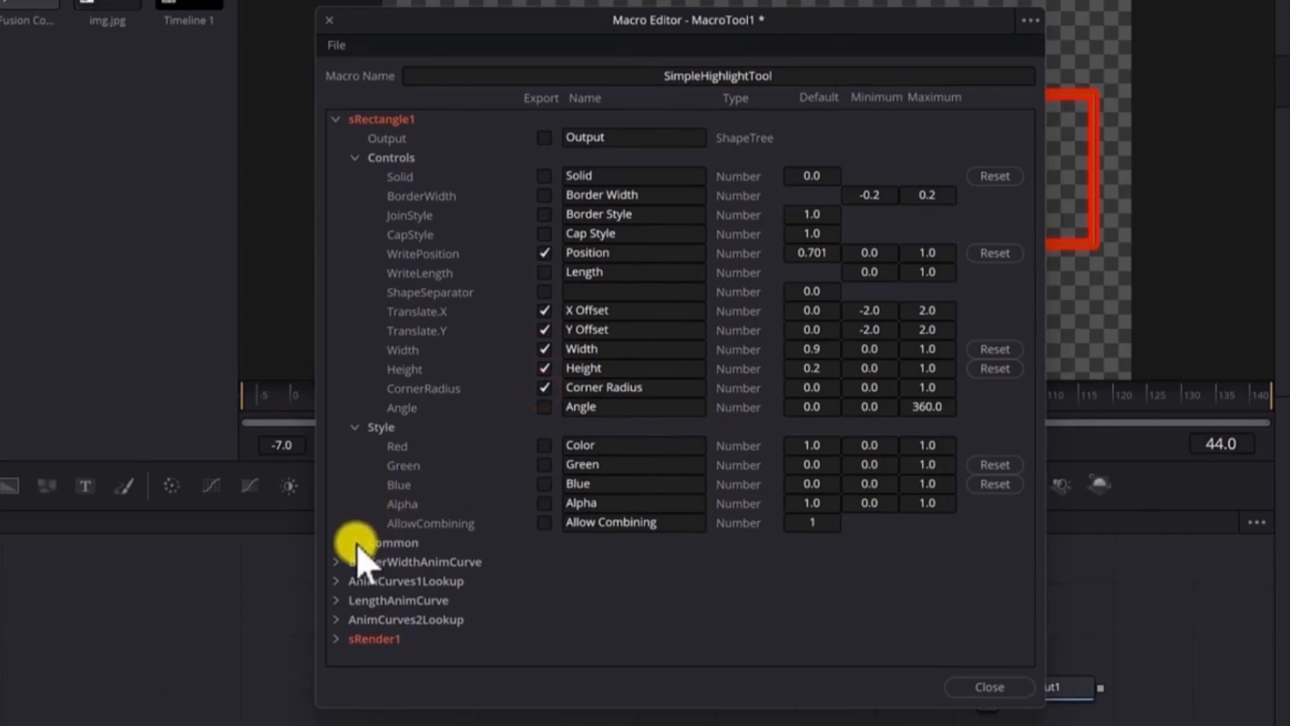
Export EaseIn, EaseOut and Lookup from BorderWidthAnimCurve in the Macro Editor
scroll("down", 3)
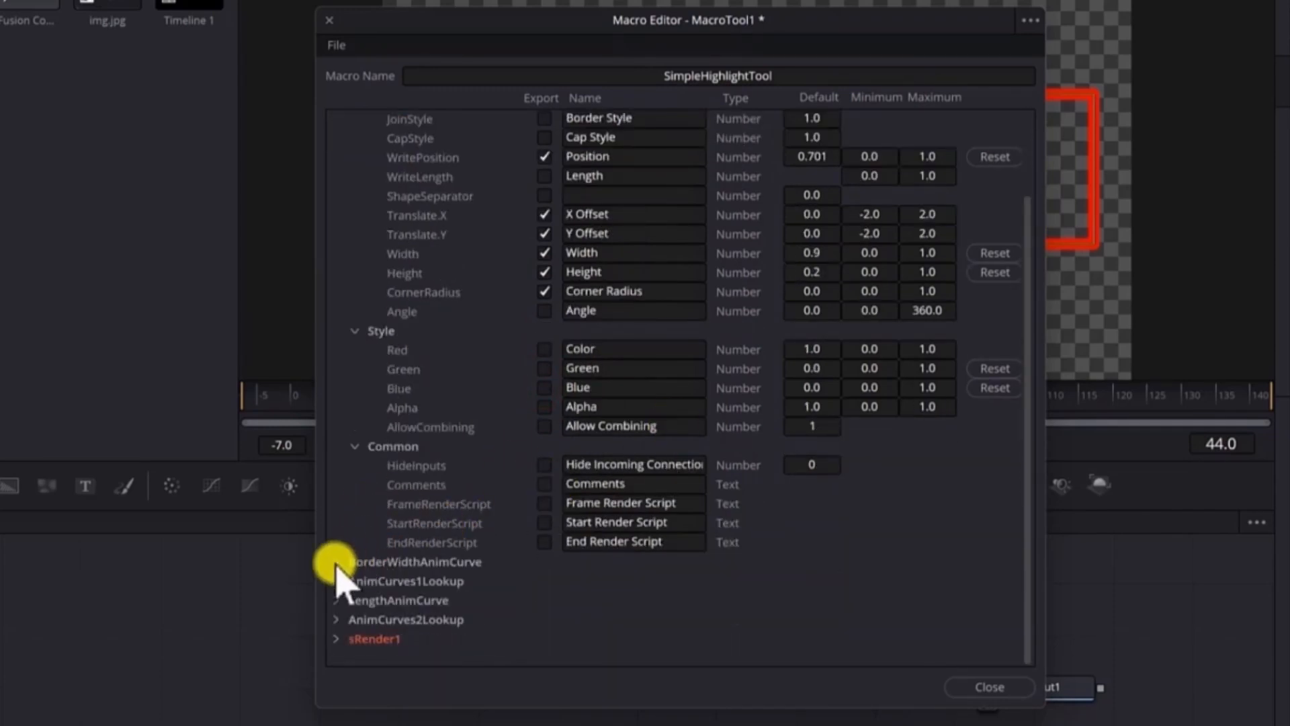
left_click(336, 562)
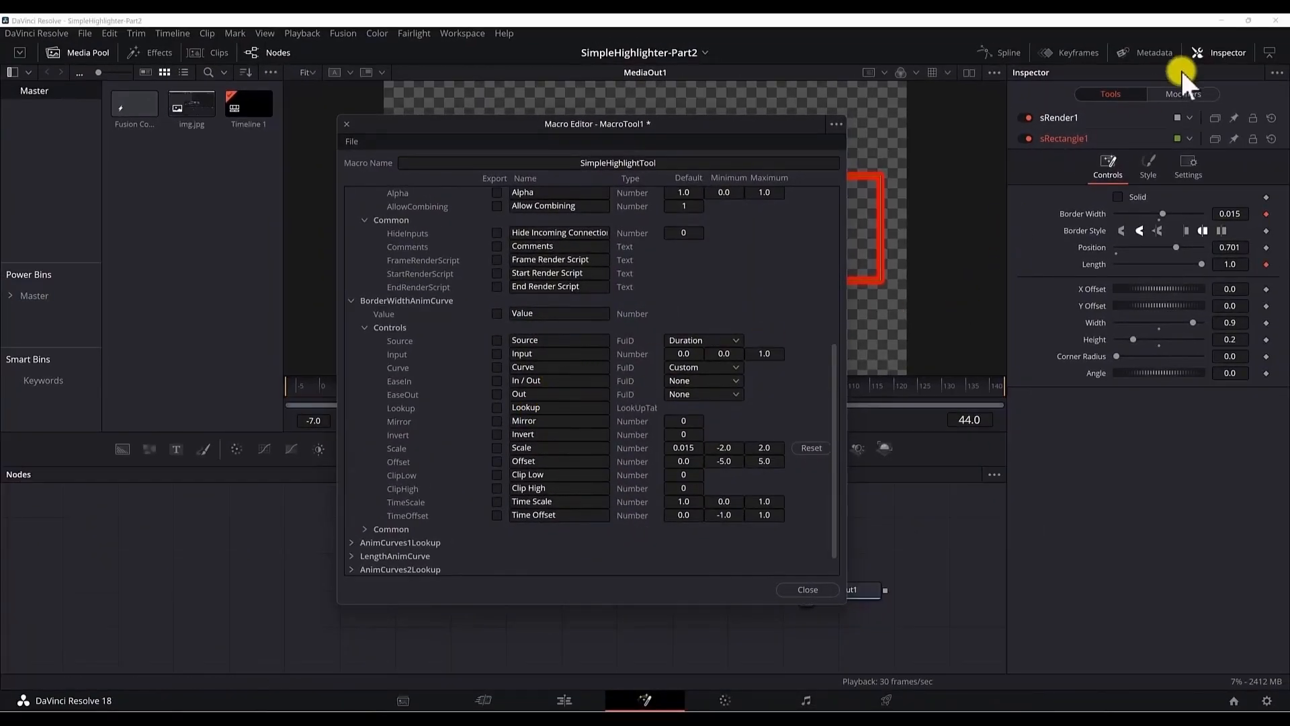
left_click(1184, 94)
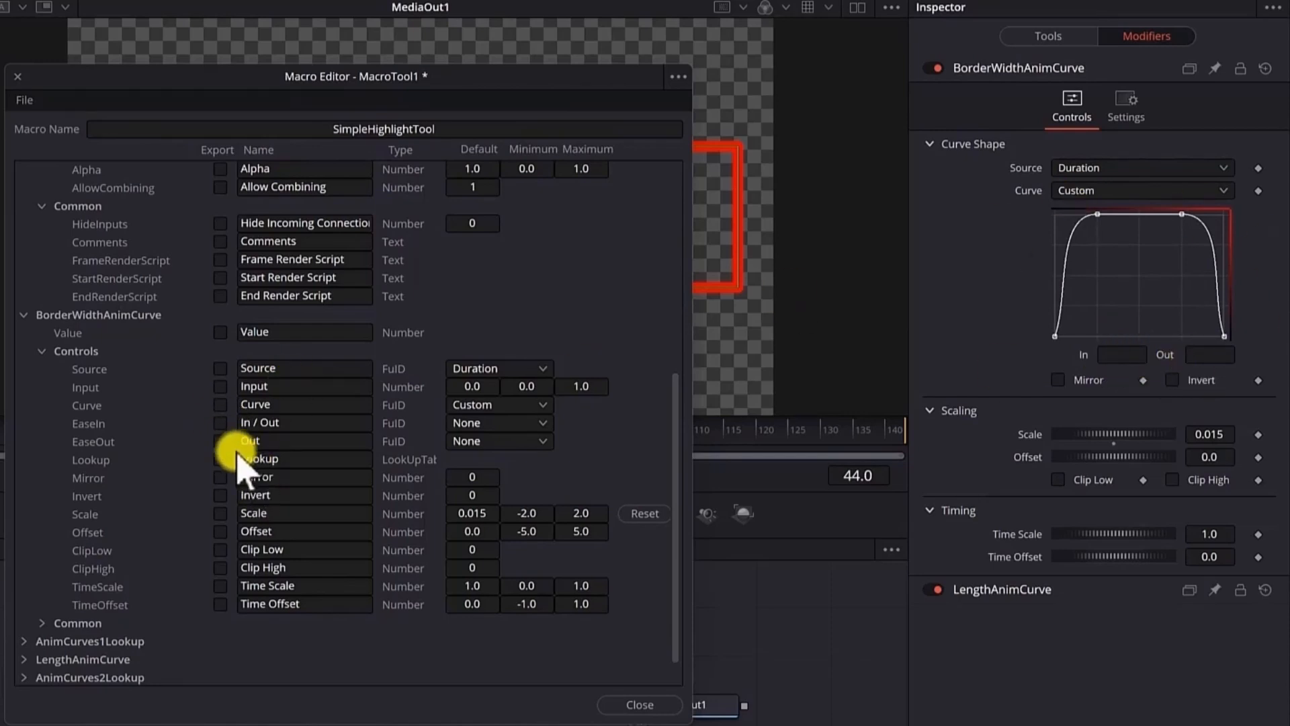
left_click(220, 459)
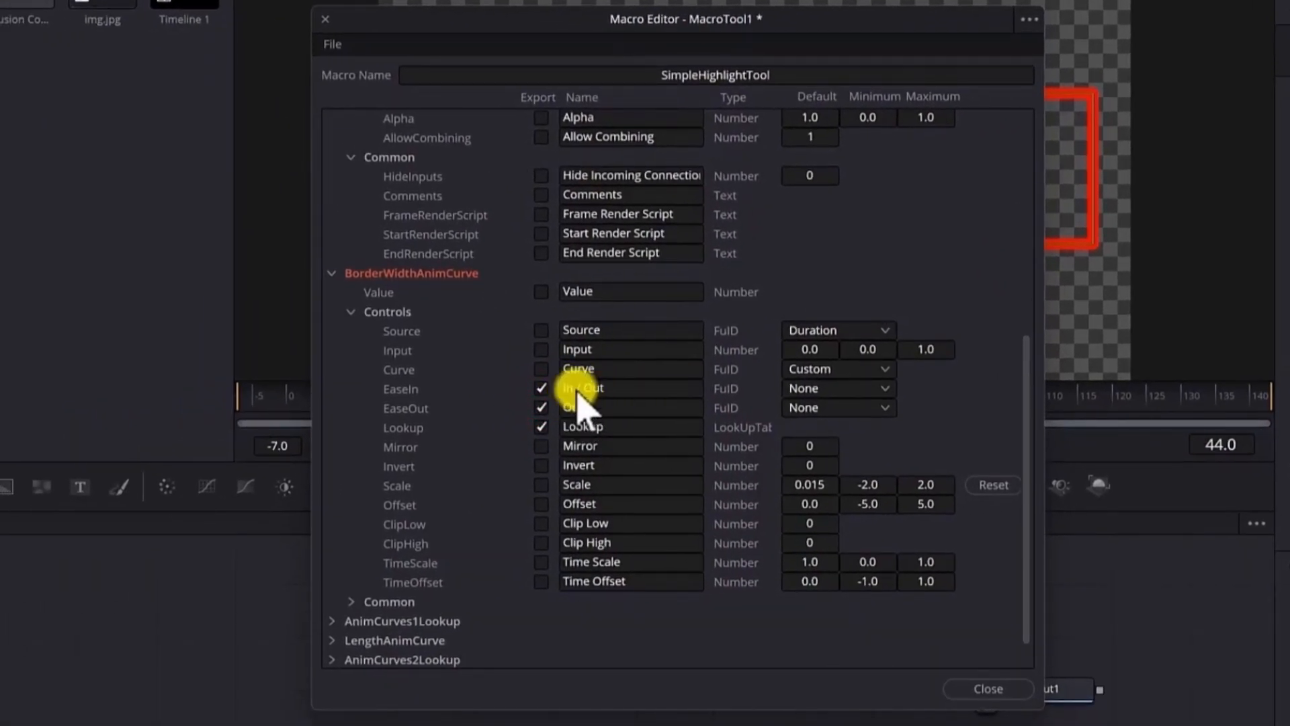
Rename the exported length-curve controls to Length In, Length Out, Length Lookup and Length
double_click(581, 388)
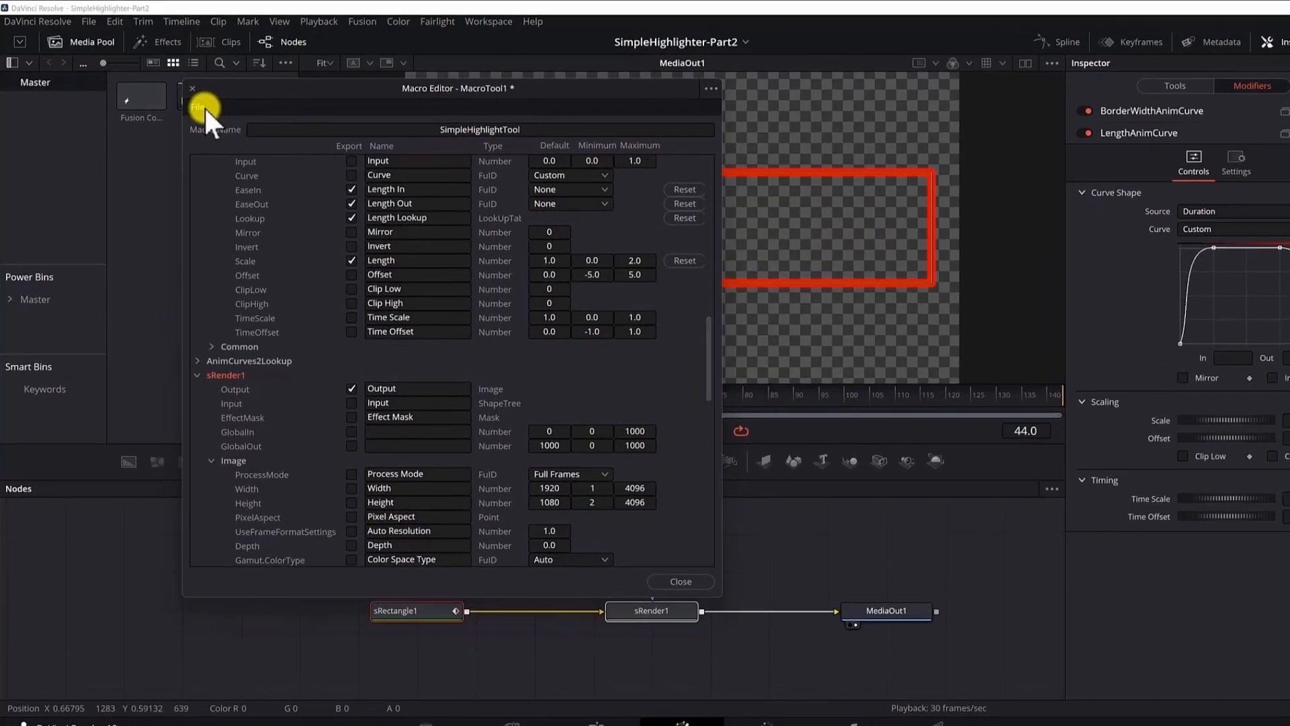
Save the macro to the TempMacro folder as SimpleHighlightTool.setting, then close the Macro Editor
left_click(198, 107)
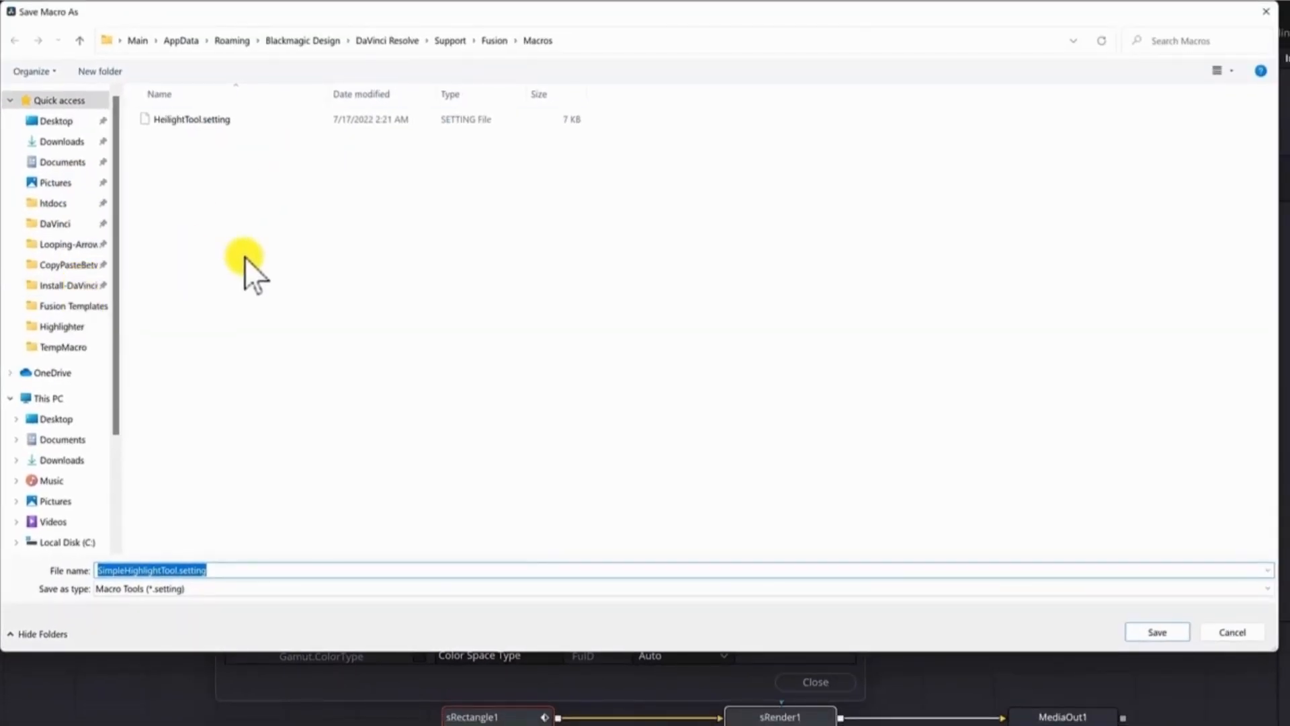
left_click(62, 326)
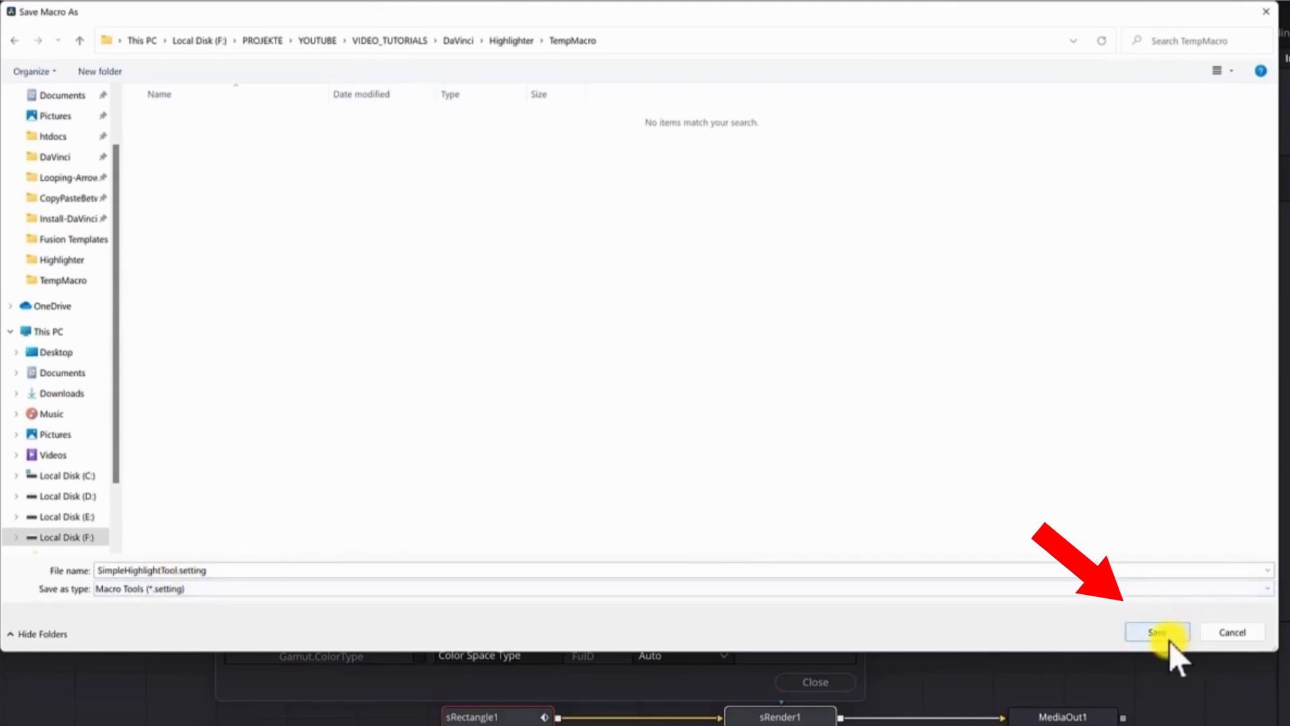
left_click(1156, 632)
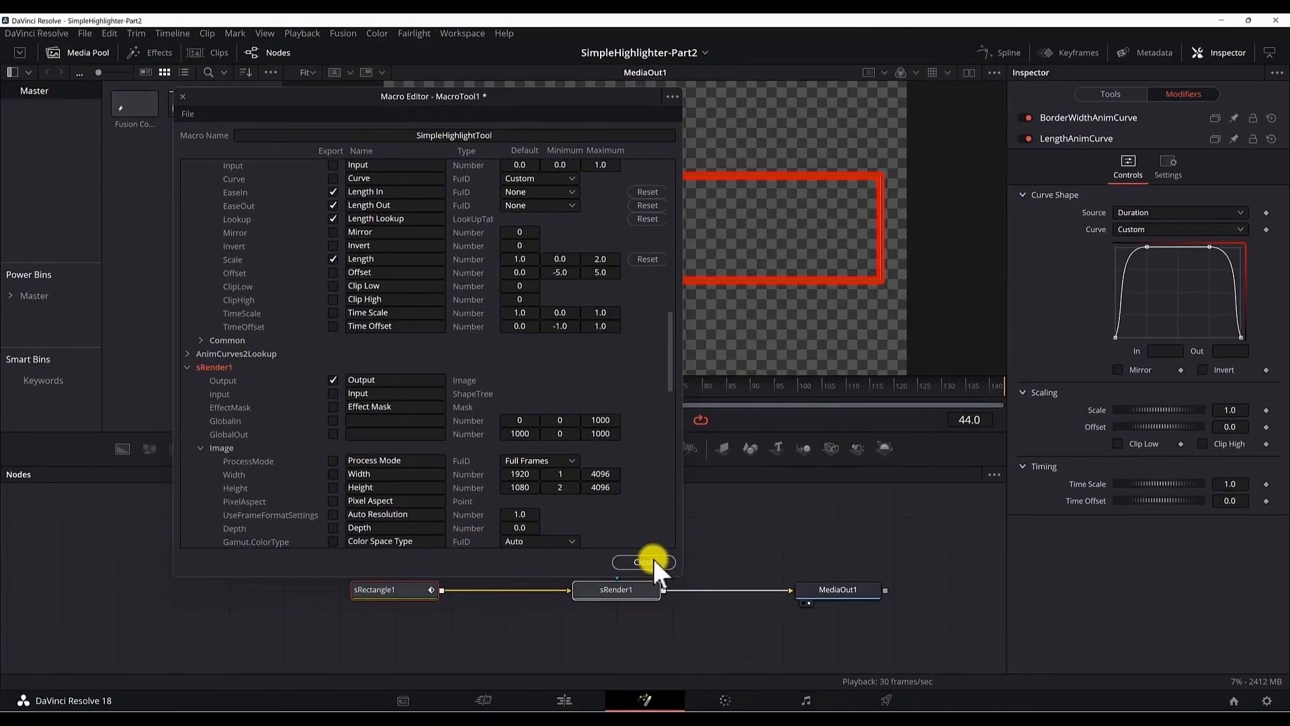
left_click(644, 562)
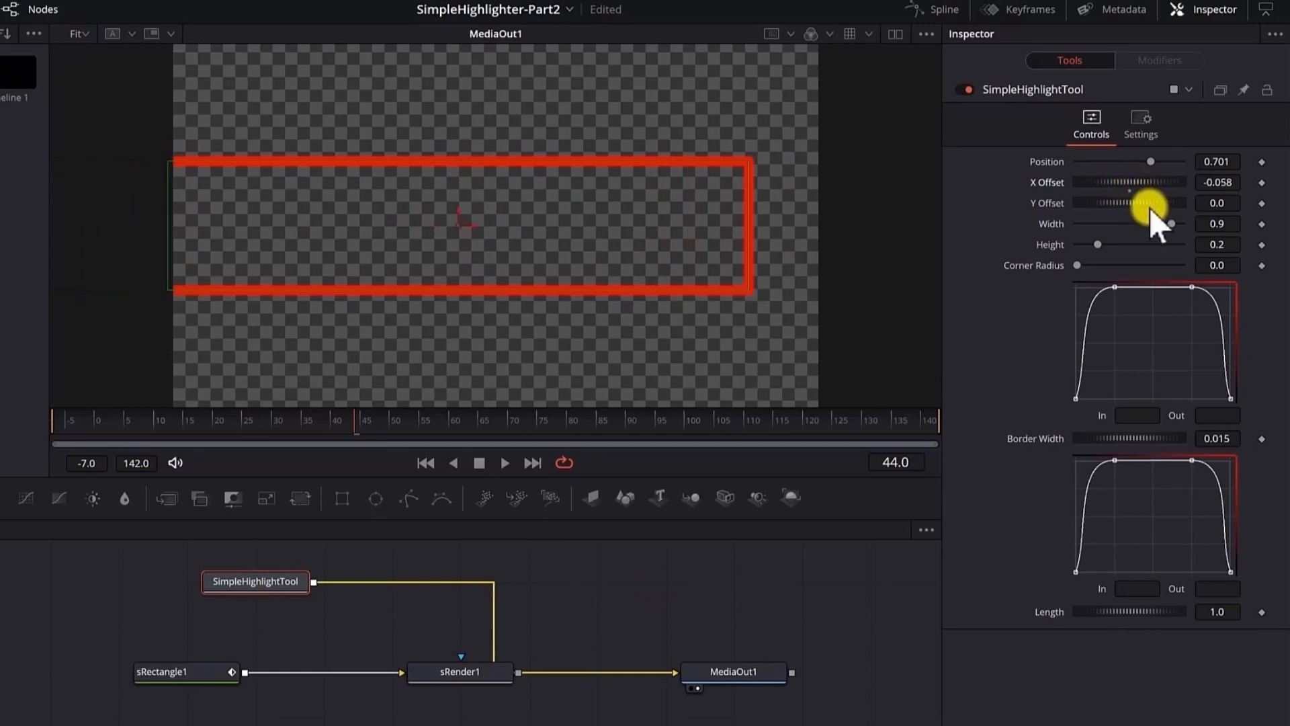
Drag the macro's X Offset to shift the test highlight rectangle slightly
left_click_drag(1119, 182, 1144, 182)
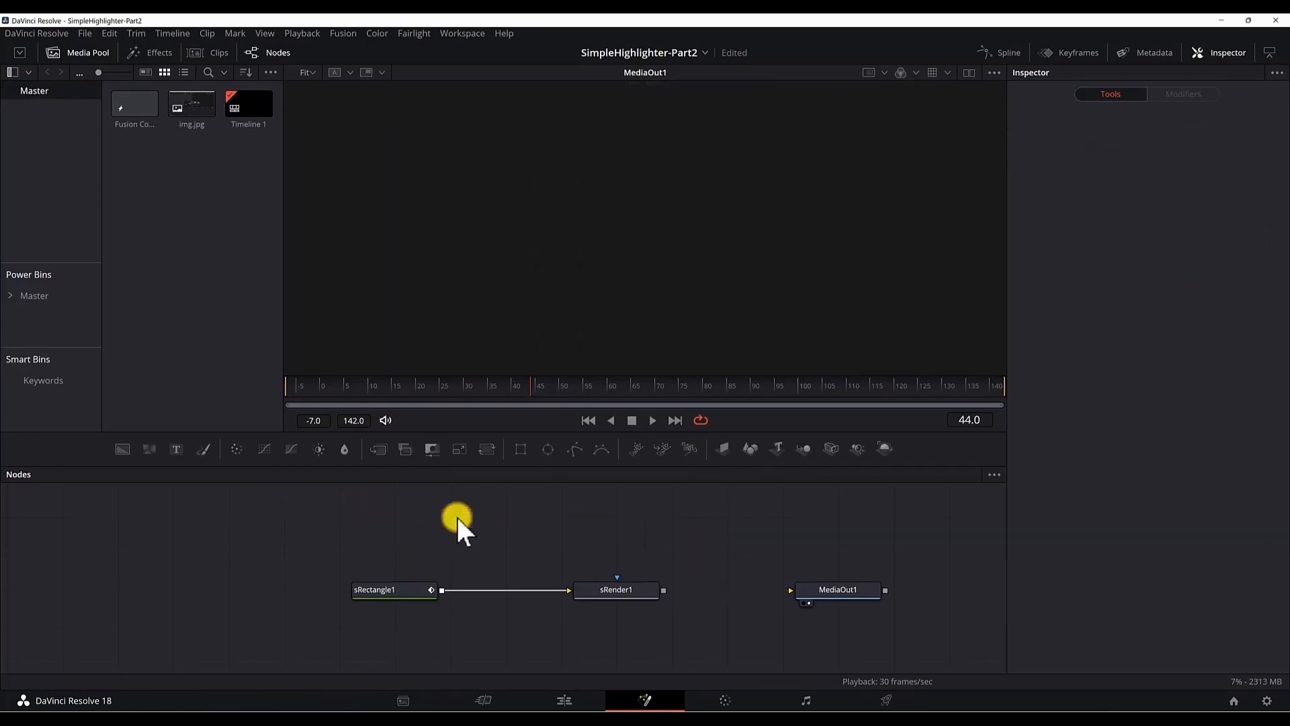
Reopen SimpleHighlightTool.setting in the Macro Editor and export Color, Green, Blue and Alpha
left_click(342, 33)
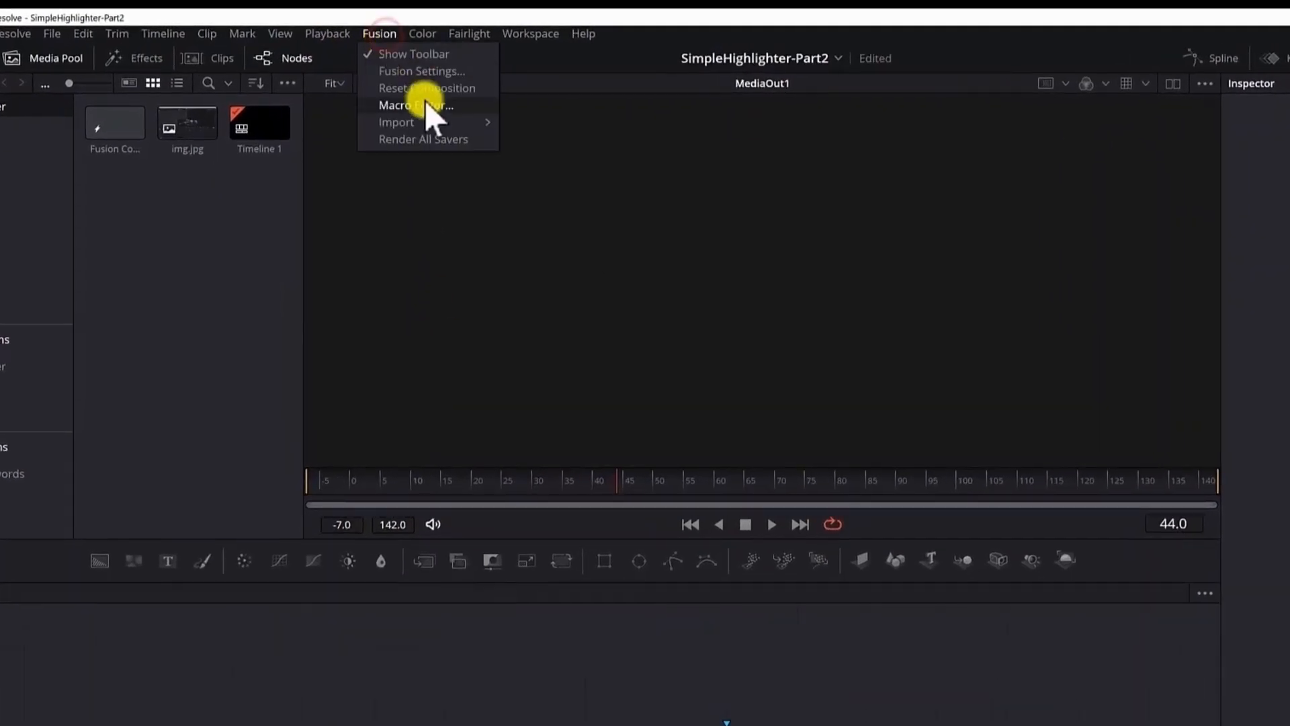
left_click(415, 106)
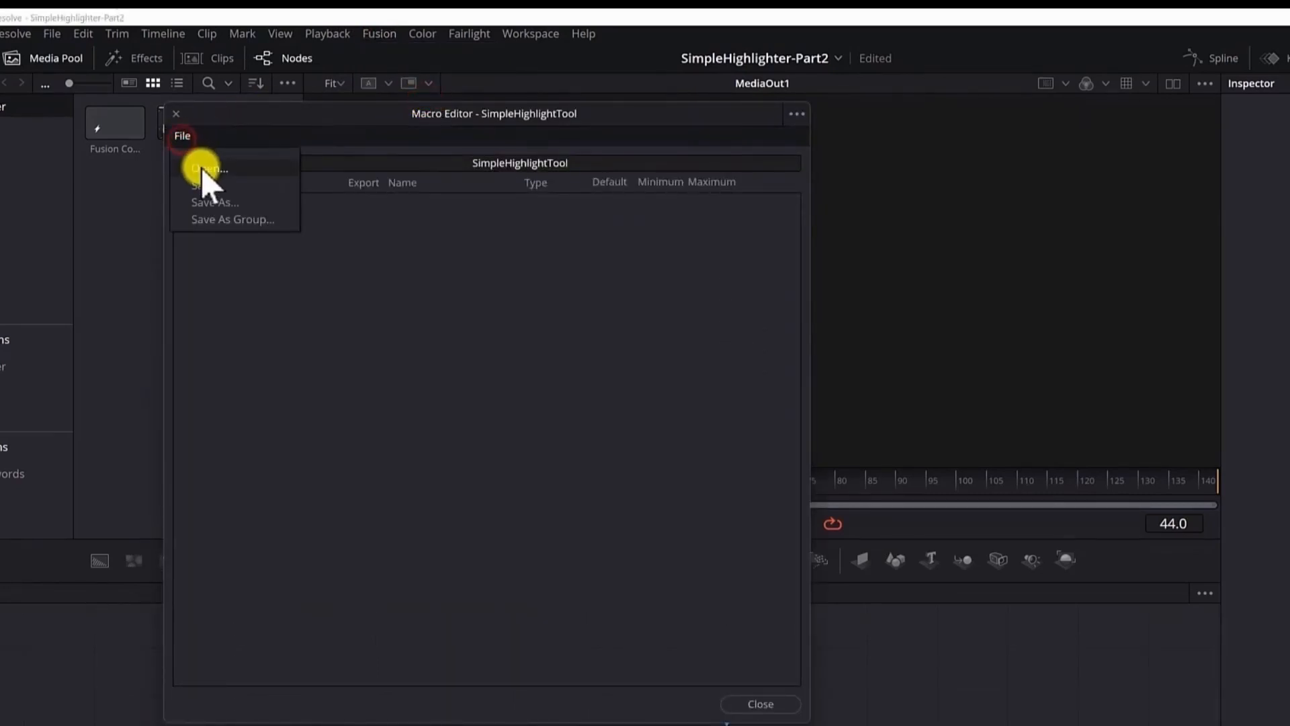
left_click(208, 168)
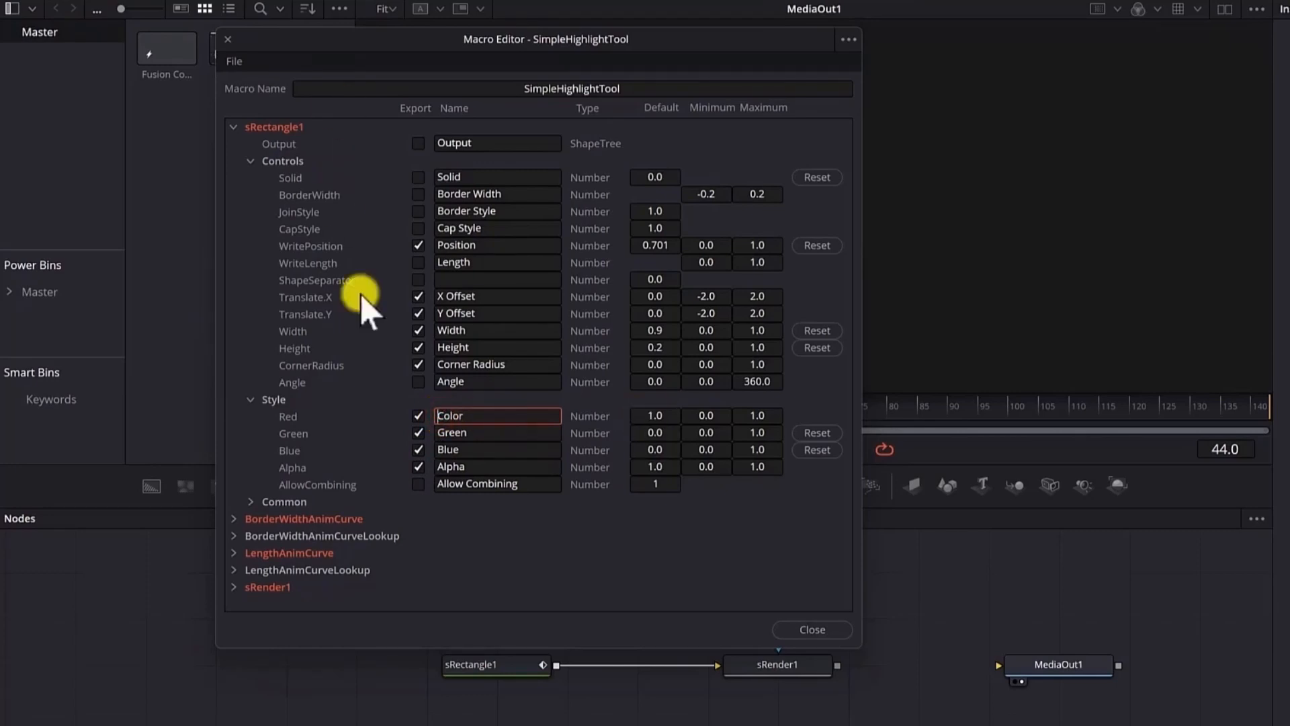
left_click(234, 61)
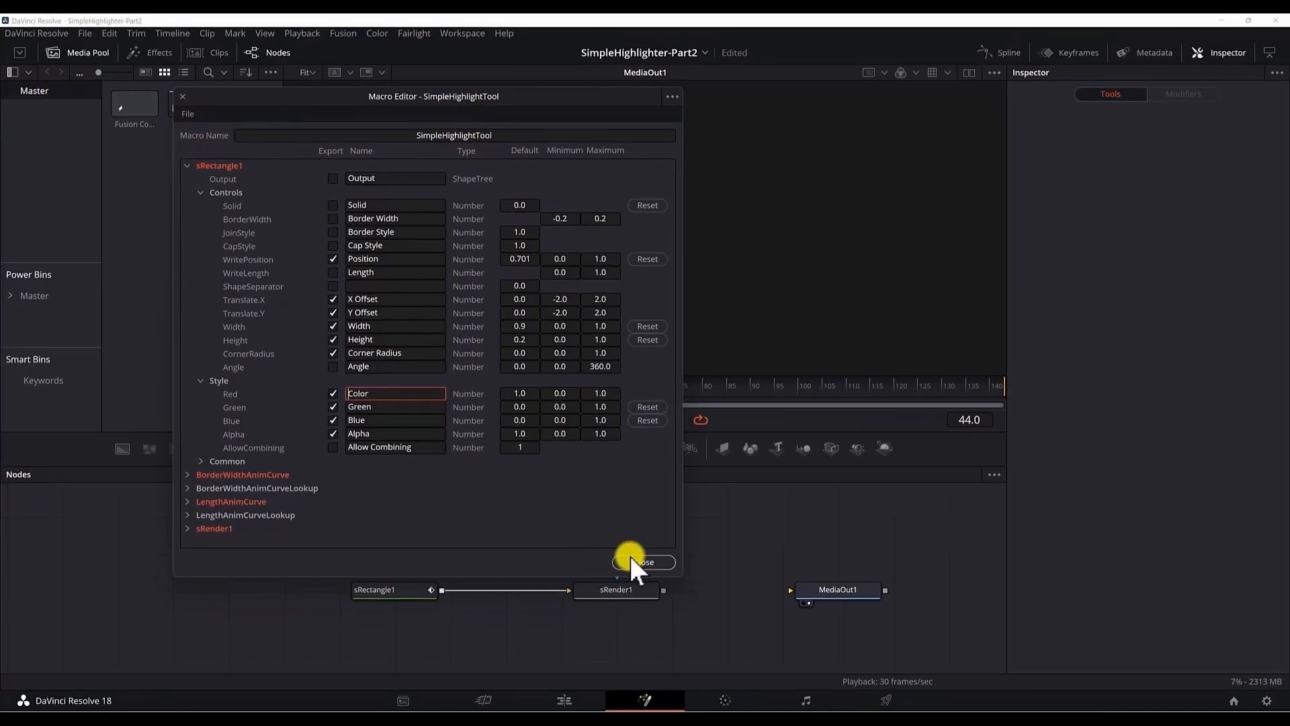
left_click(641, 561)
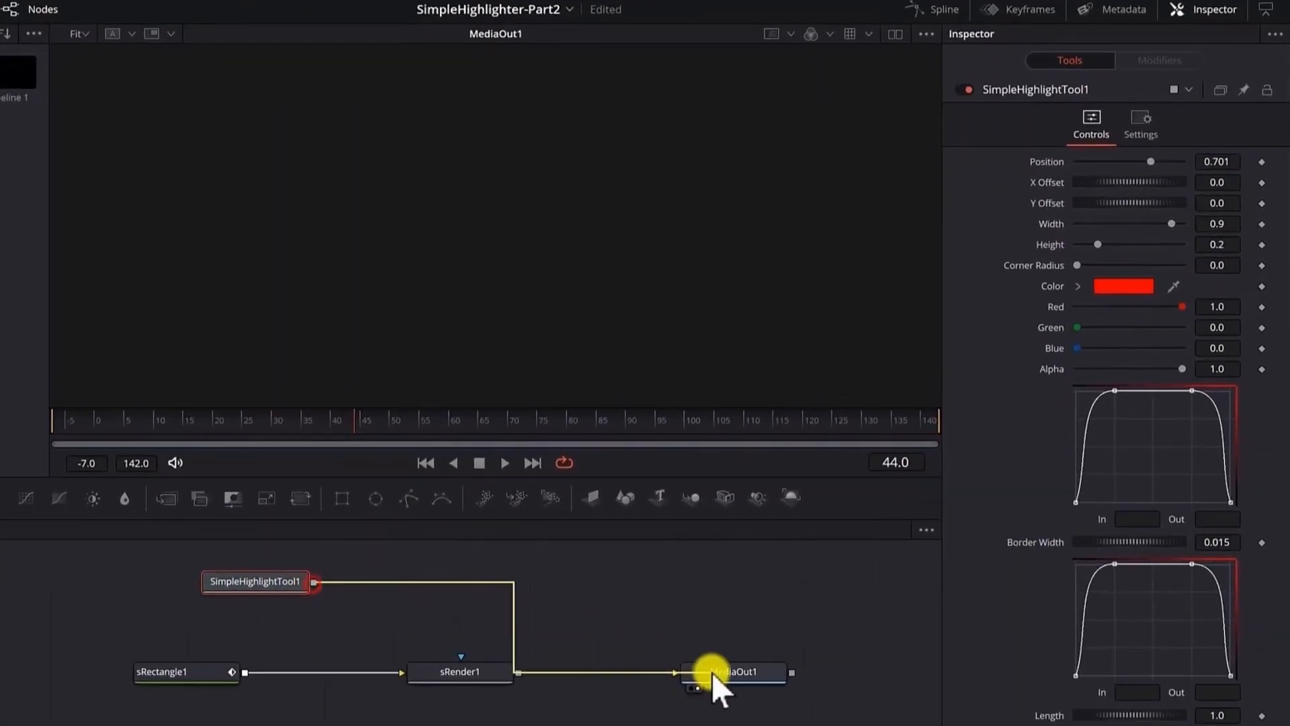
Select MediaOut1 to view the final composite output
left_click(1124, 286)
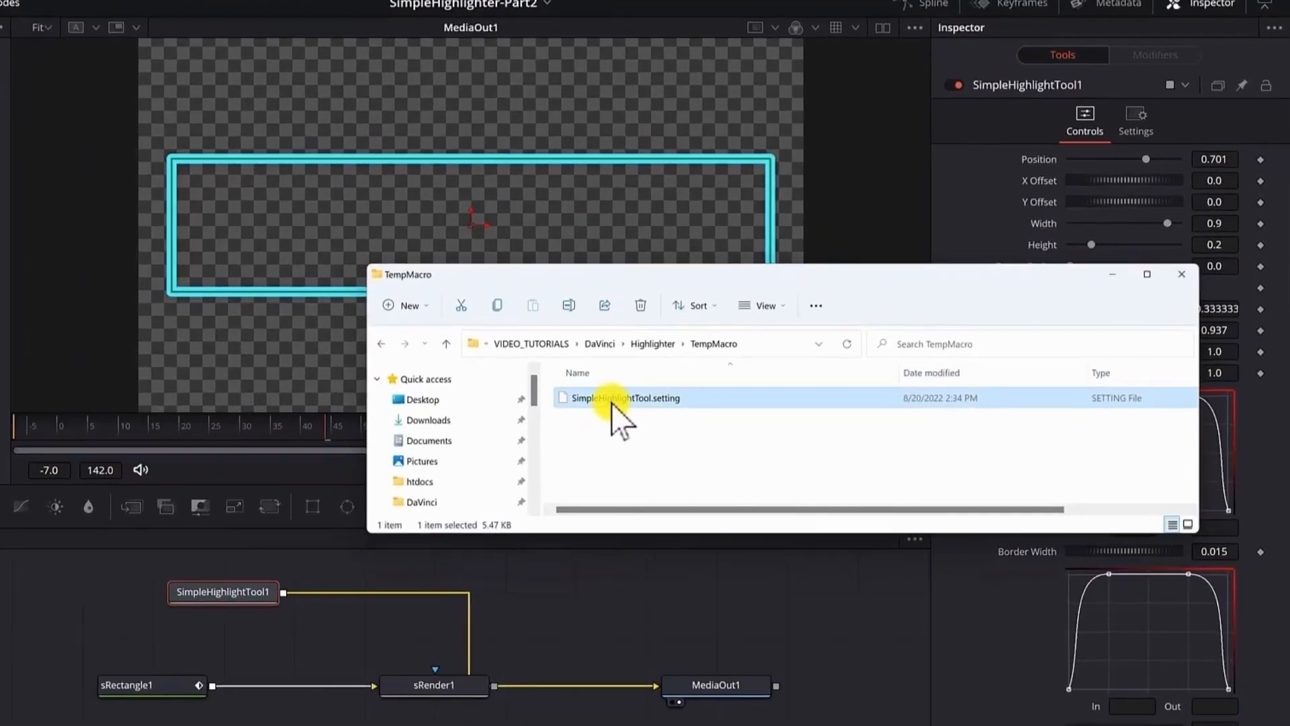
Open SimpleHighlightTool.setting with Edit with Notepad++ from its context menu
right_click(624, 406)
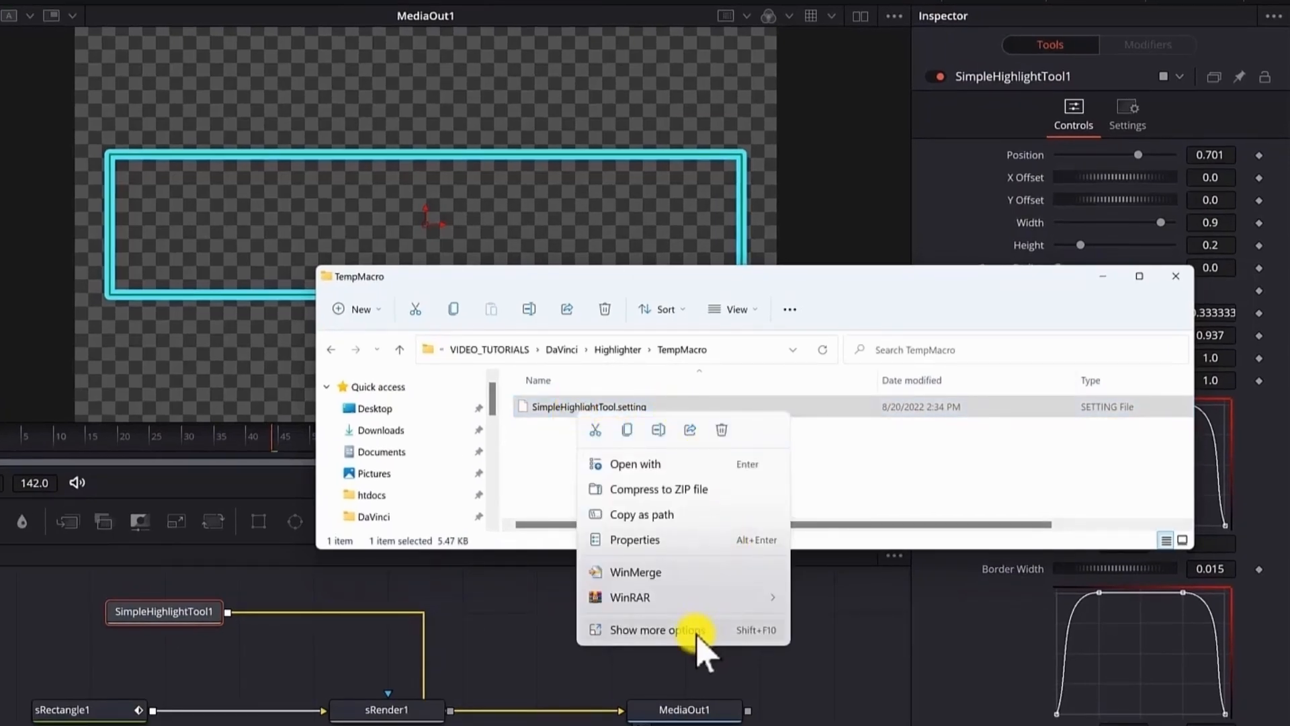
left_click(656, 630)
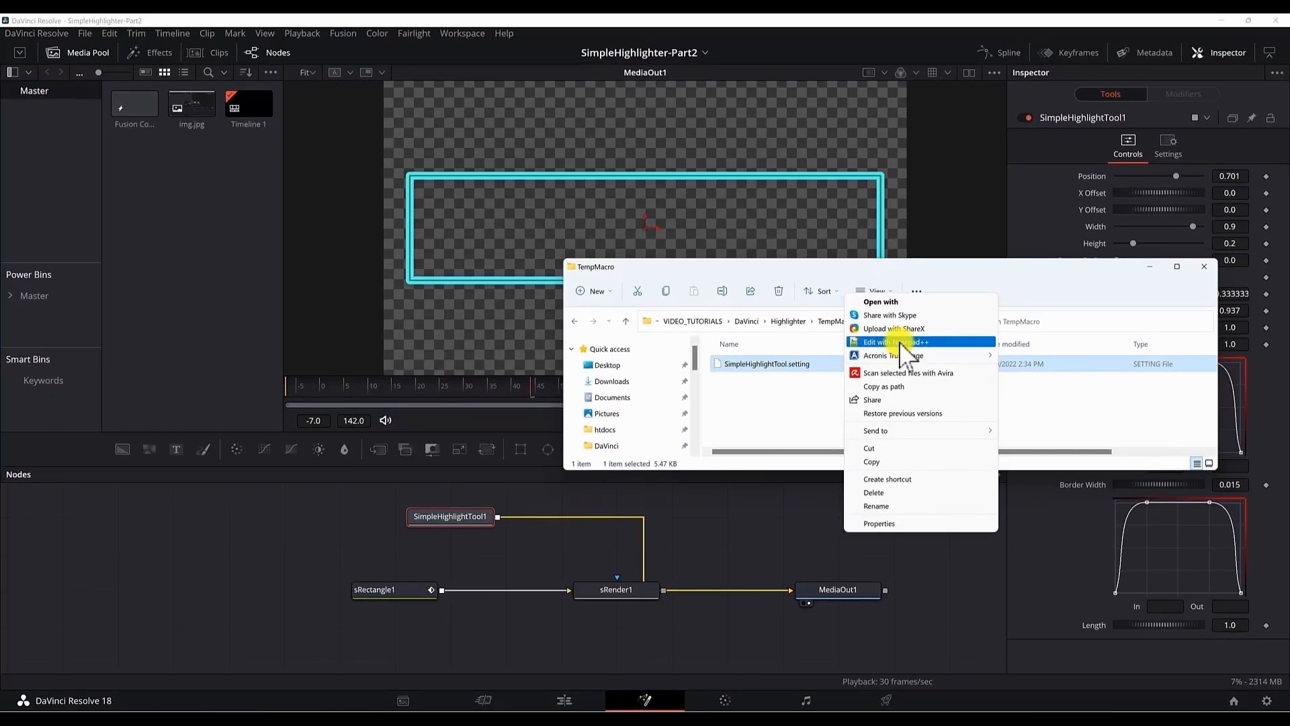
left_click(892, 342)
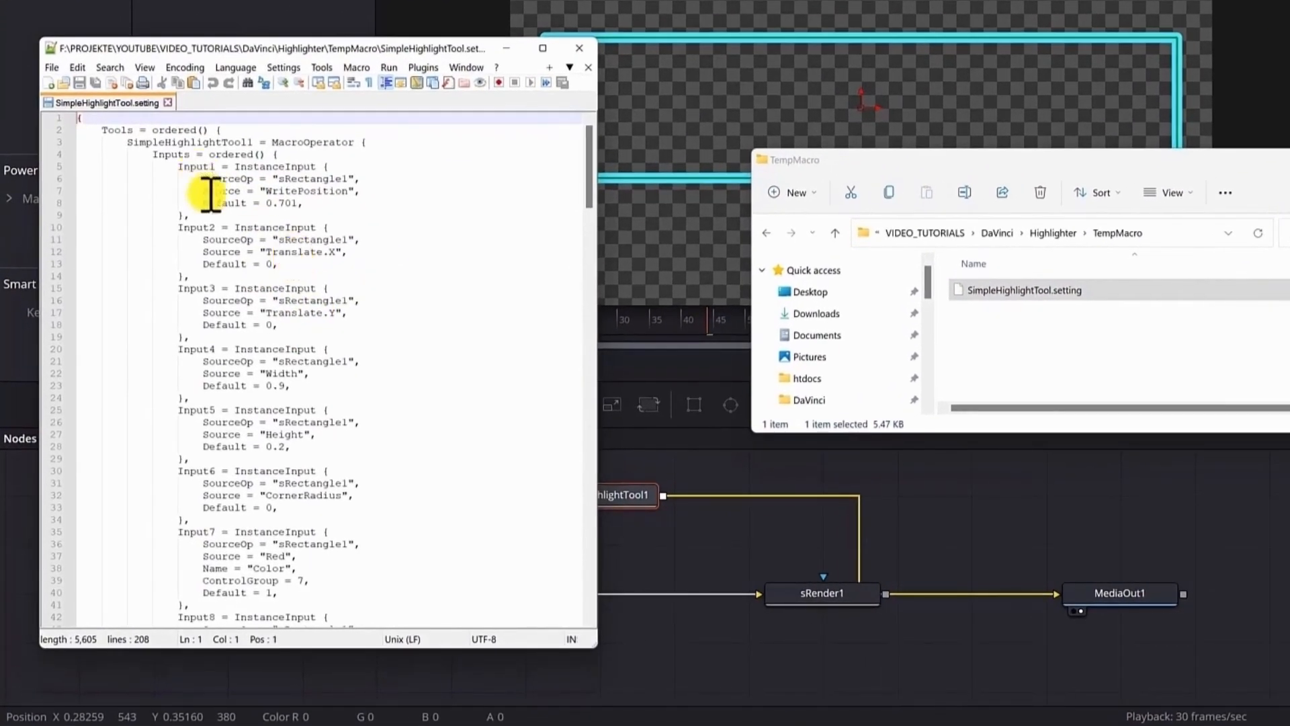
Find the Border Width InstanceInput block and cut it
key("ctrl+f")
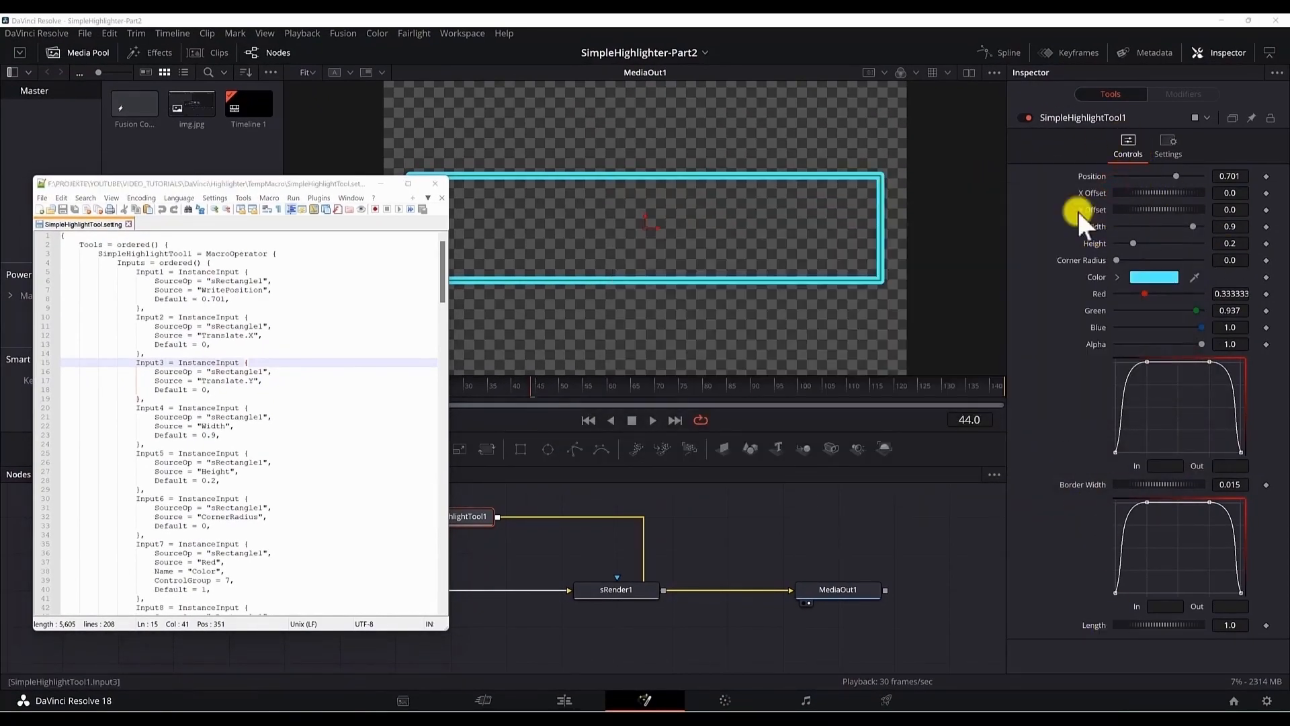
key("ctrl+f")
type("Border Width")
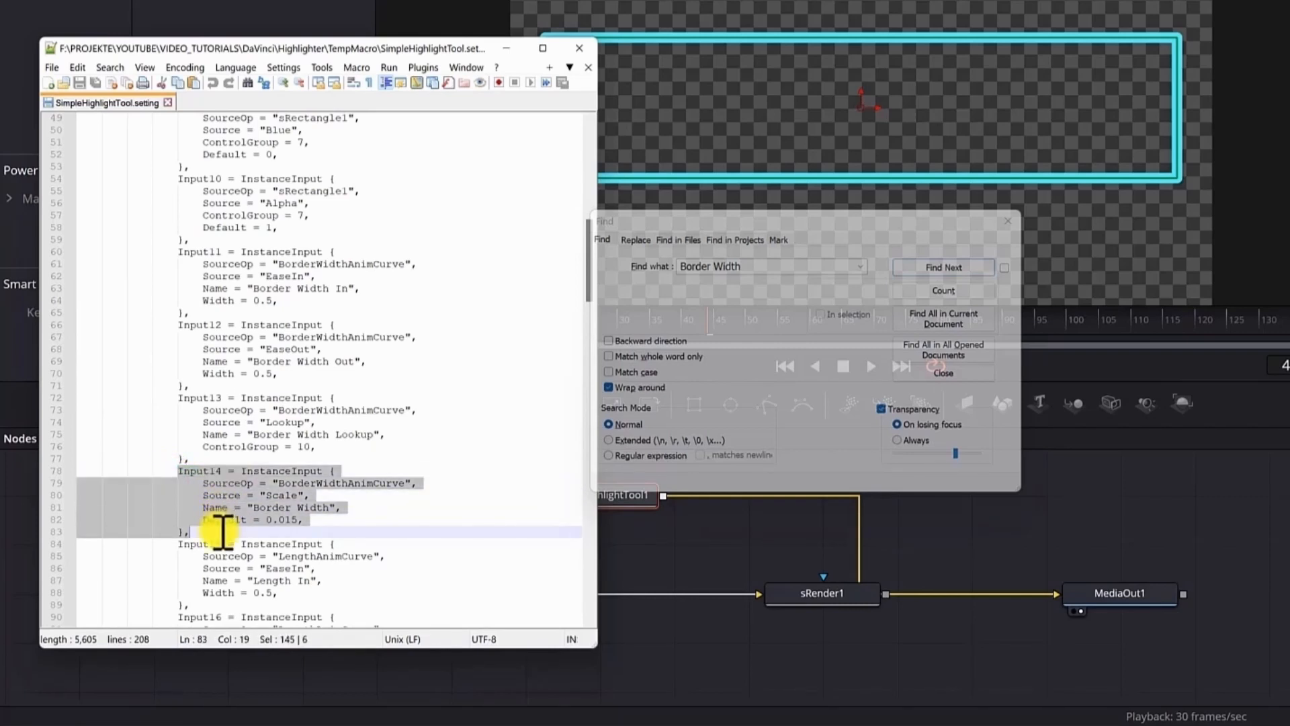
right_click(231, 483)
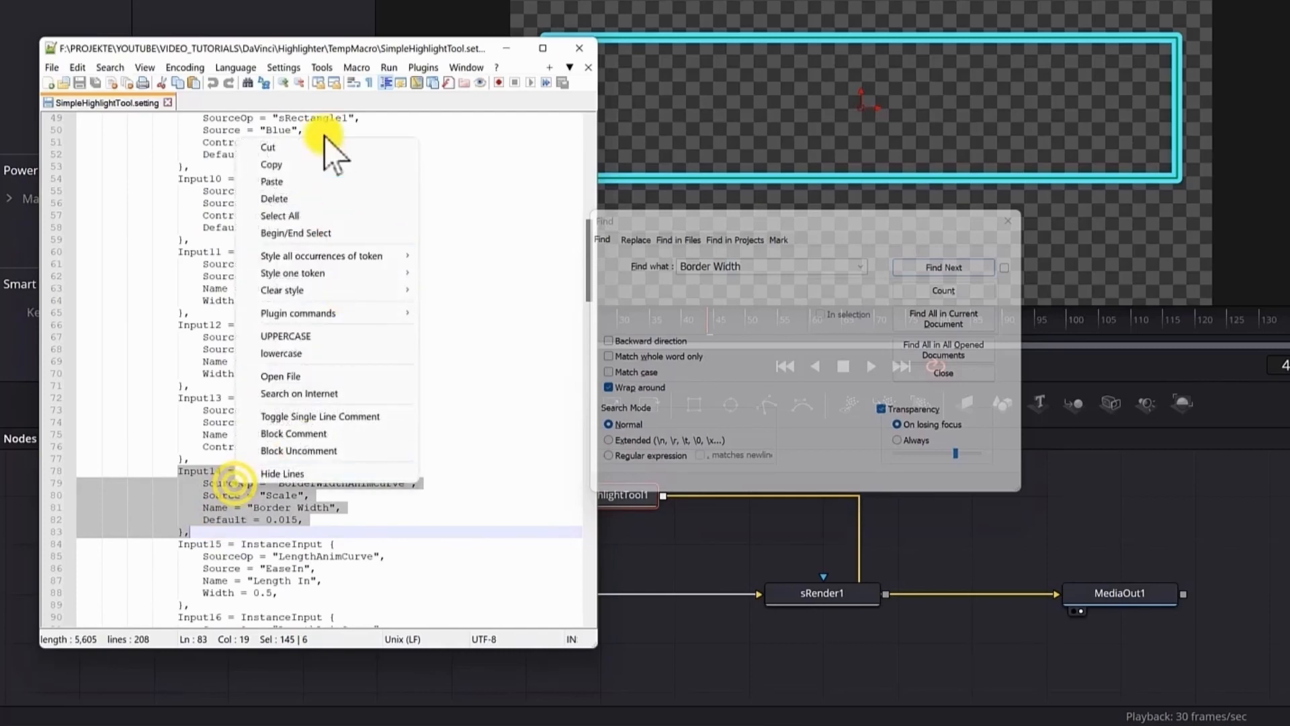
left_click(274, 199)
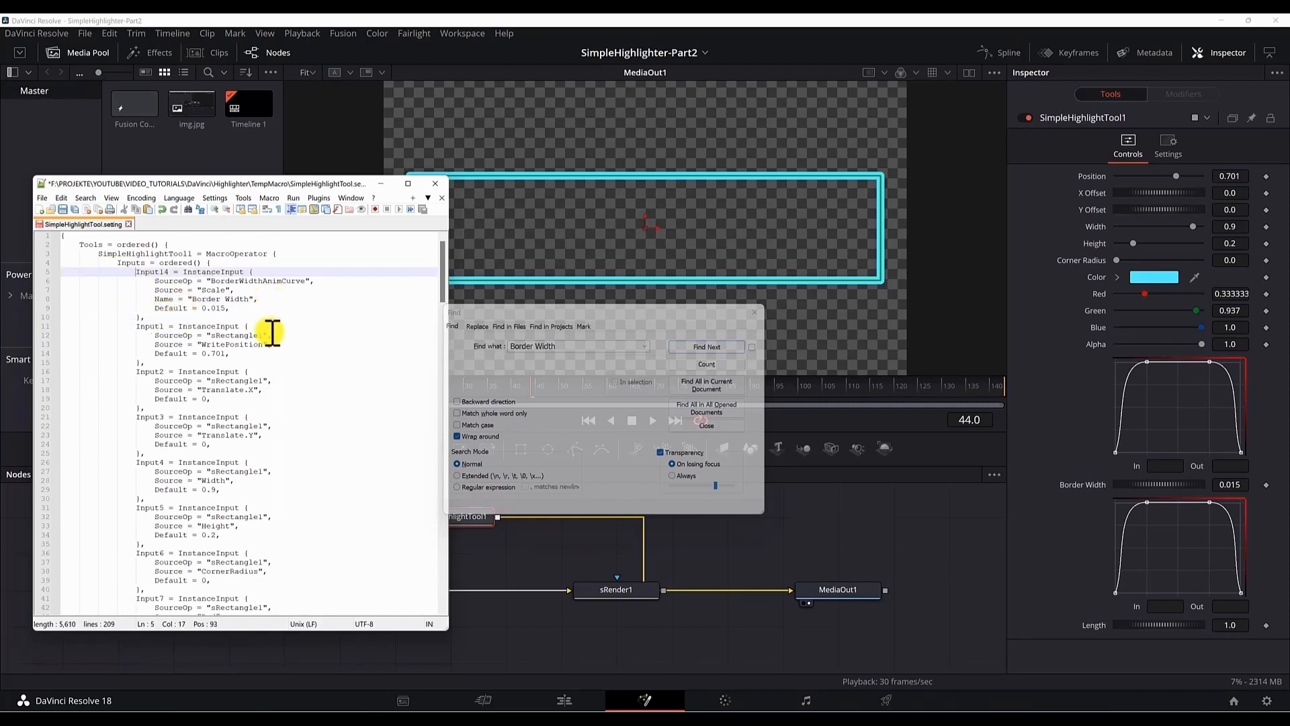
Find the Length input block and paste it beneath Border Width at the top of Inputs
type("length")
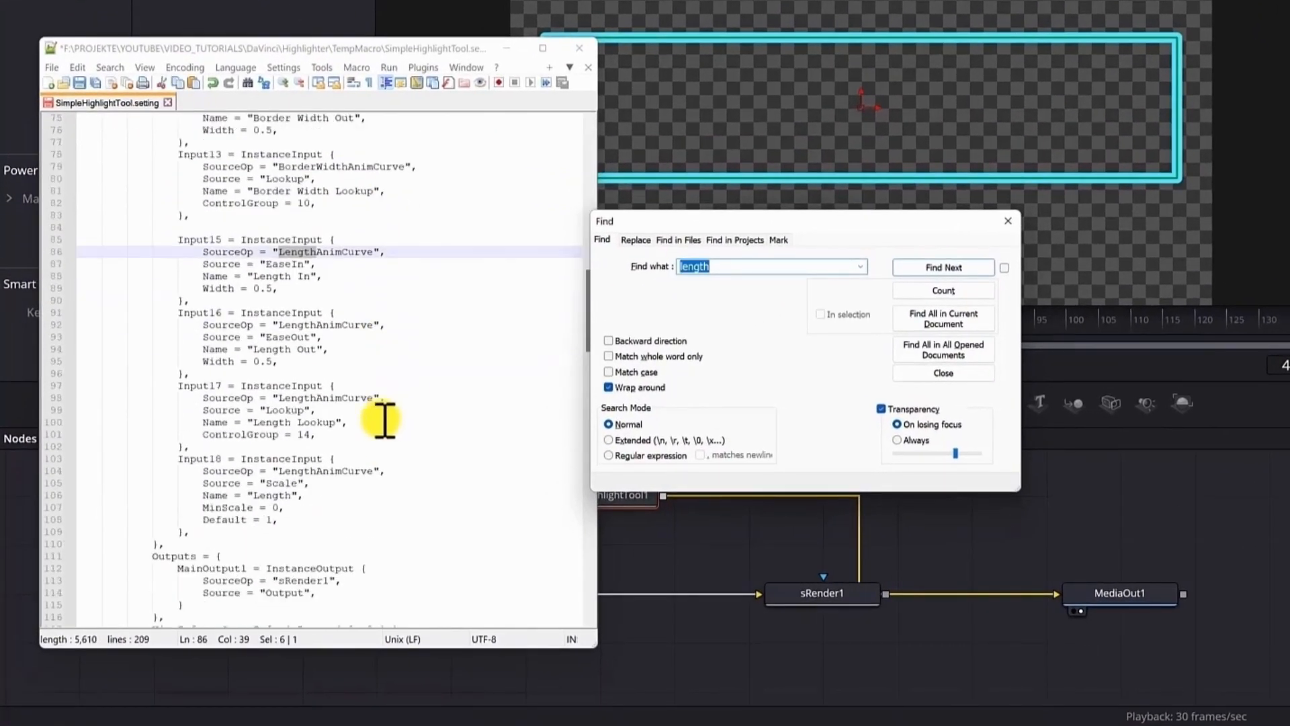
right_click(259, 498)
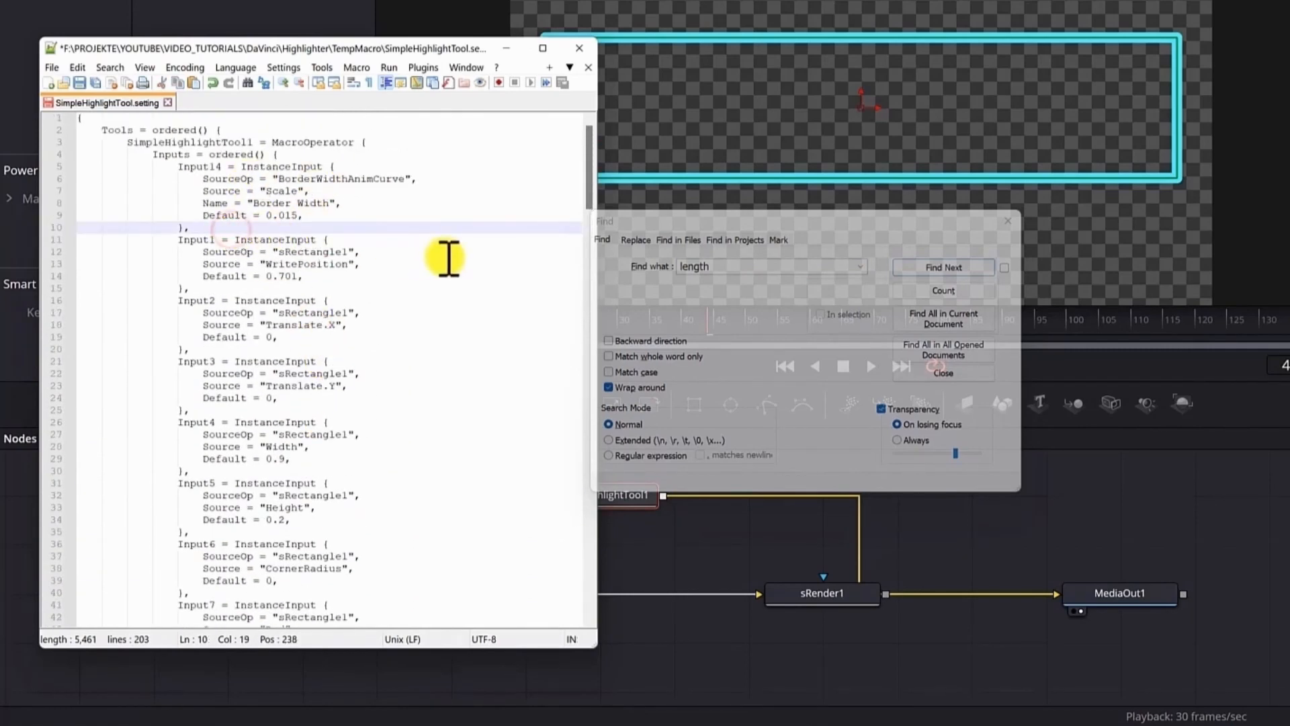
right_click(205, 238)
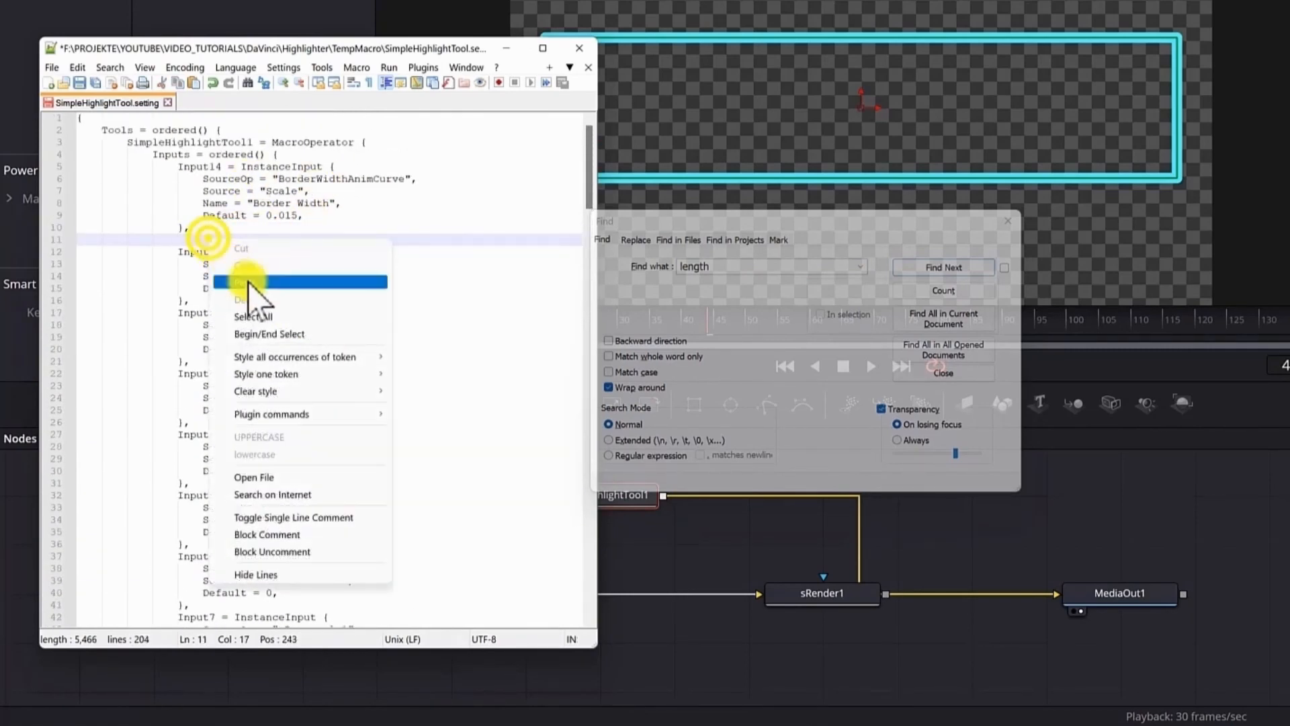
left_click(252, 281)
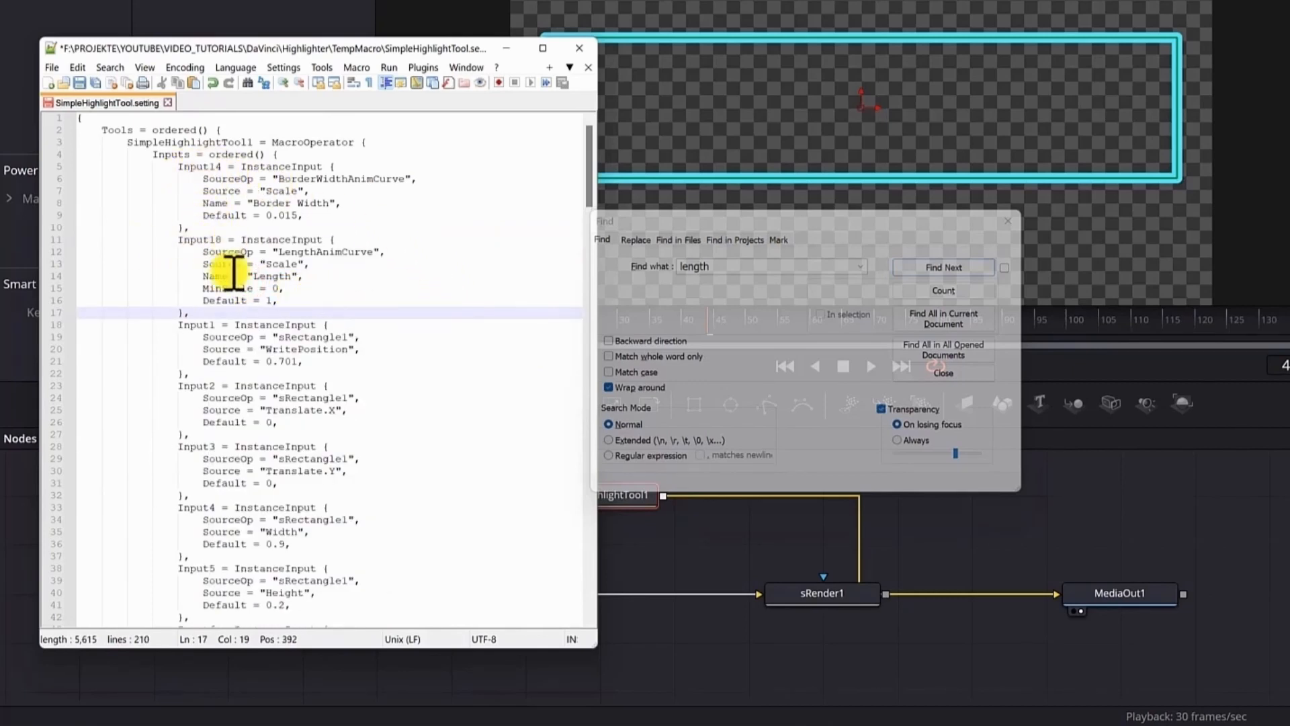
left_click(296, 228)
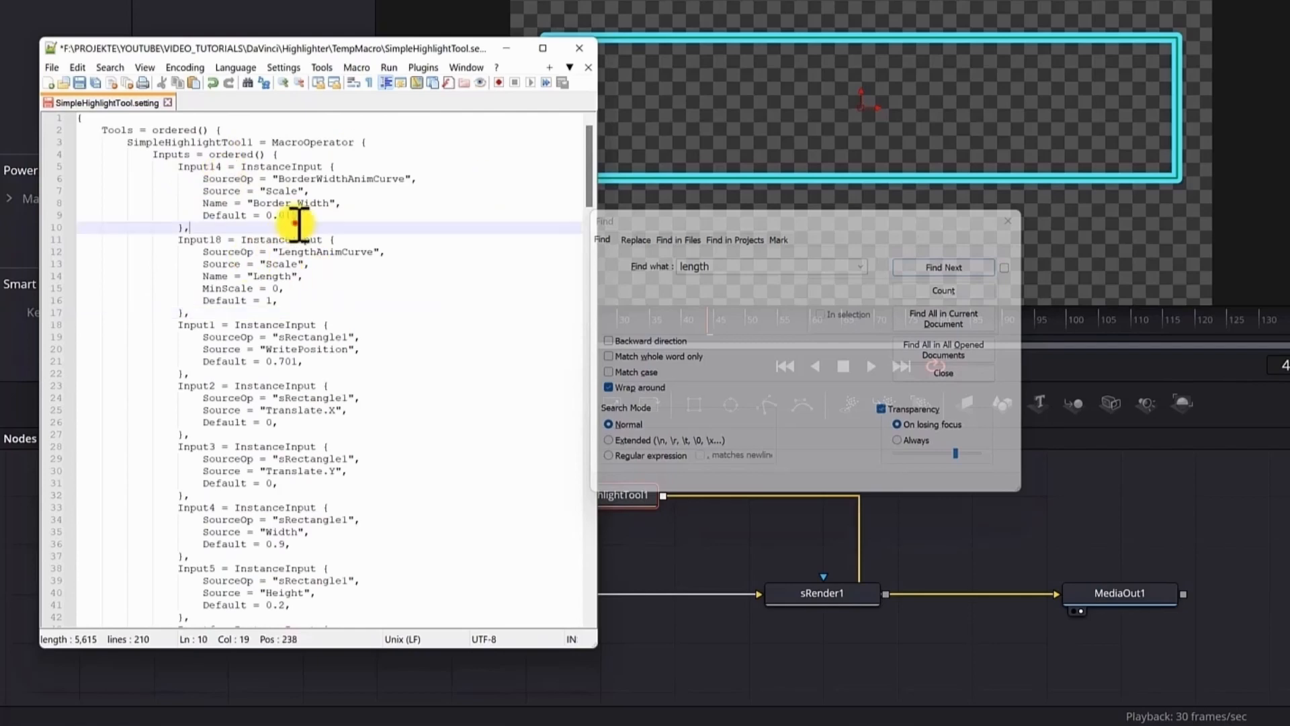
type("15")
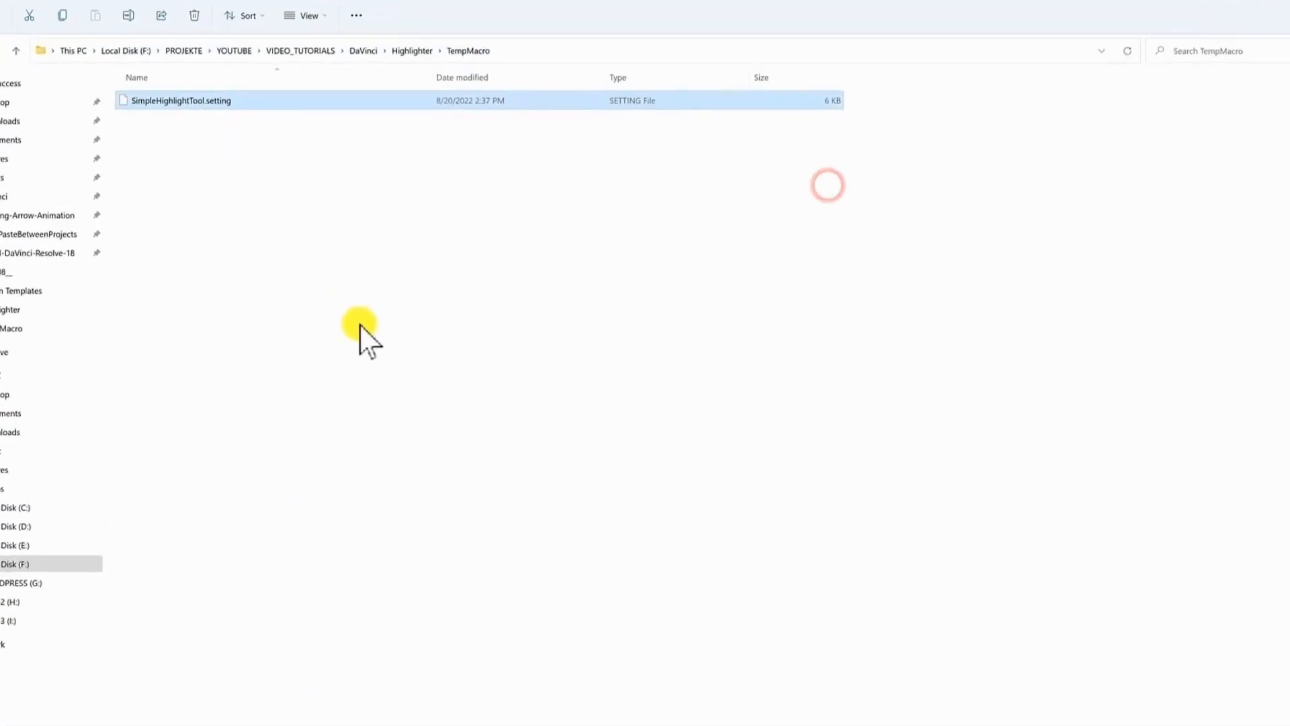
Begin a new folder in TempMacro, then open the Effects Library on Resolve's Edit page
right_click(360, 321)
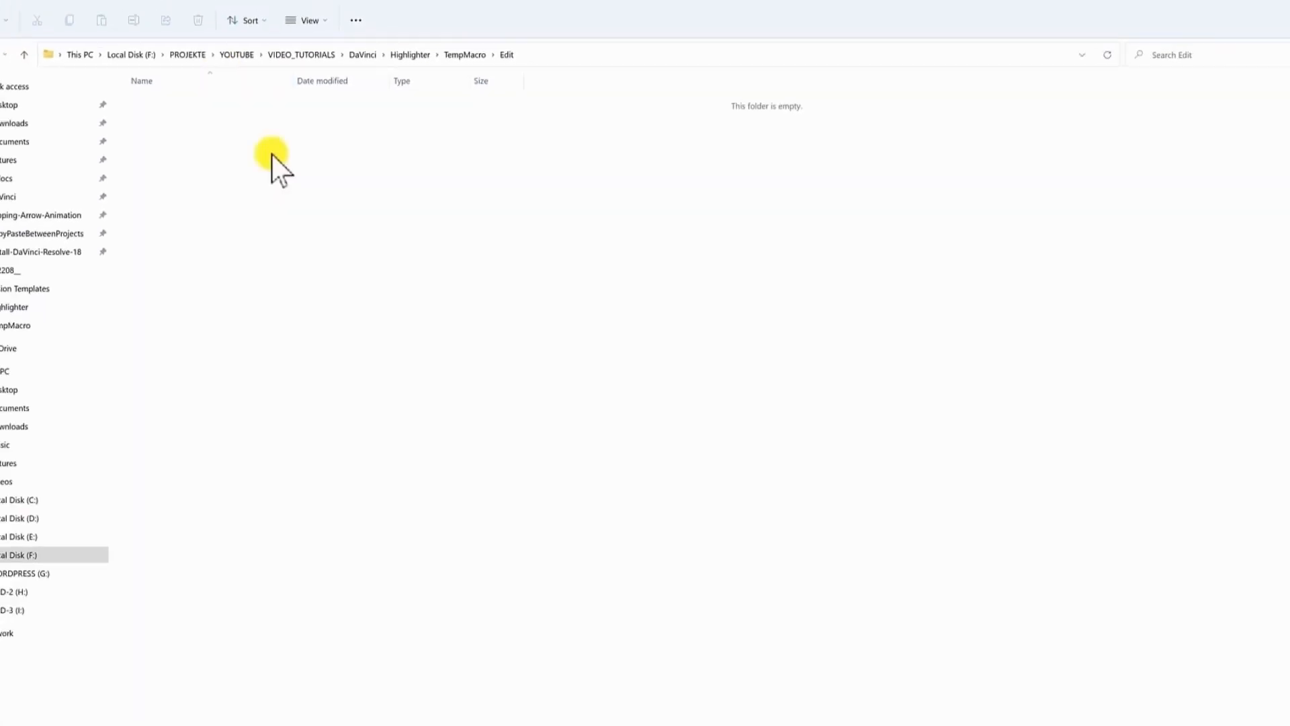
left_click(561, 700)
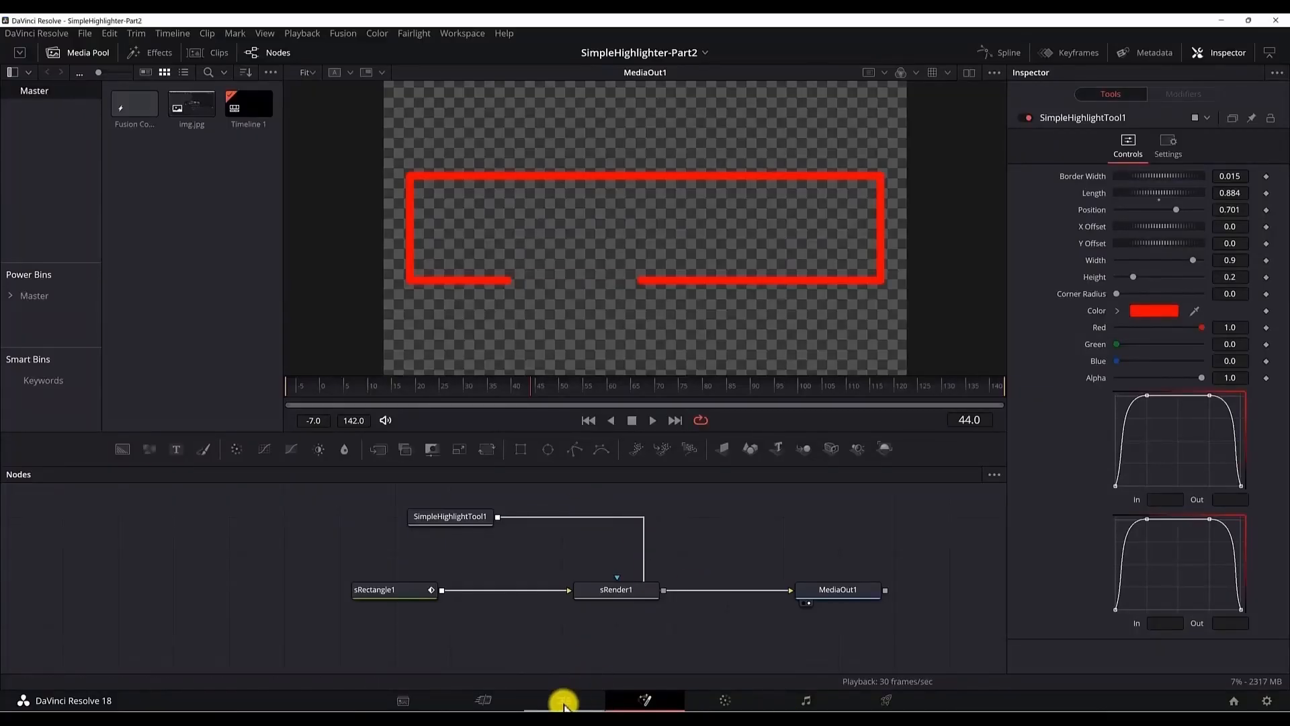
left_click(563, 700)
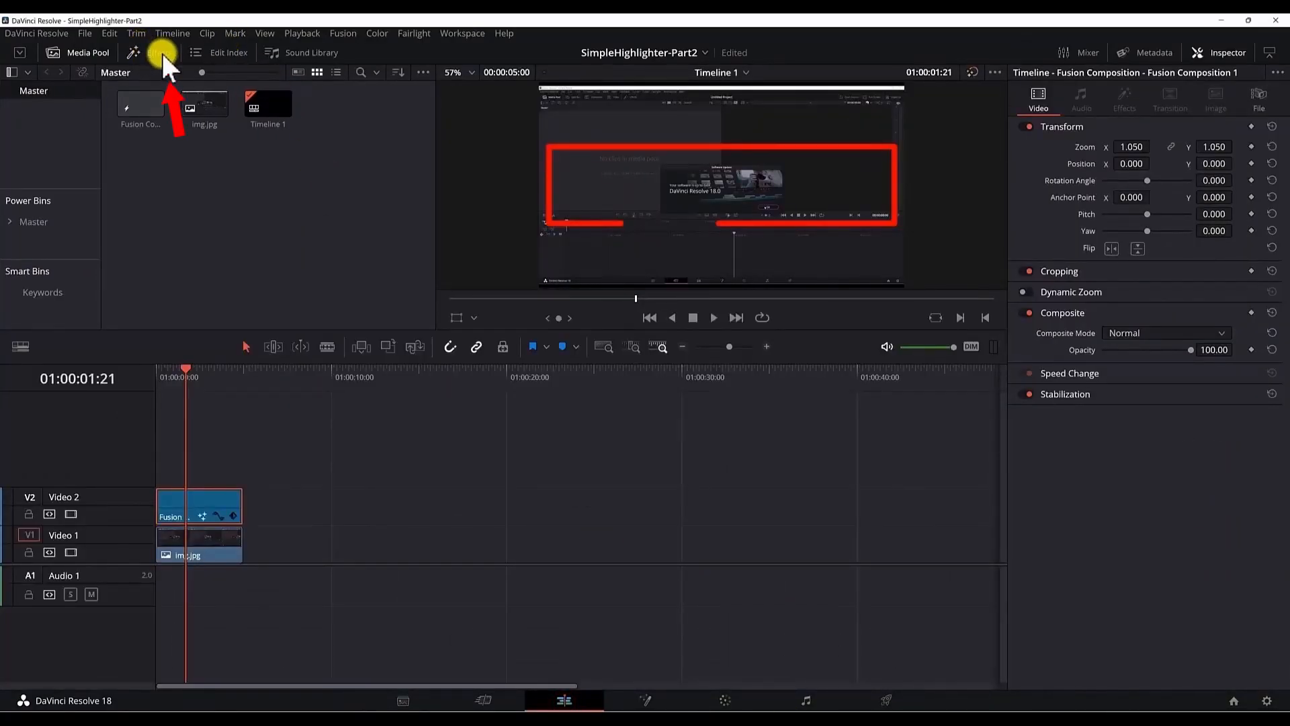
left_click(158, 52)
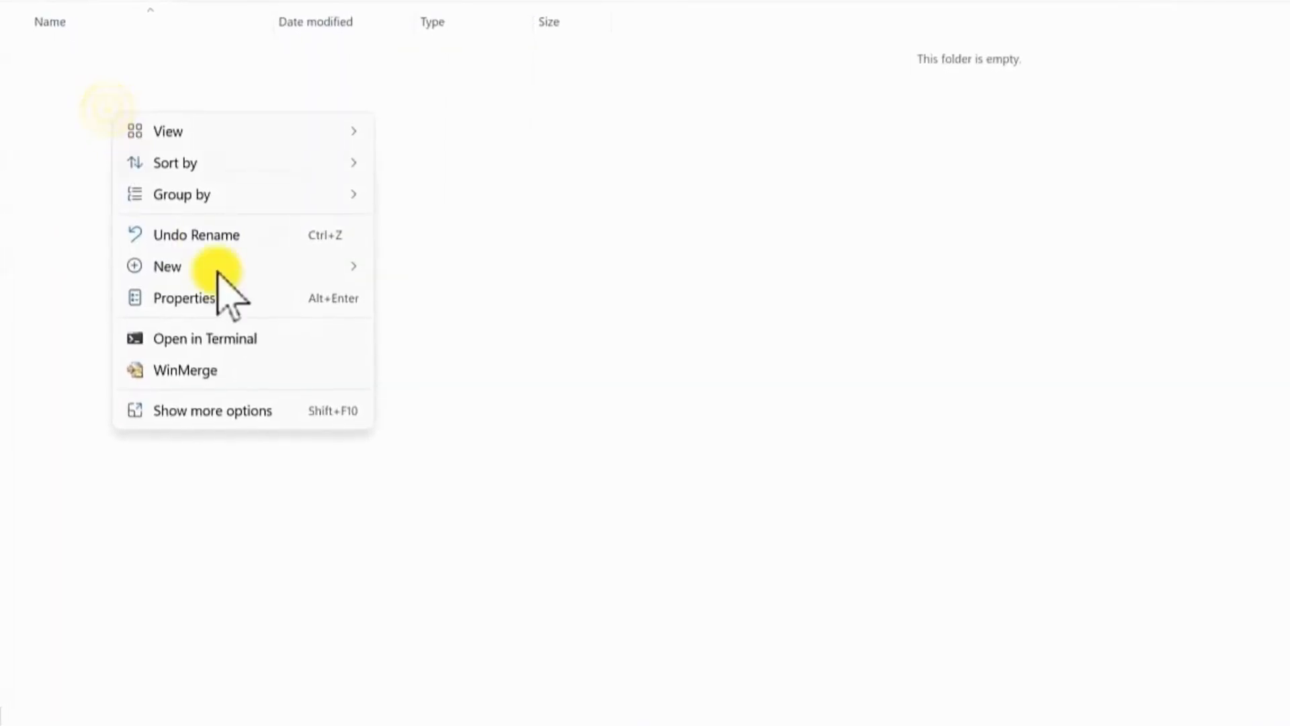
Create a Generators folder in Edit and cut SimpleHighlightTool.setting from TempMacro to move it
left_click(463, 271)
type("Generators")
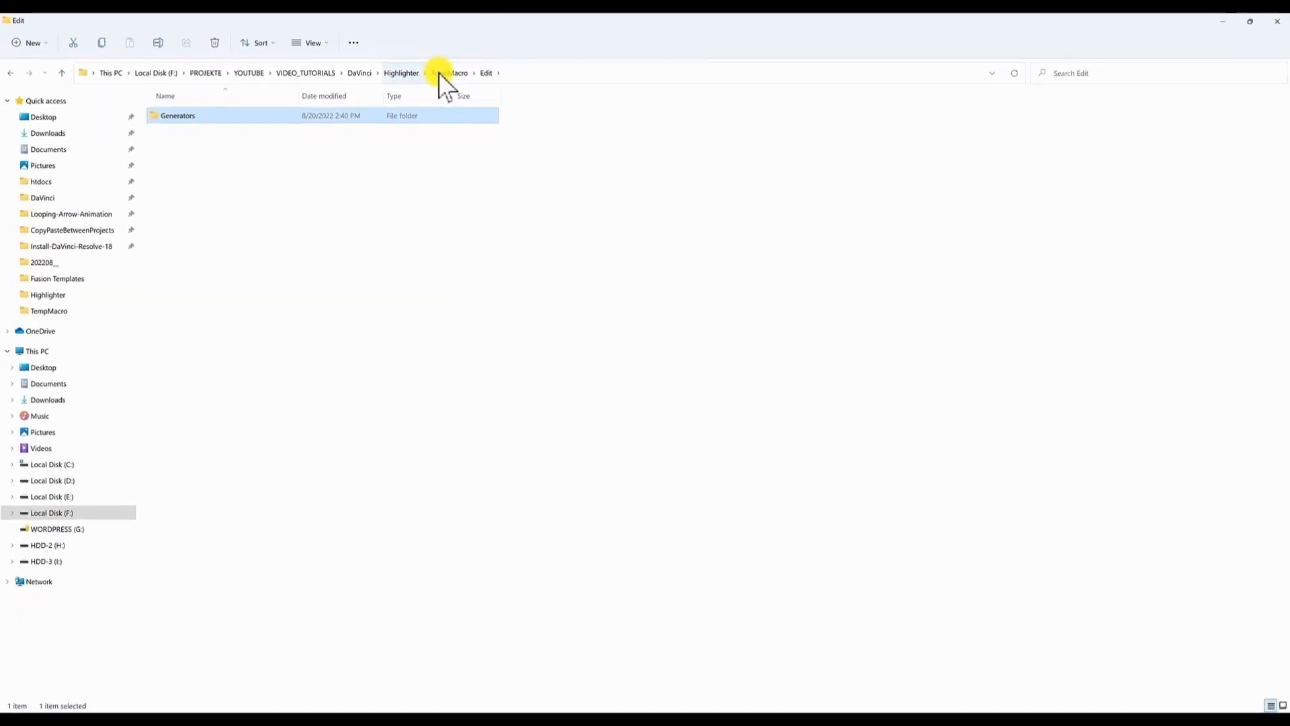
left_click(449, 72)
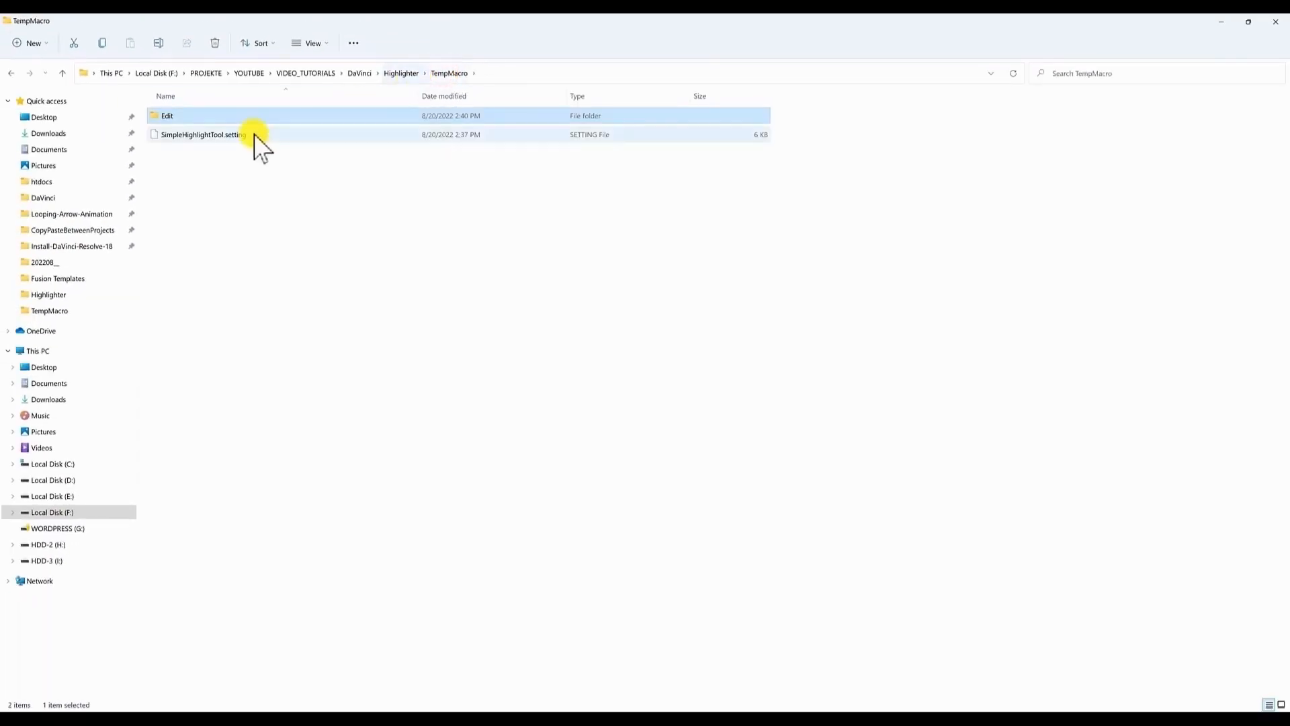
right_click(202, 134)
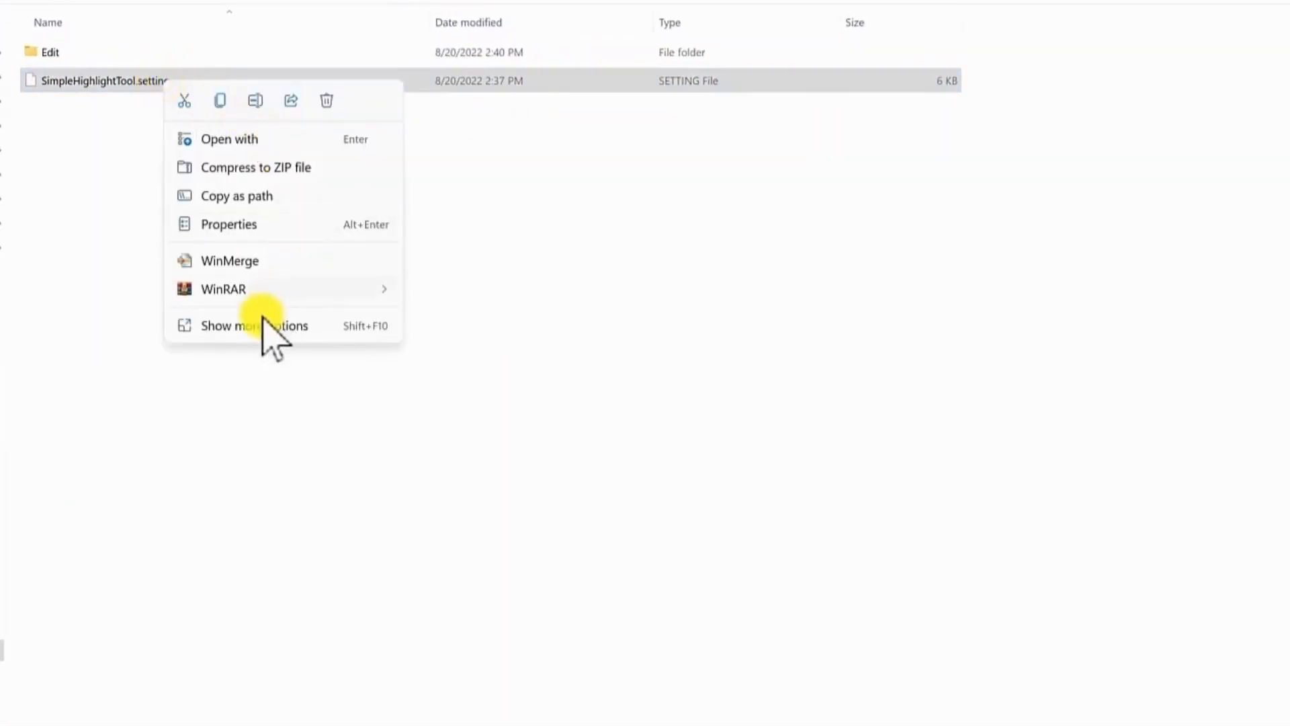
left_click(254, 325)
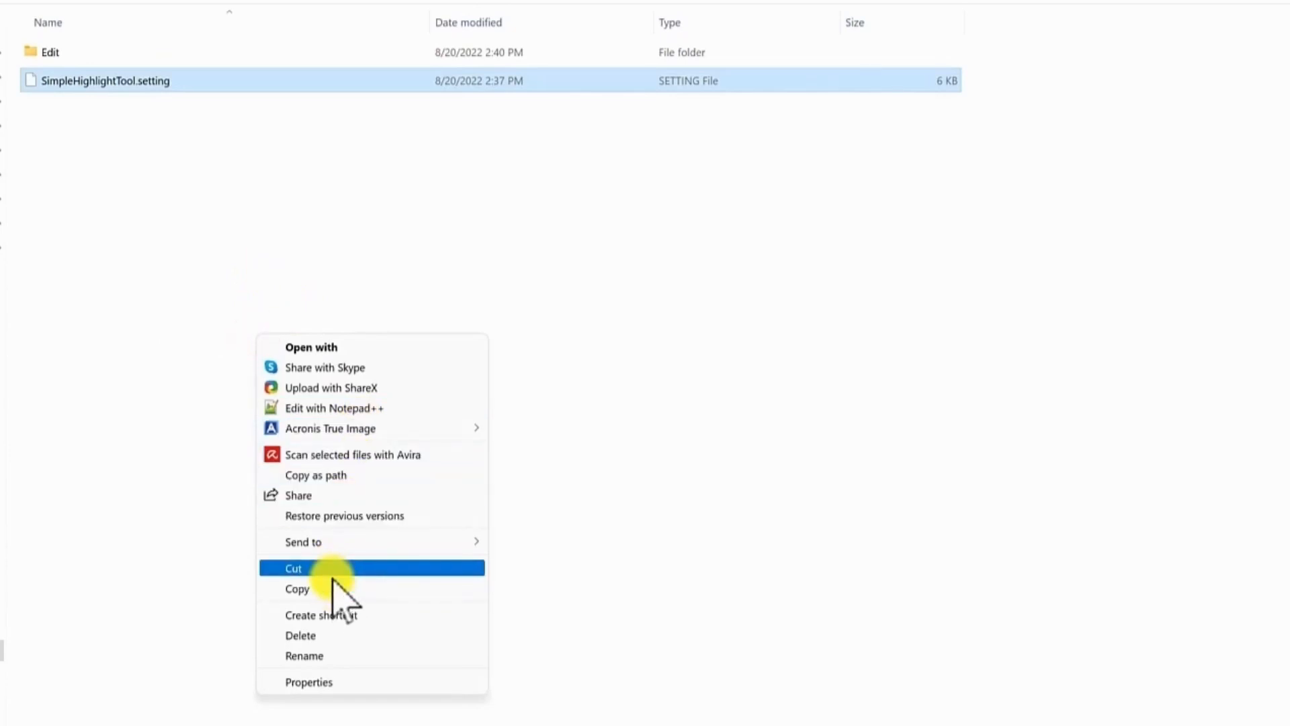
left_click(293, 568)
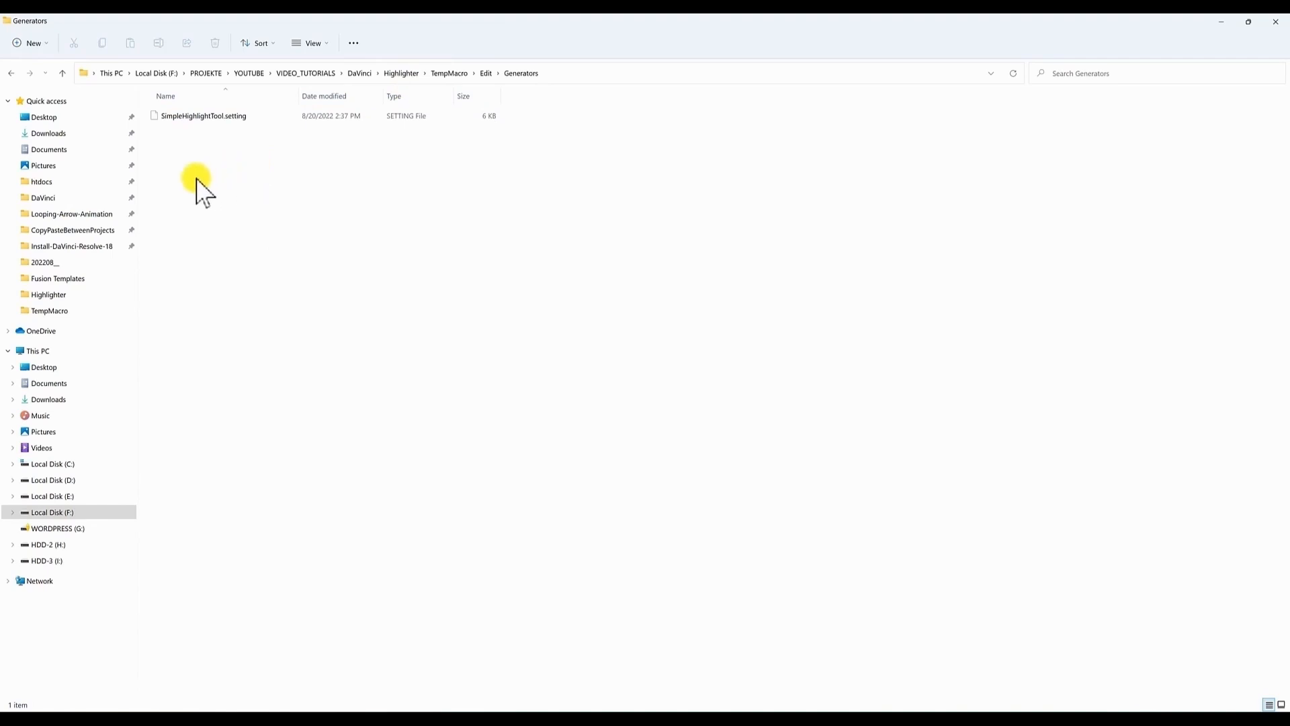
Name the new Generators subfolder TechVideoStackTuts, then return to TempMacro
type("T")
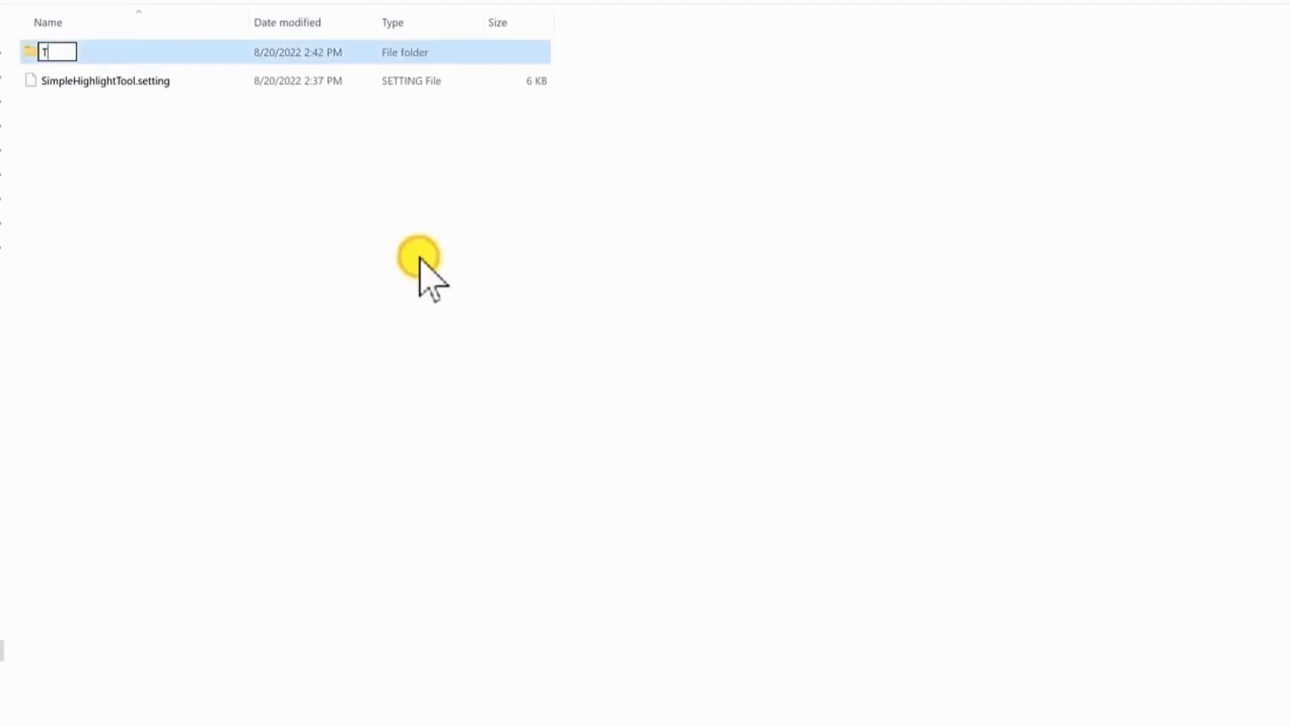
type("TechVideoStackTuts")
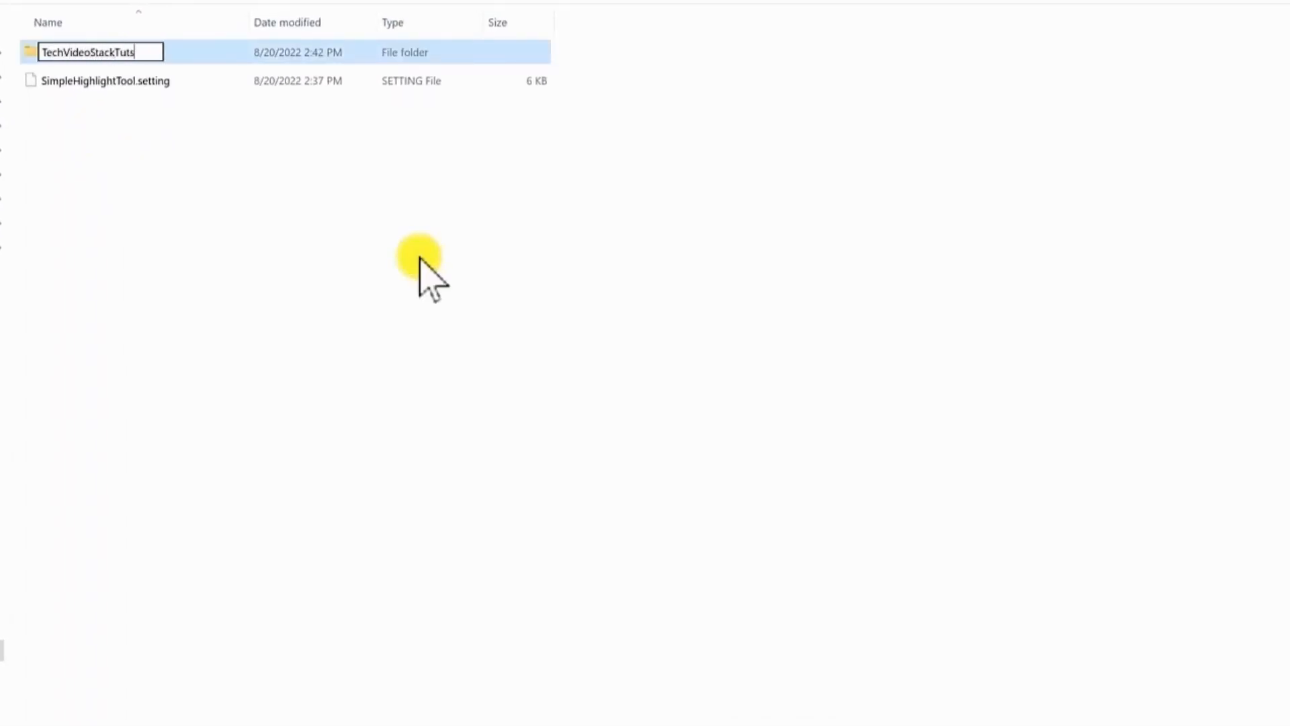
left_click(104, 80)
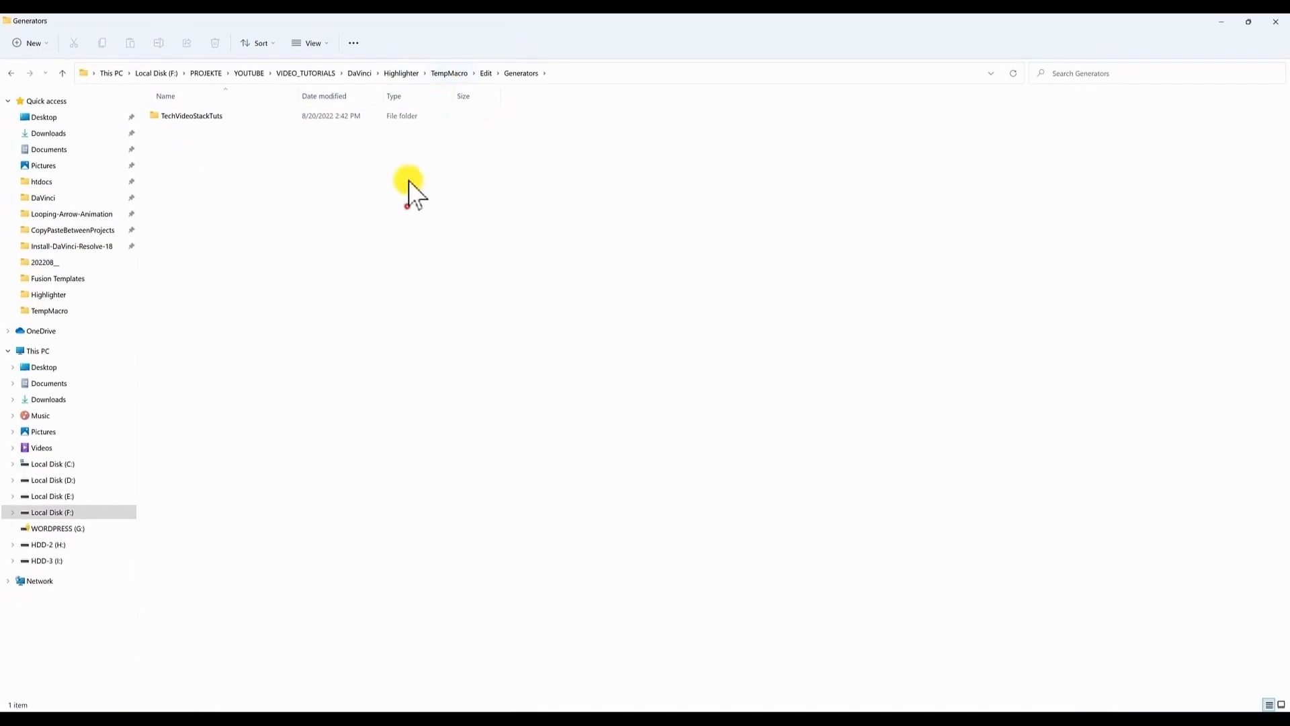
left_click(449, 73)
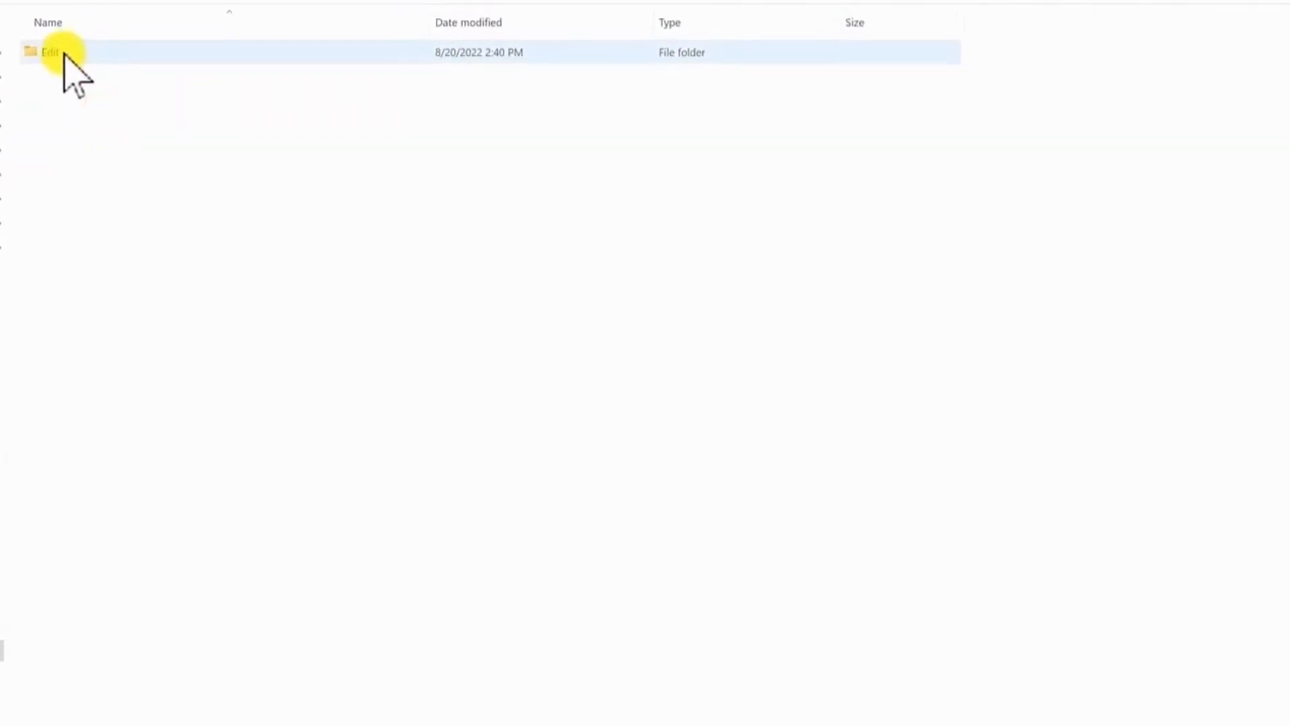
Pack the Edit folder with WinRAR into a ZIP archive named TechVideoStackTuts.zip
right_click(78, 66)
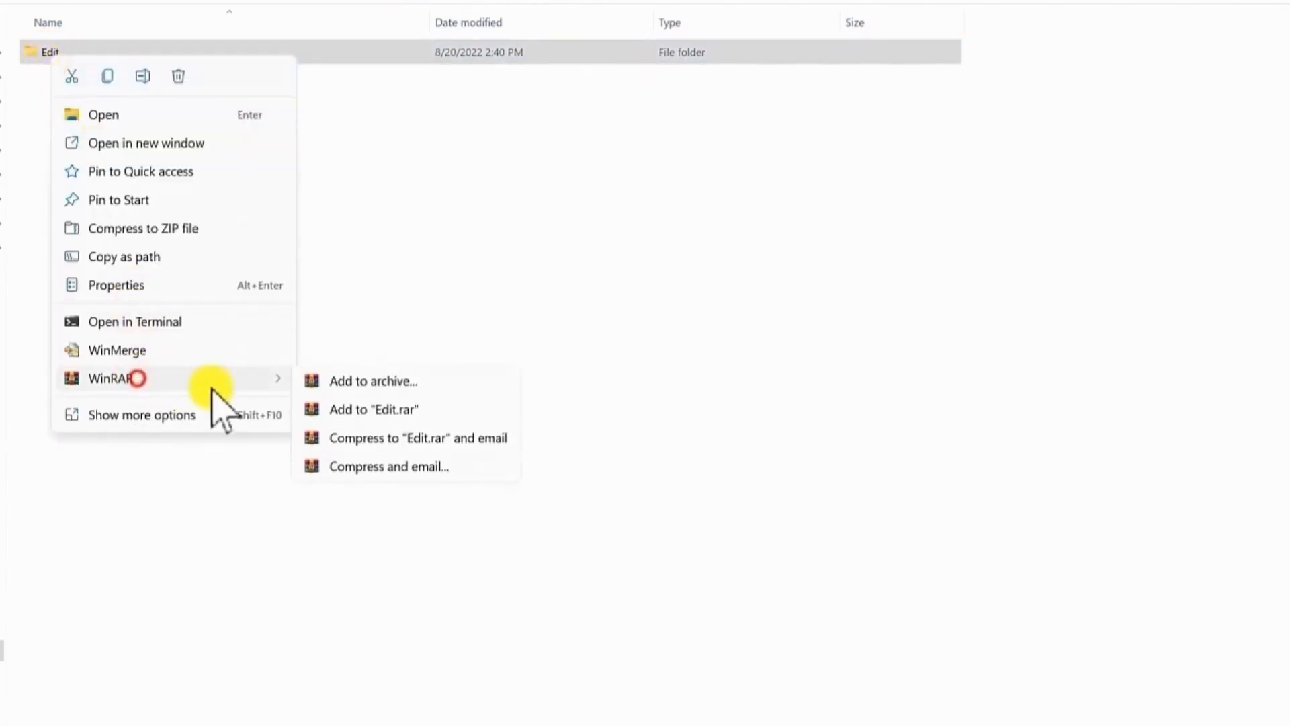
left_click(373, 380)
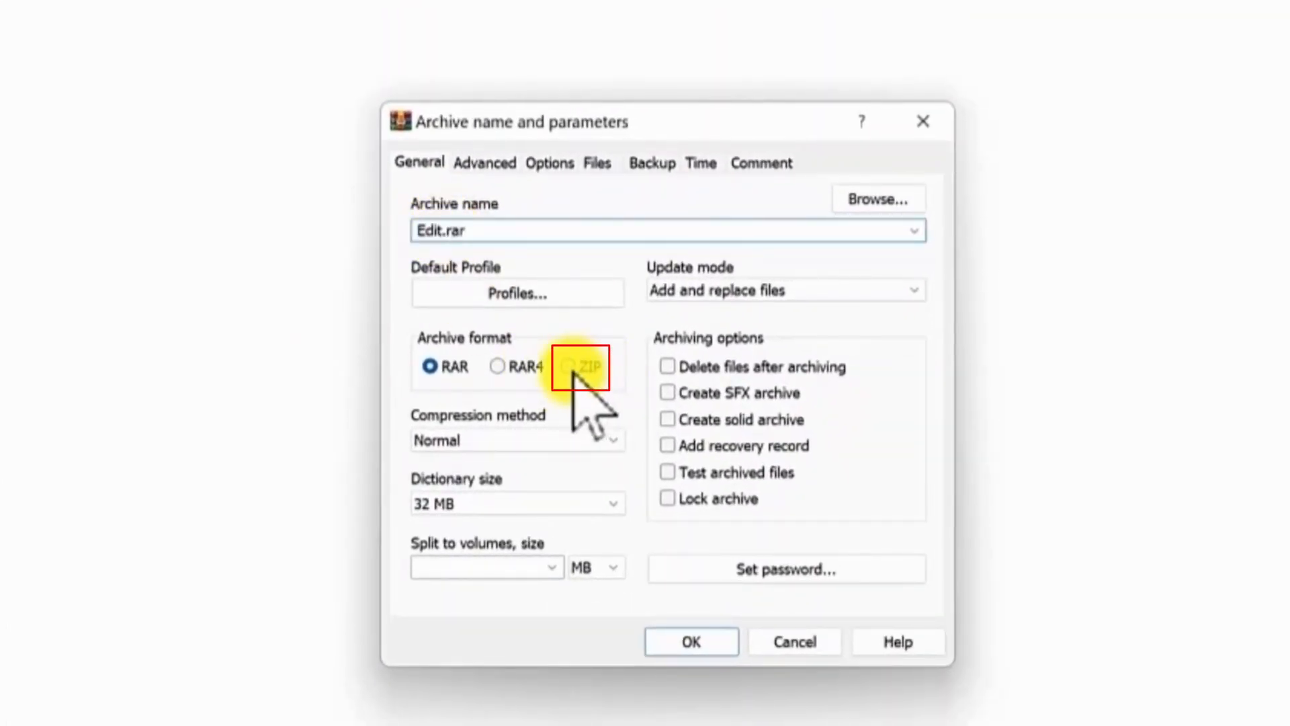
left_click(564, 365)
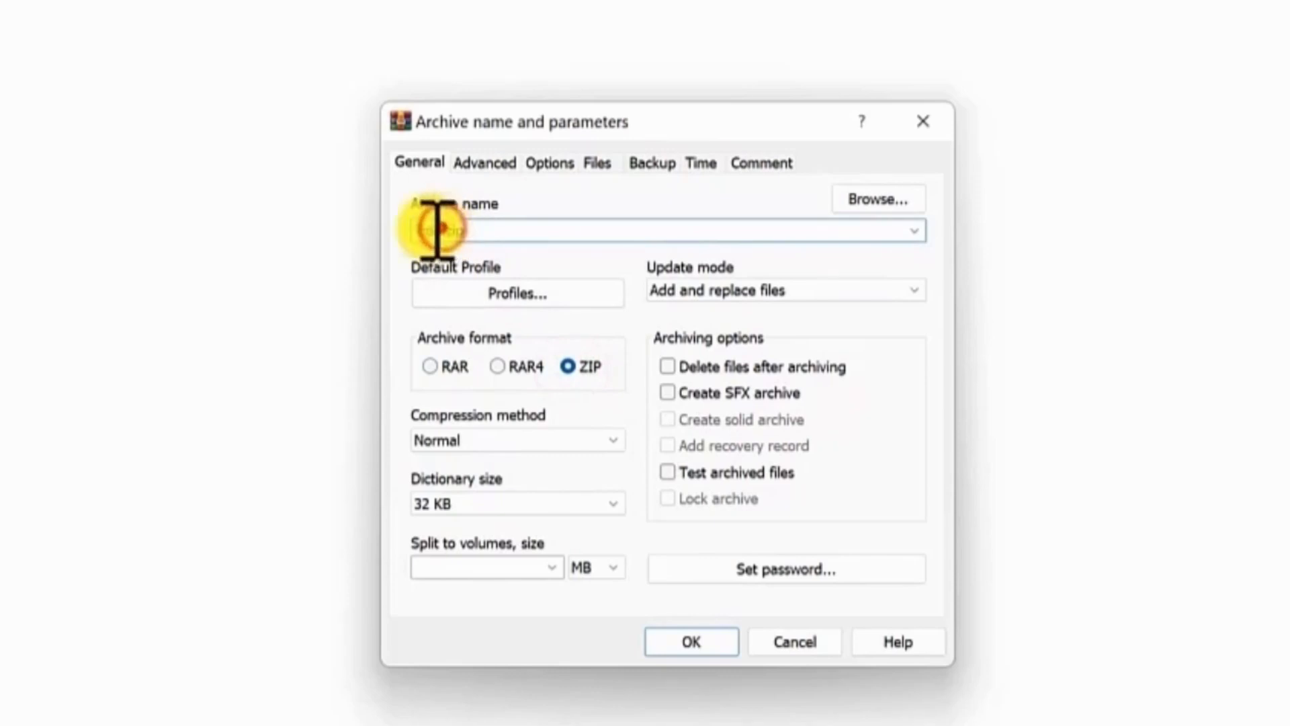
type("TechVideoSta.zip")
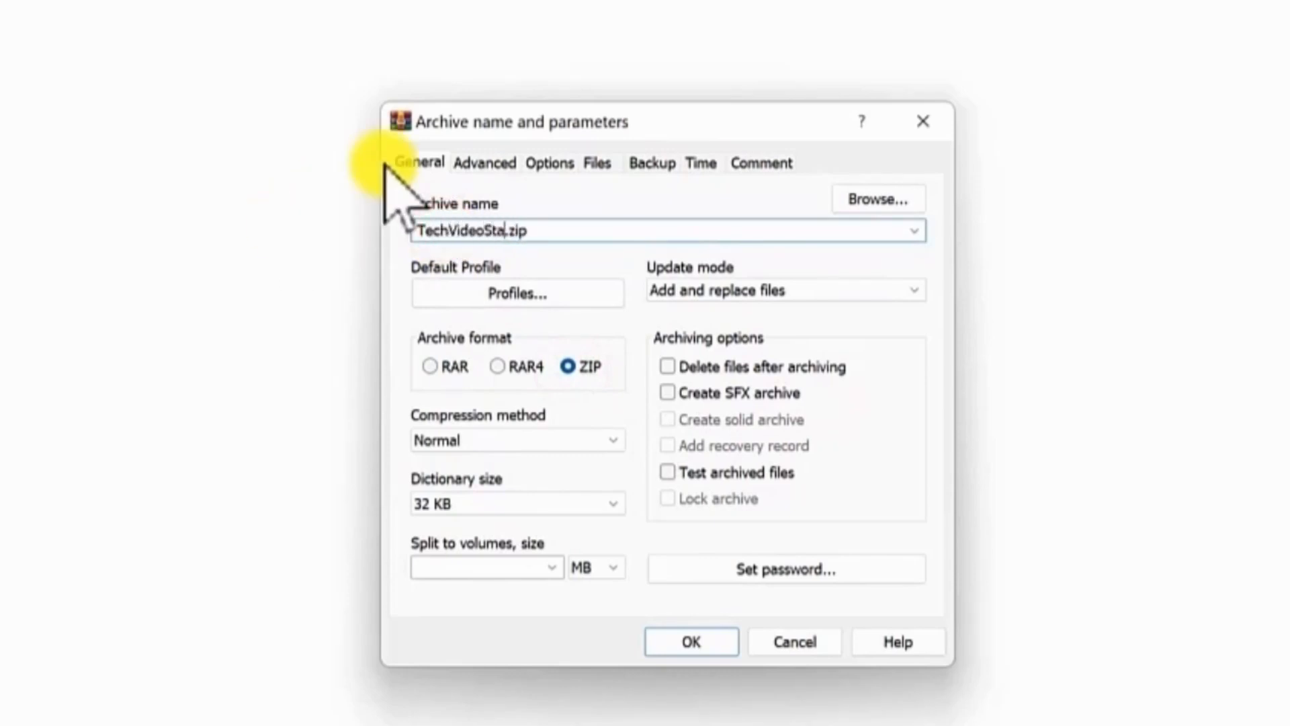
left_click(690, 641)
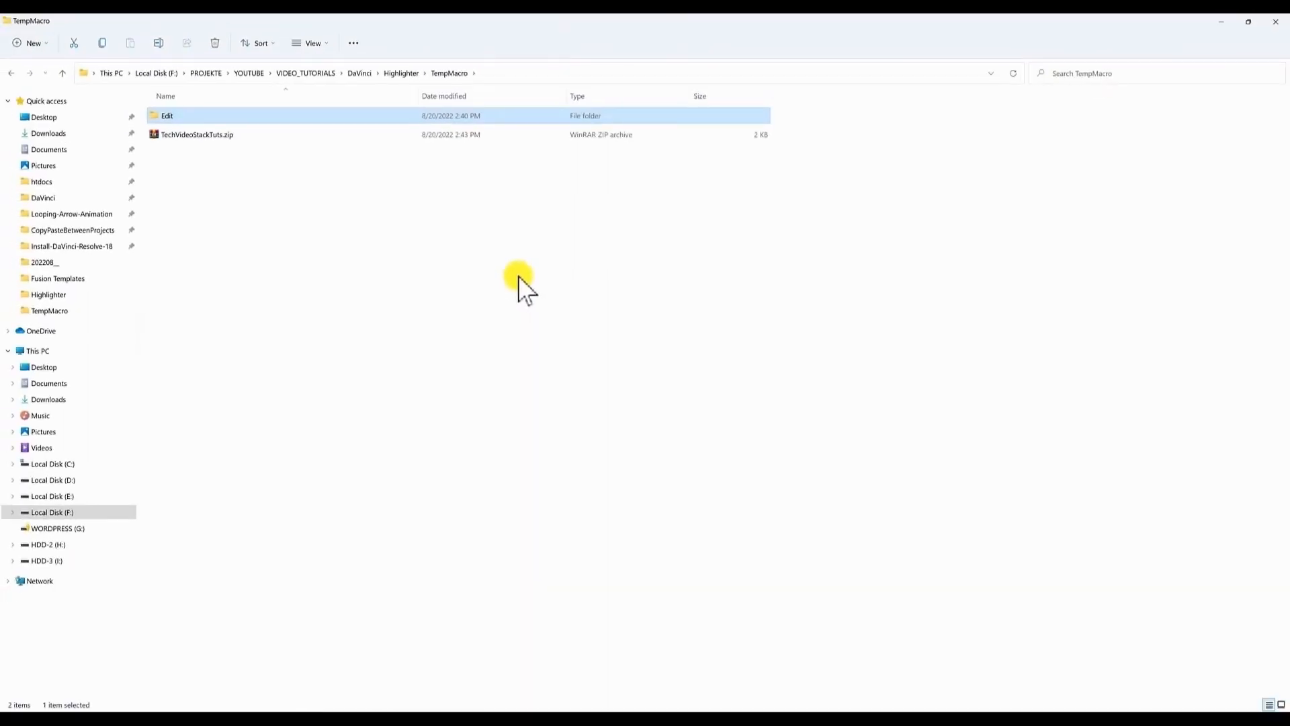
Rename TechVideoStackTuts.zip to TechVideoStackTuts.drfx, accept the extension change, and select it
left_click(197, 134)
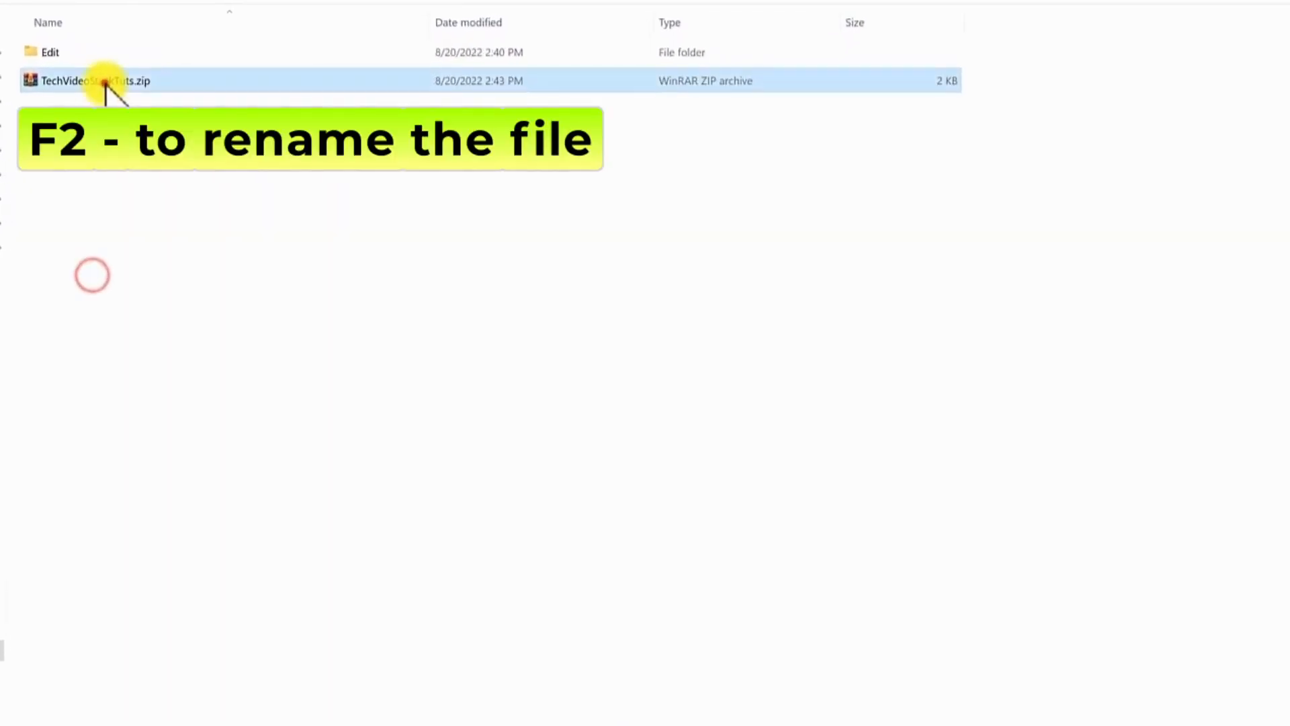
key("F2")
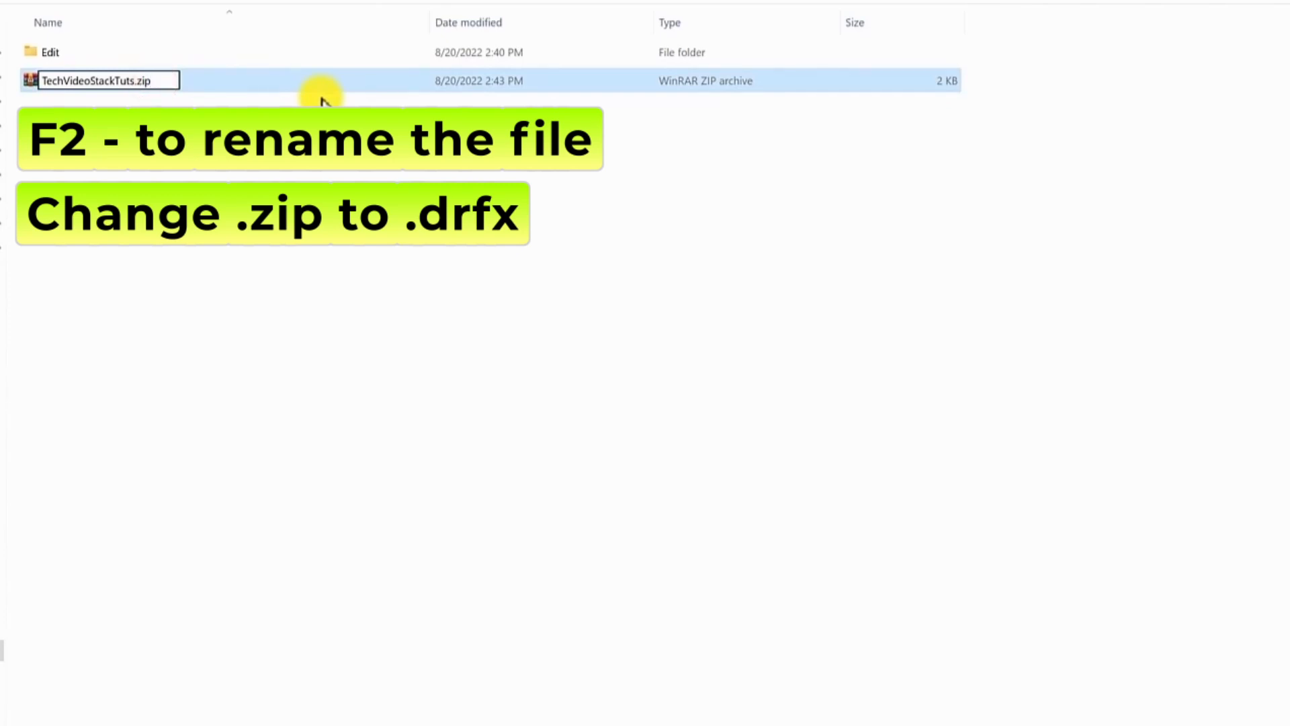
key("enter")
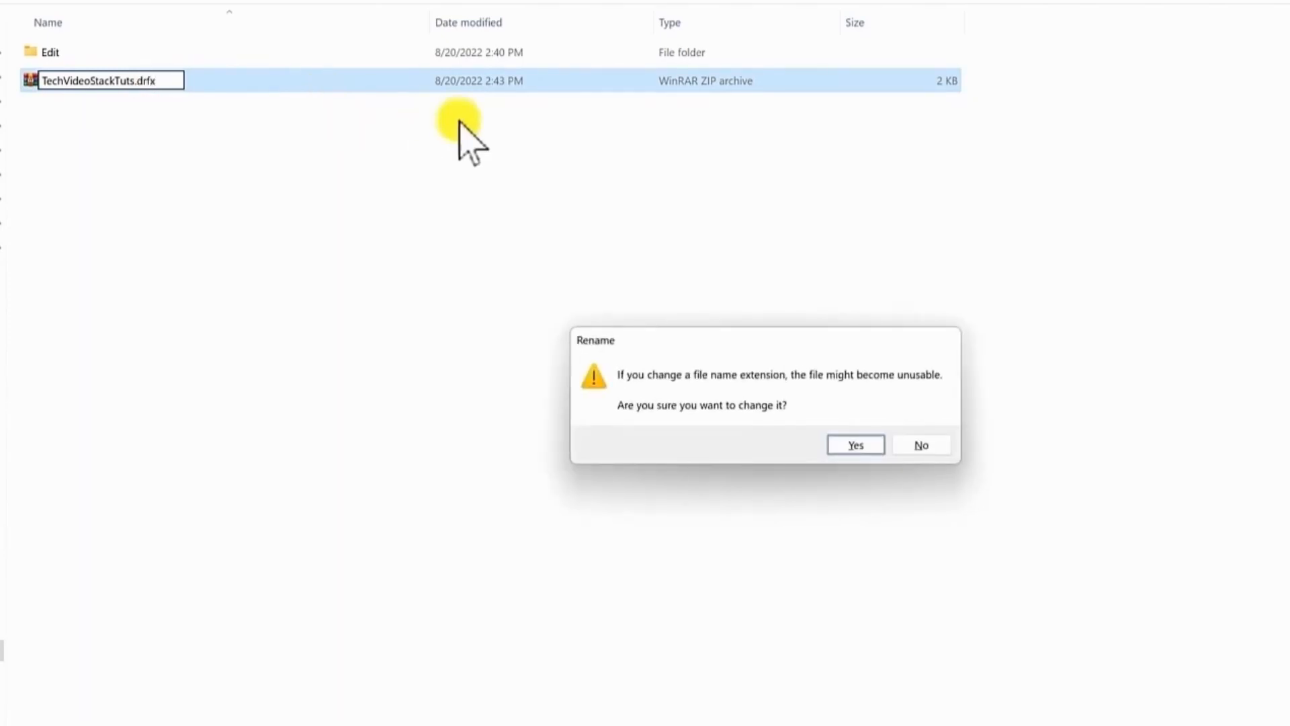
left_click(854, 444)
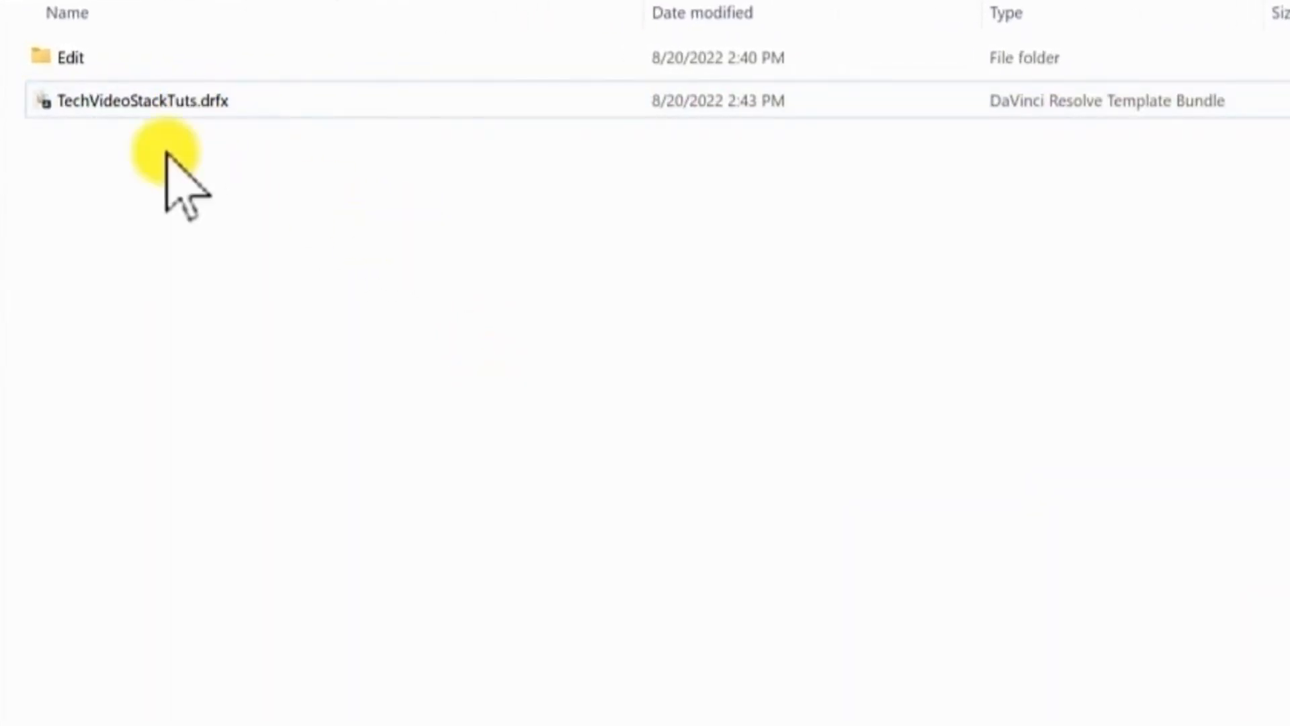
left_click(142, 100)
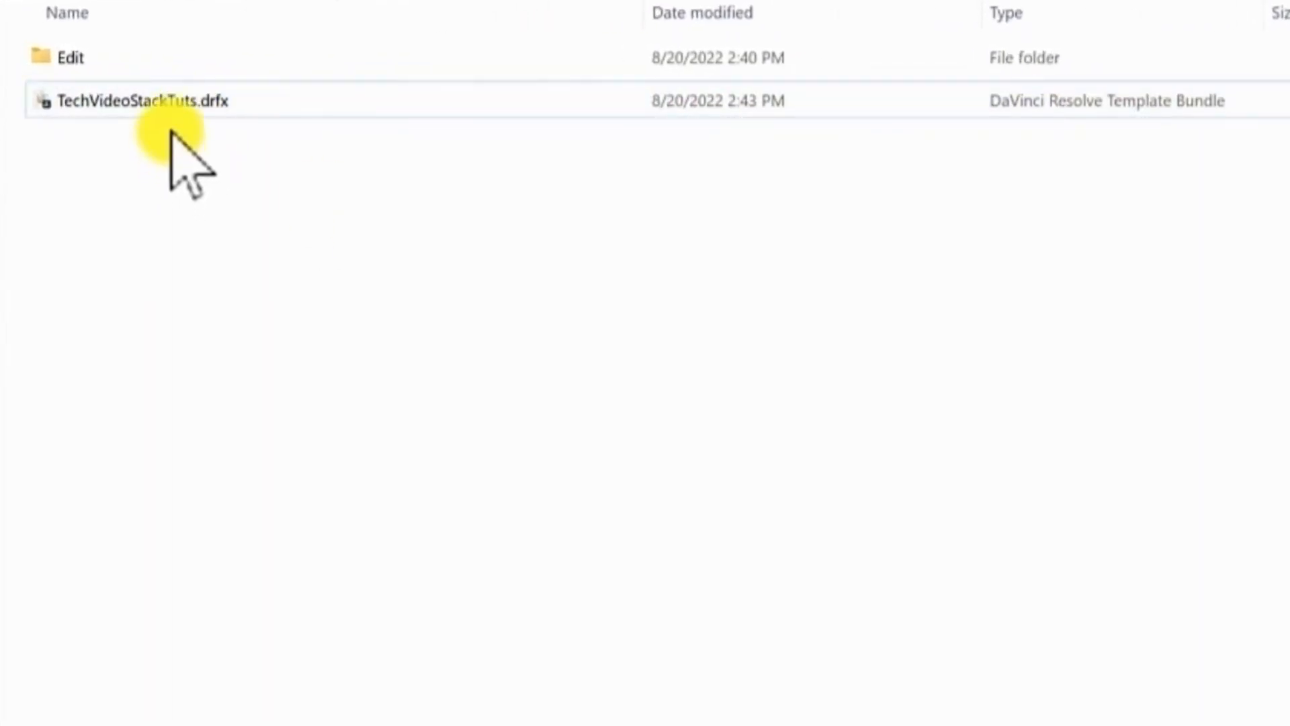
left_click(144, 100)
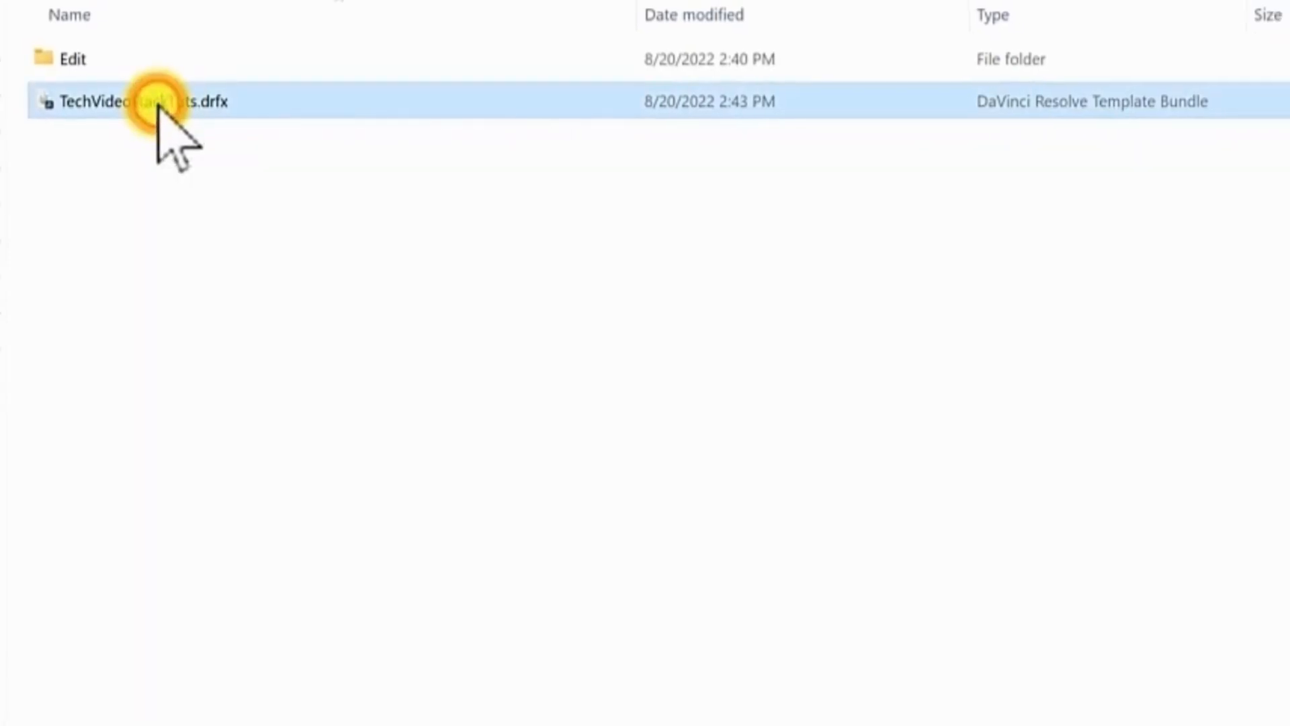
Install the TechVideoStackTuts.drfx bundle and browse to its generators in the Effects library
double_click(139, 102)
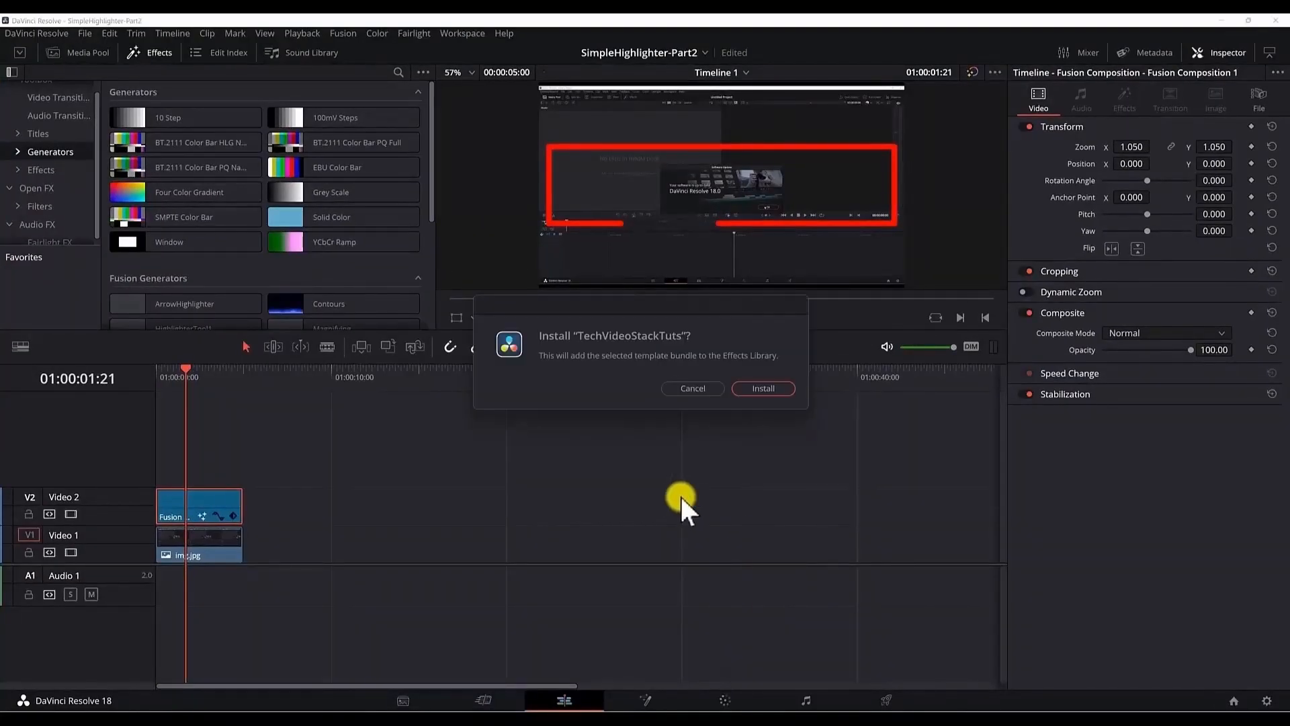
mouse_move(690, 404)
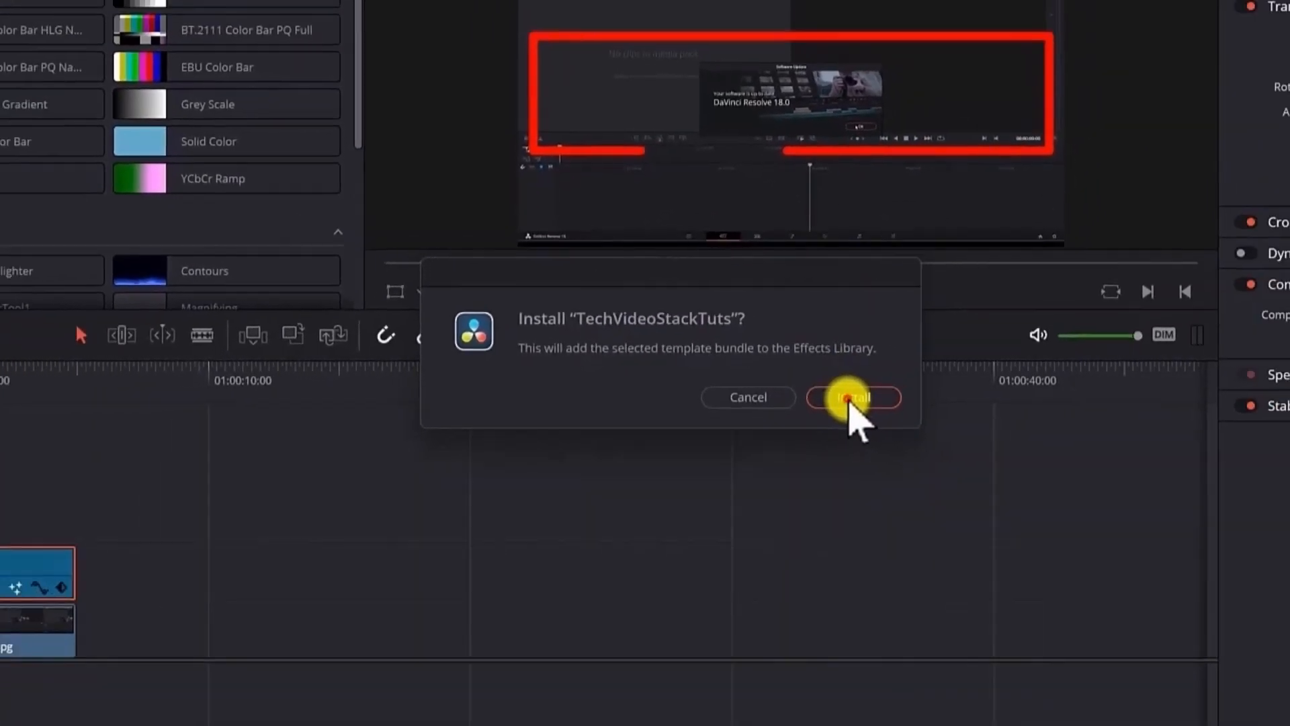
left_click(853, 396)
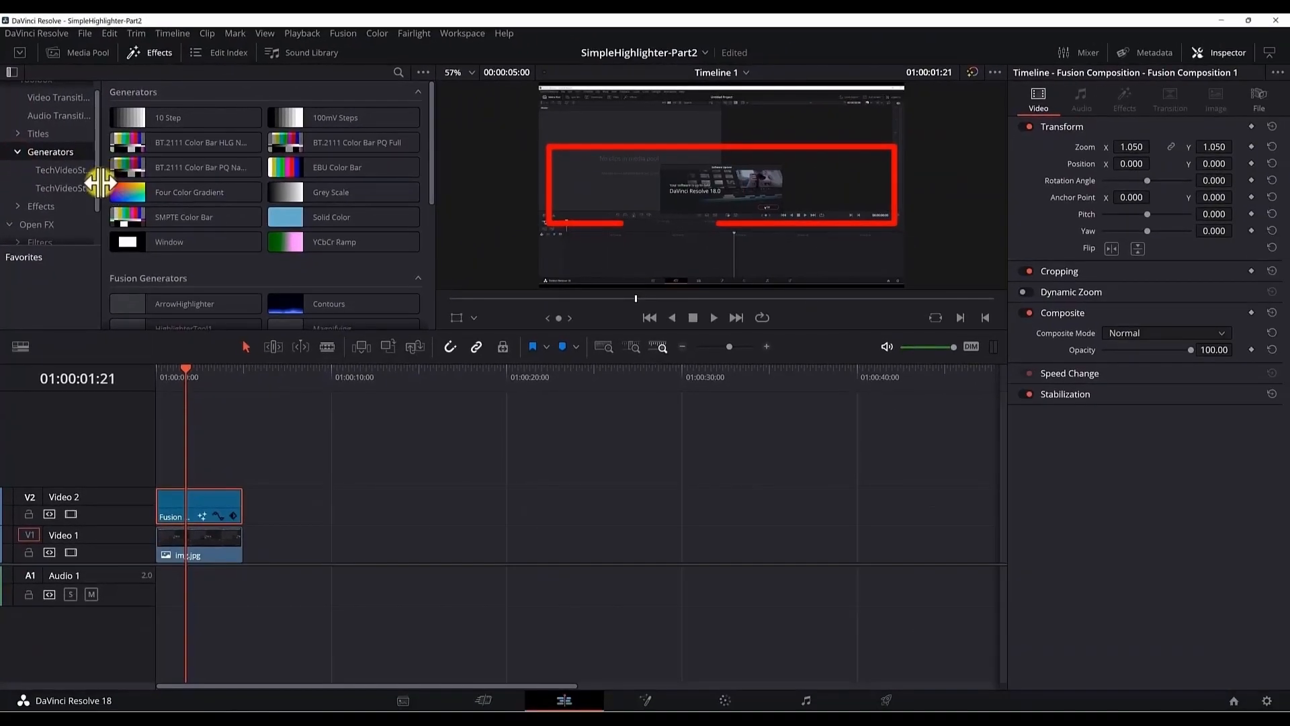
mouse_move(99, 189)
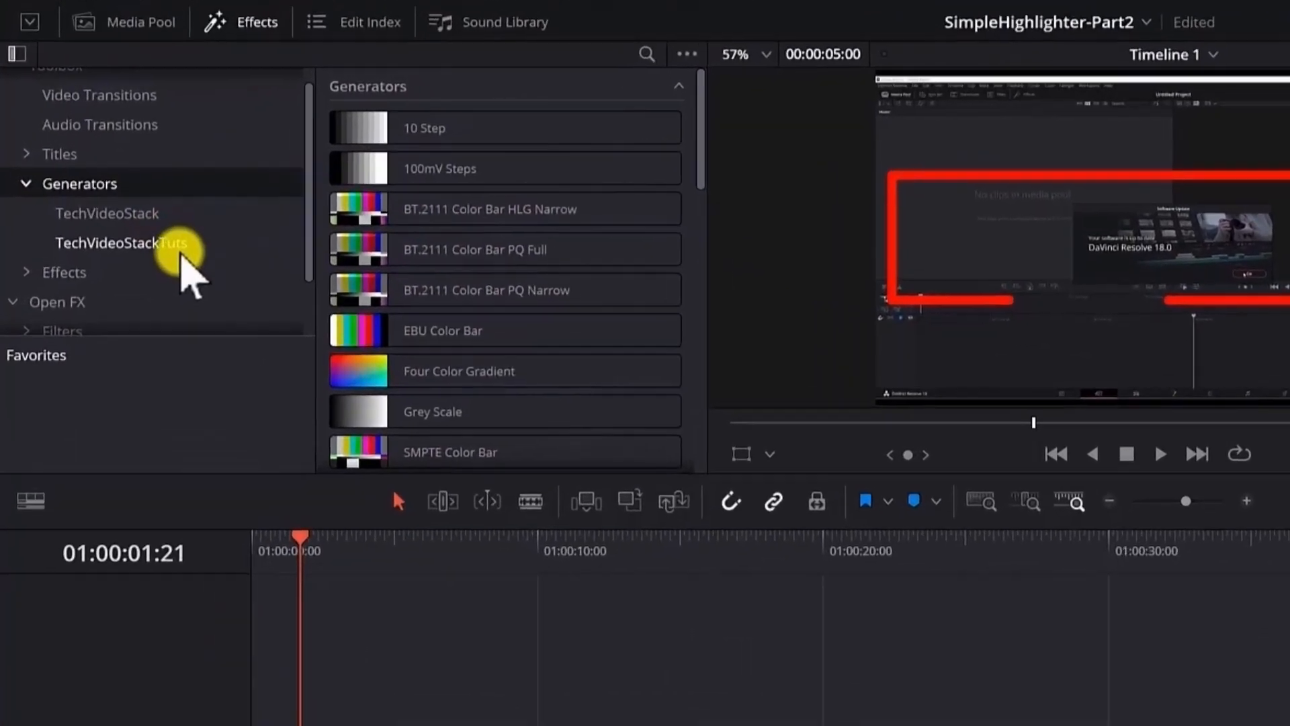
left_click(121, 241)
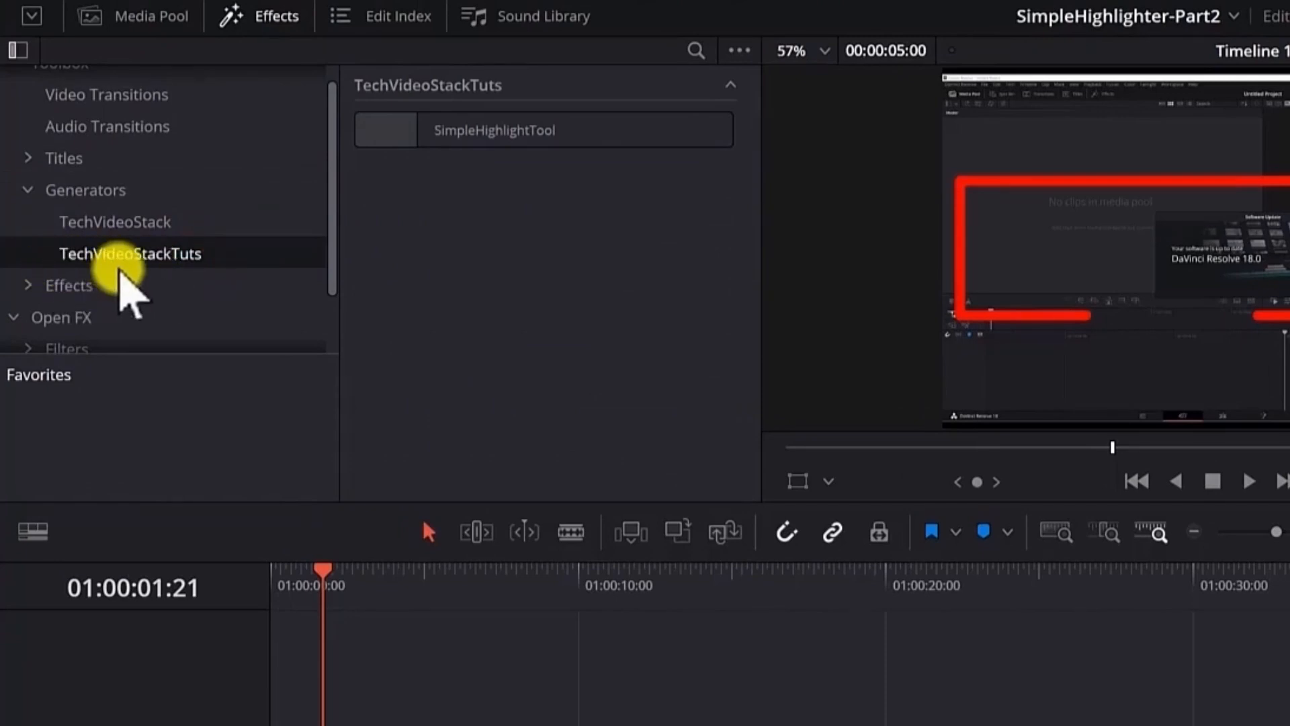
mouse_move(106, 206)
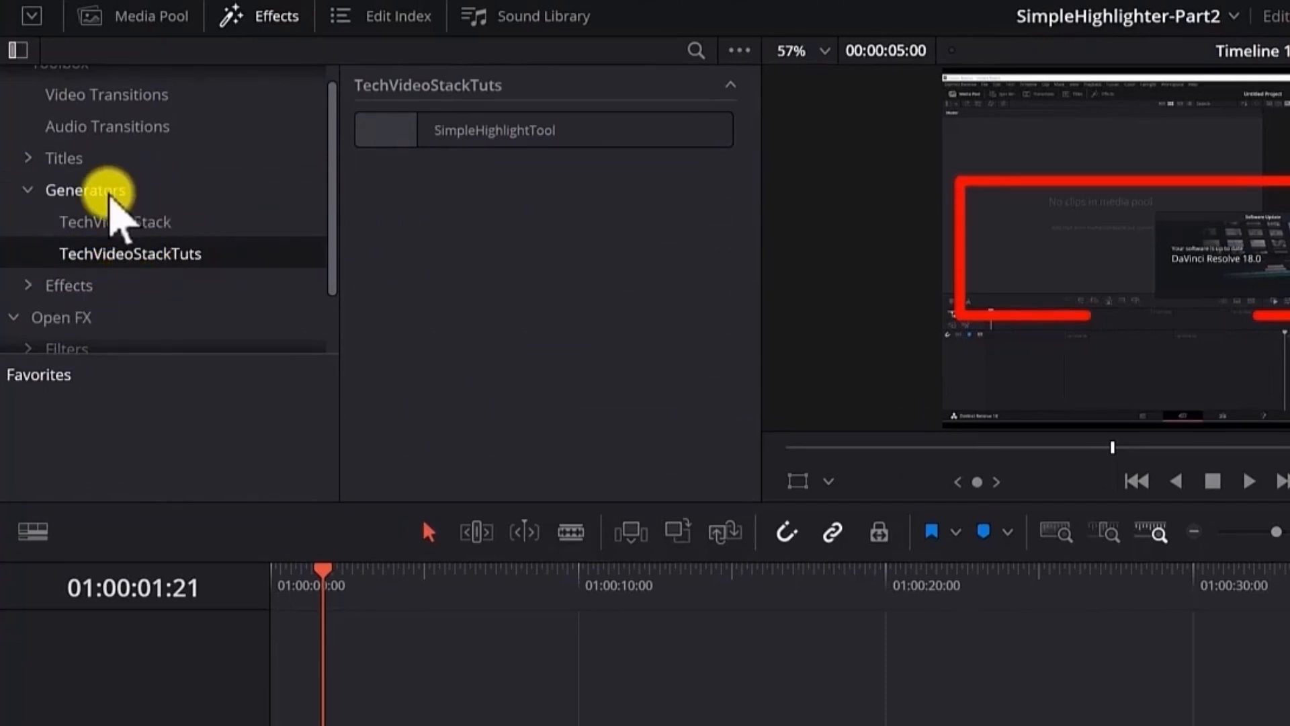
left_click(543, 129)
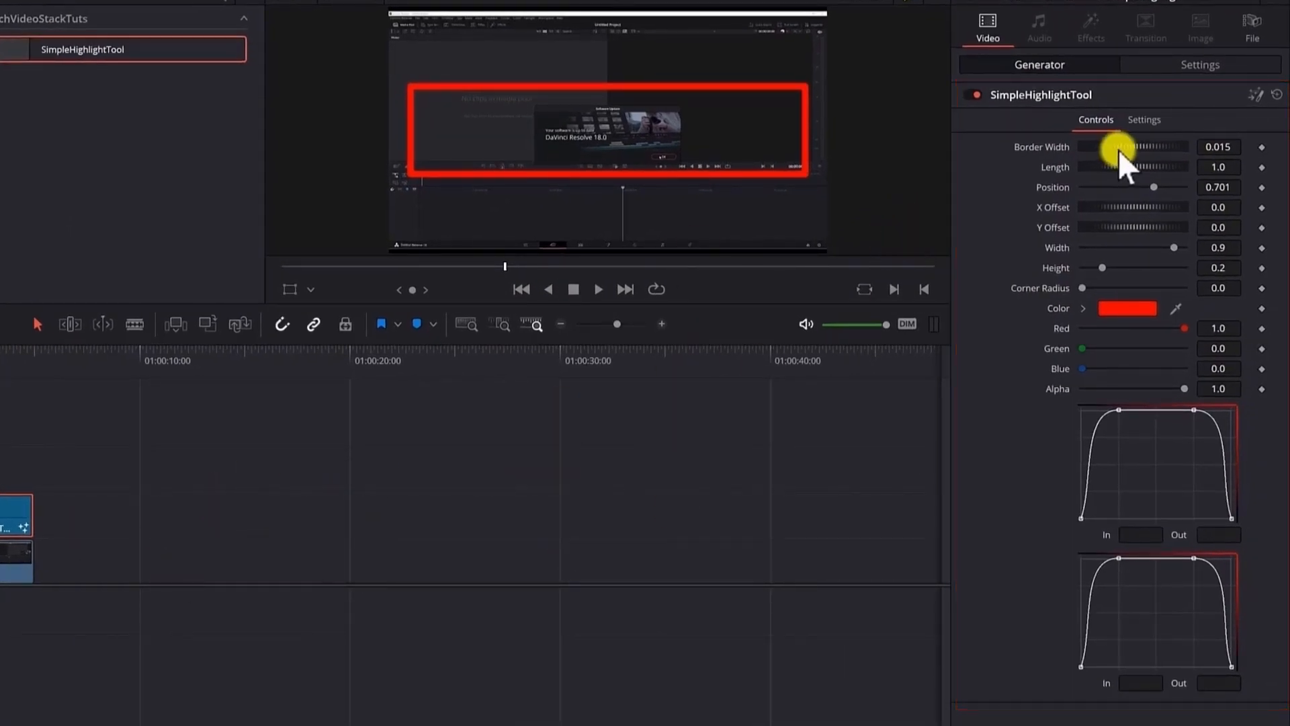
Drag the Border Width slider to thicken the highlight outline to 0.044
left_click_drag(1102, 146, 1125, 147)
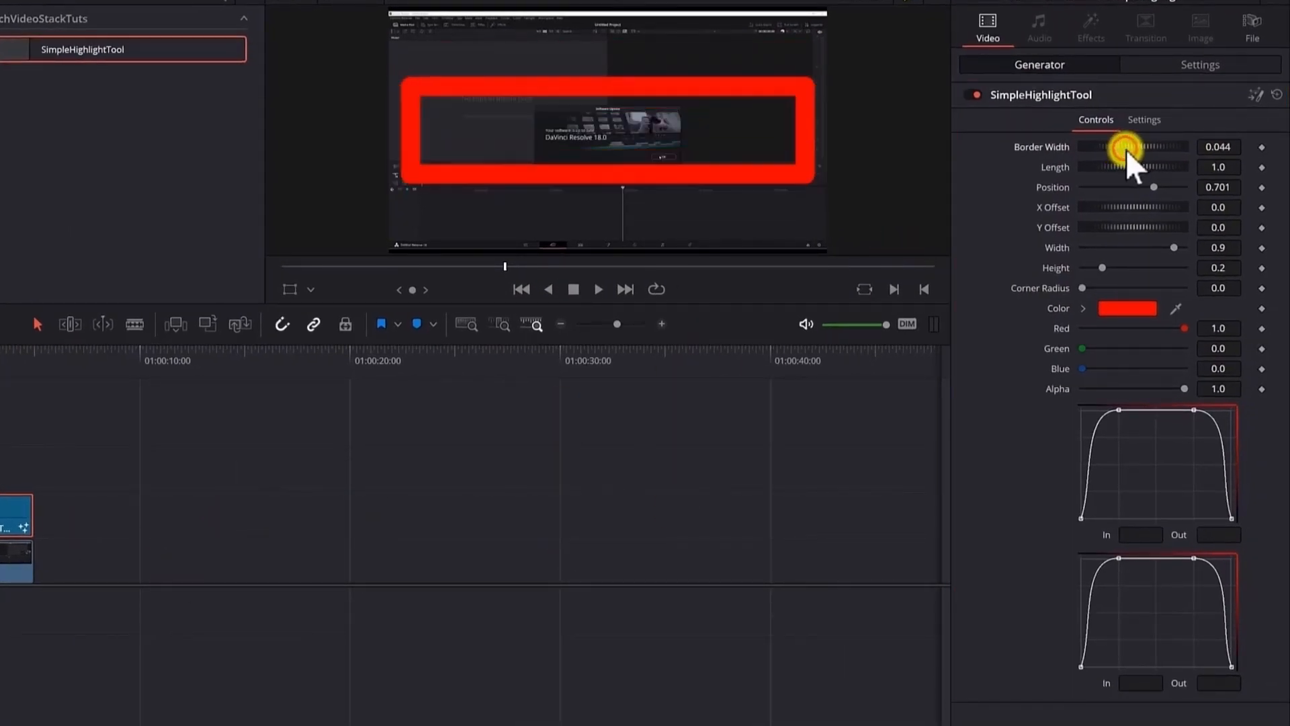
left_click_drag(1168, 208, 1148, 207)
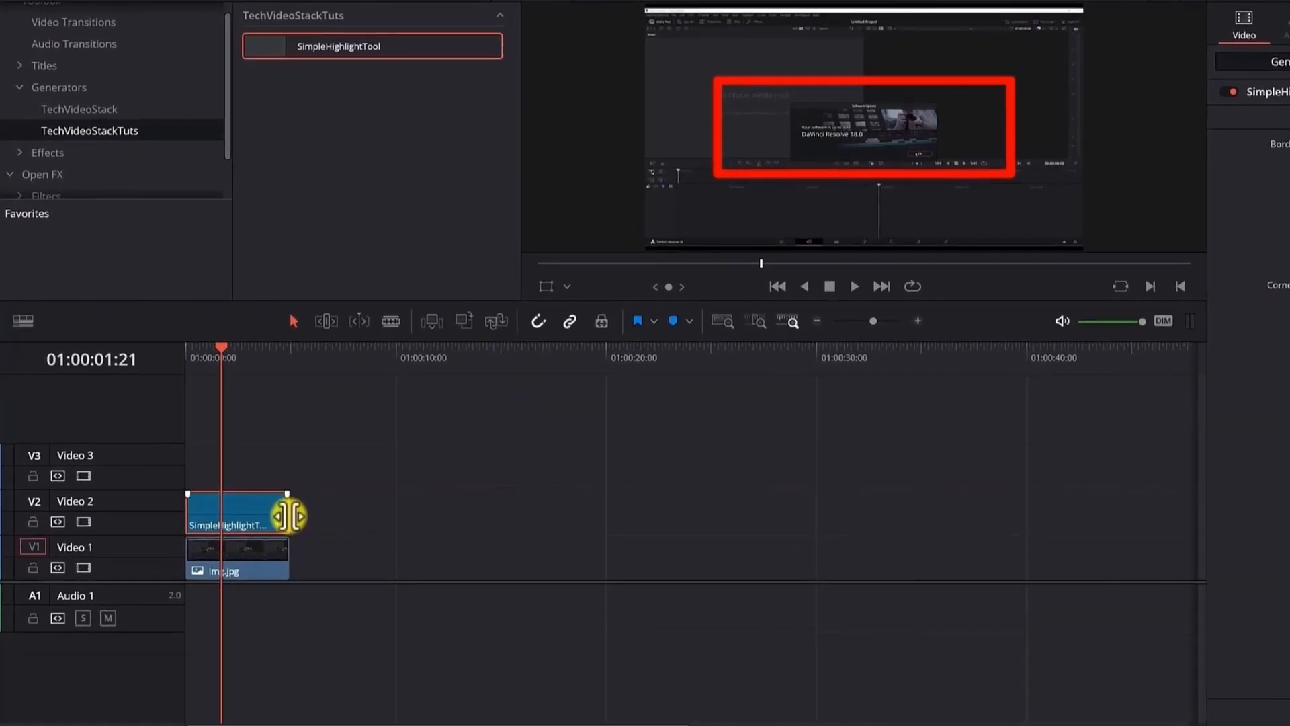
Extend the highlight and img.jpg clips to about 30 seconds, preview, and set first curve In to 0.95
left_click_drag(293, 514, 802, 524)
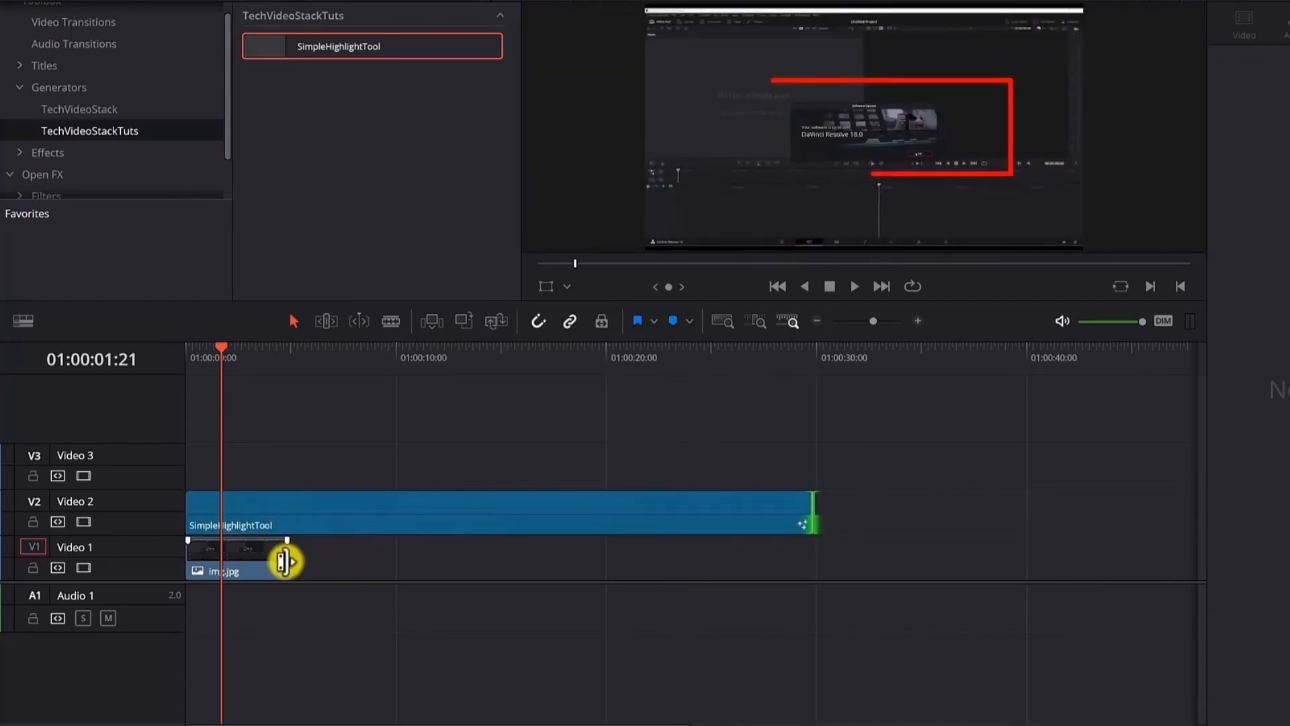
left_click(494, 508)
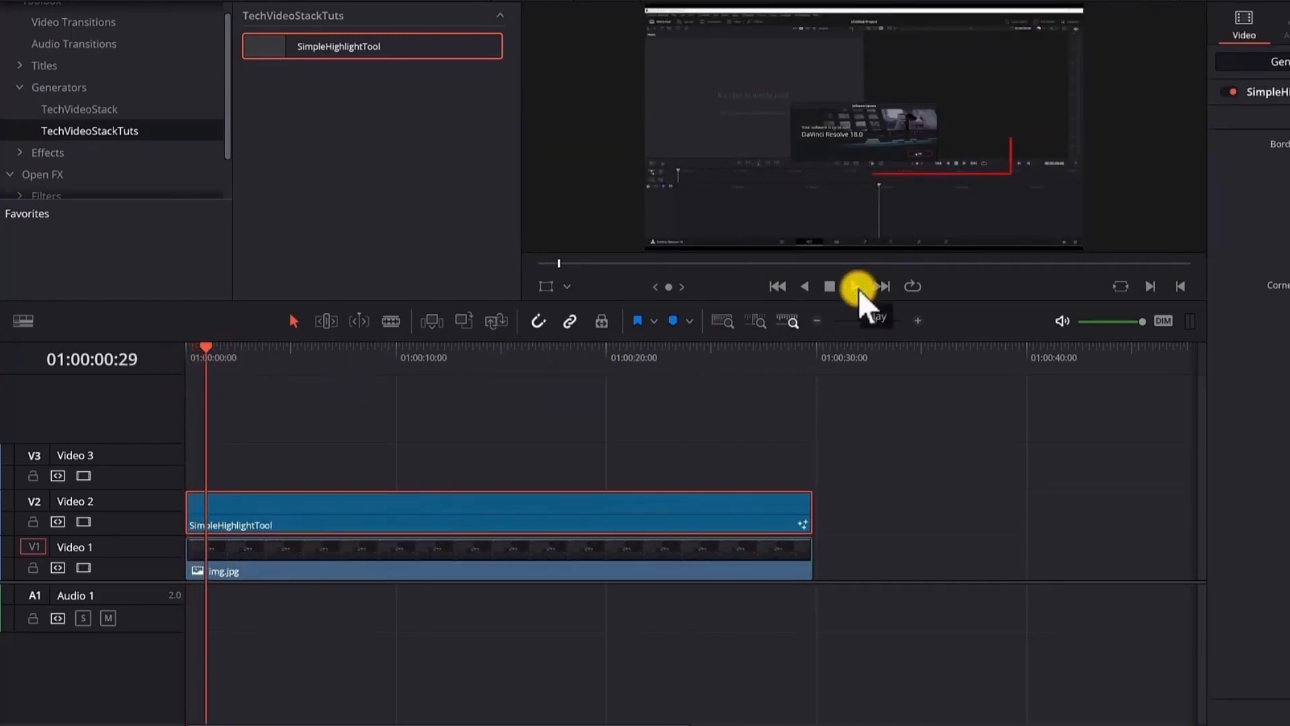
left_click(832, 286)
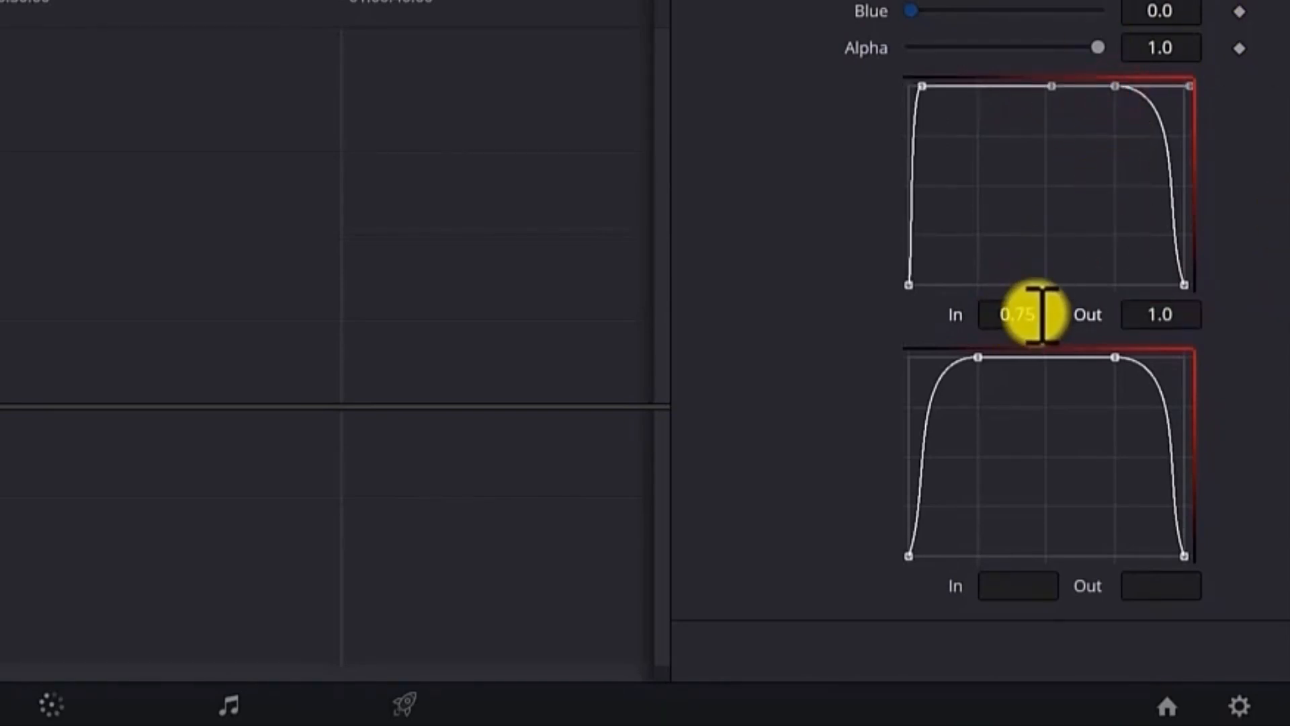
left_click(1016, 314)
type("0.95")
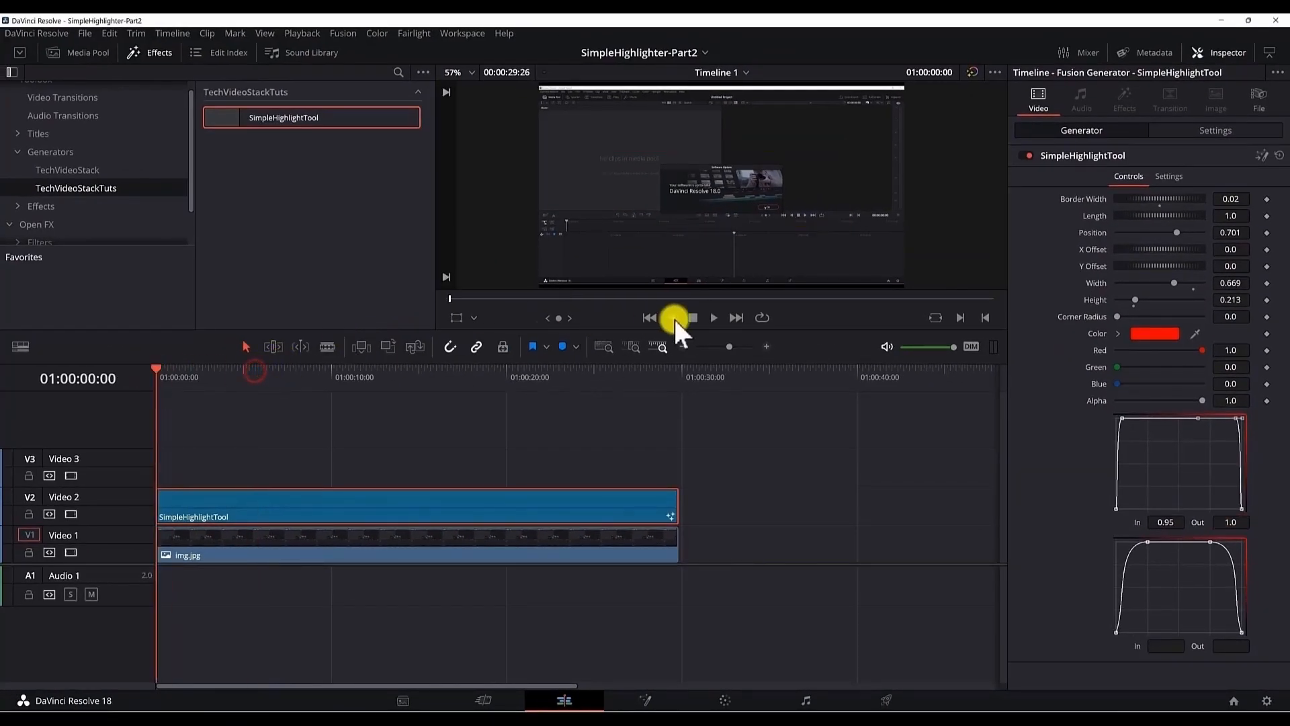
Set the second curve's In to 0.95 and replay the highlight animation from the start
left_click(712, 316)
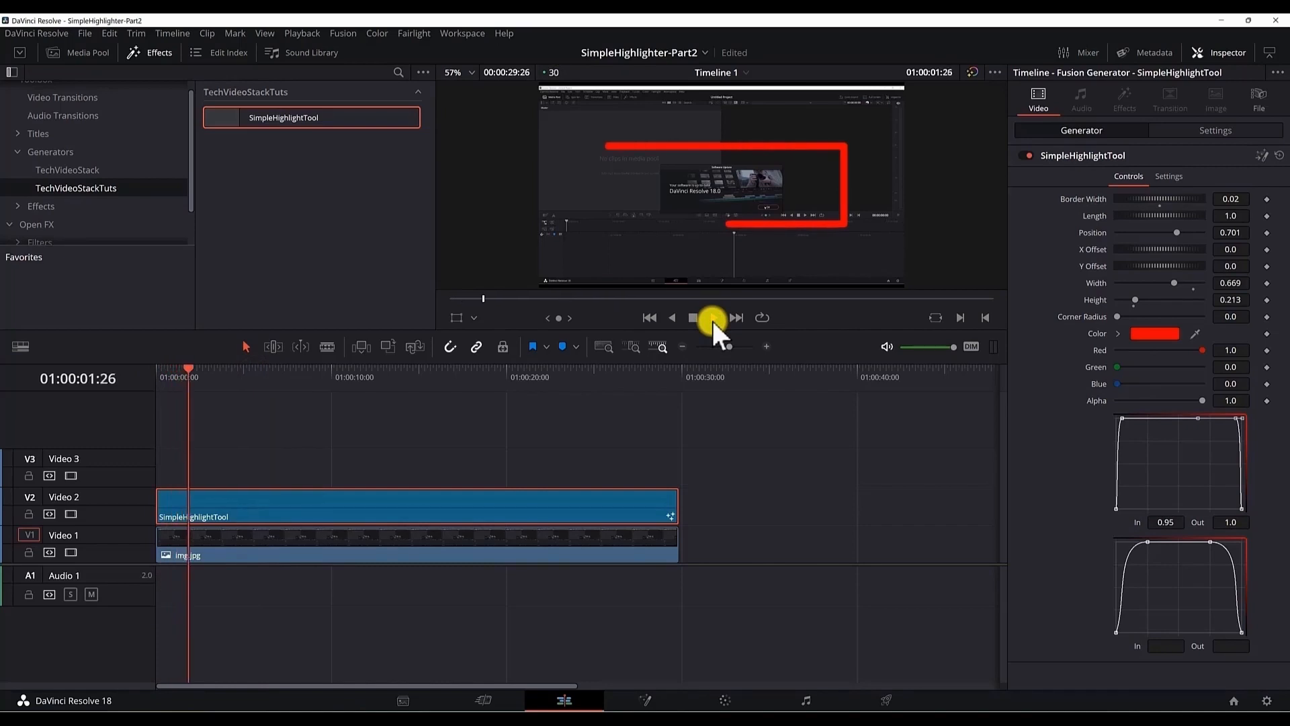
left_click(712, 317)
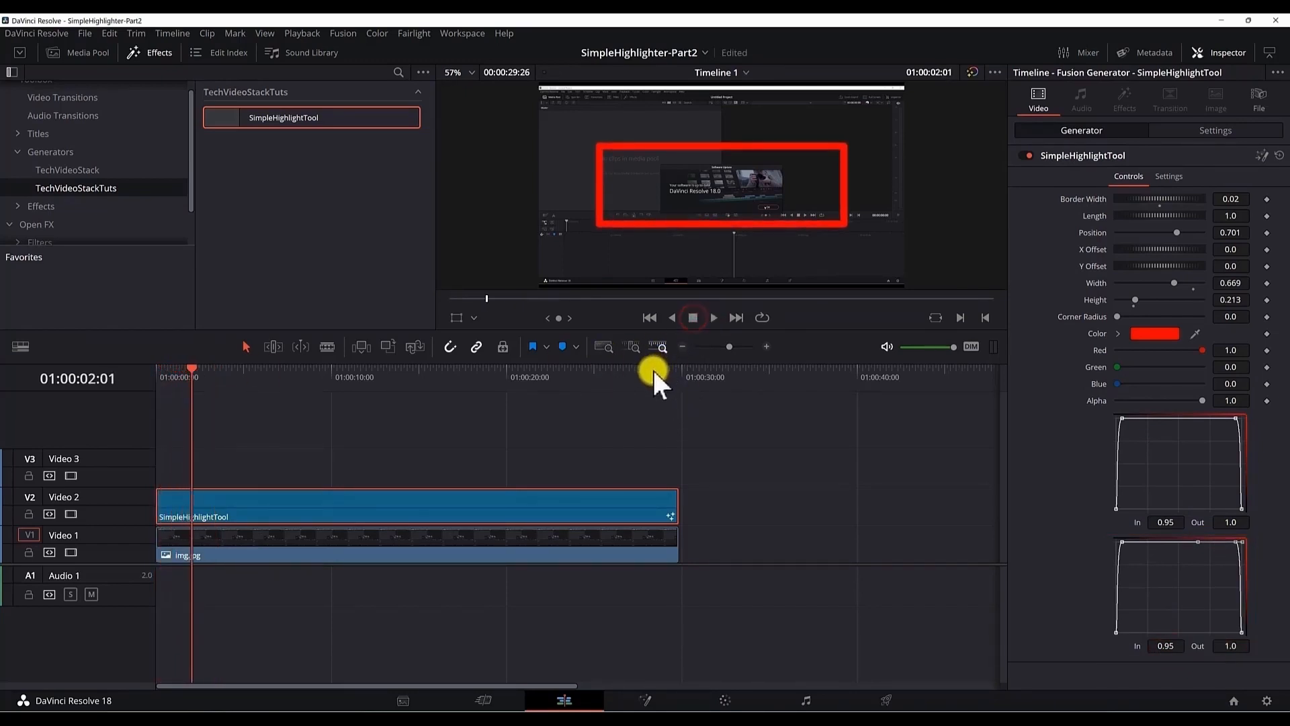
left_click(693, 316)
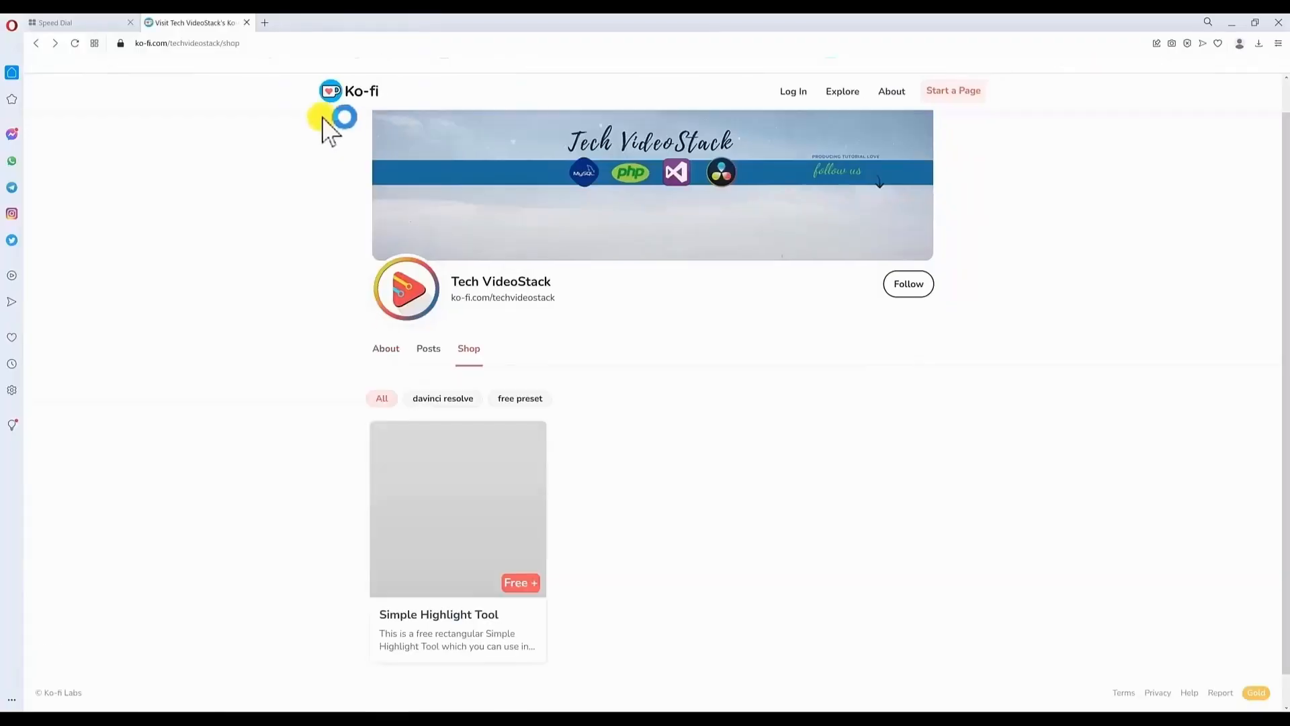
Scroll the Ko-fi shop and open the Simple Highlight Tool product page
scroll("down", 3)
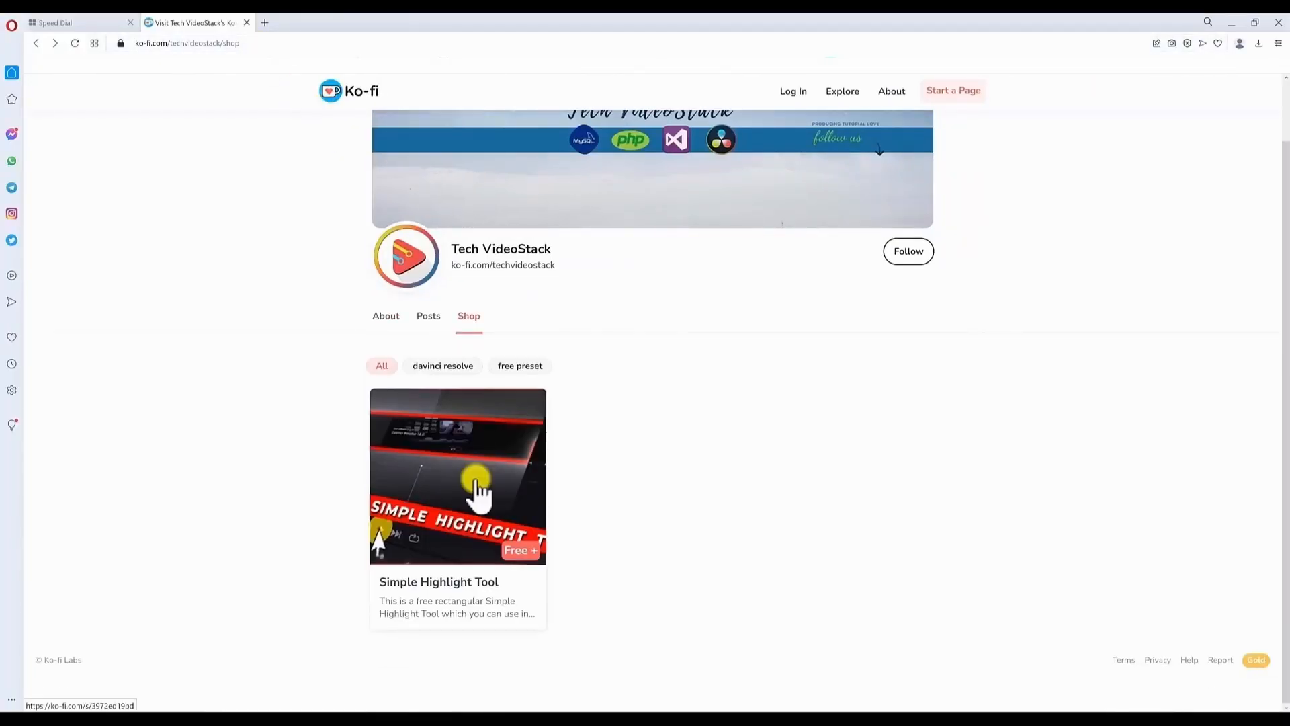
left_click(458, 476)
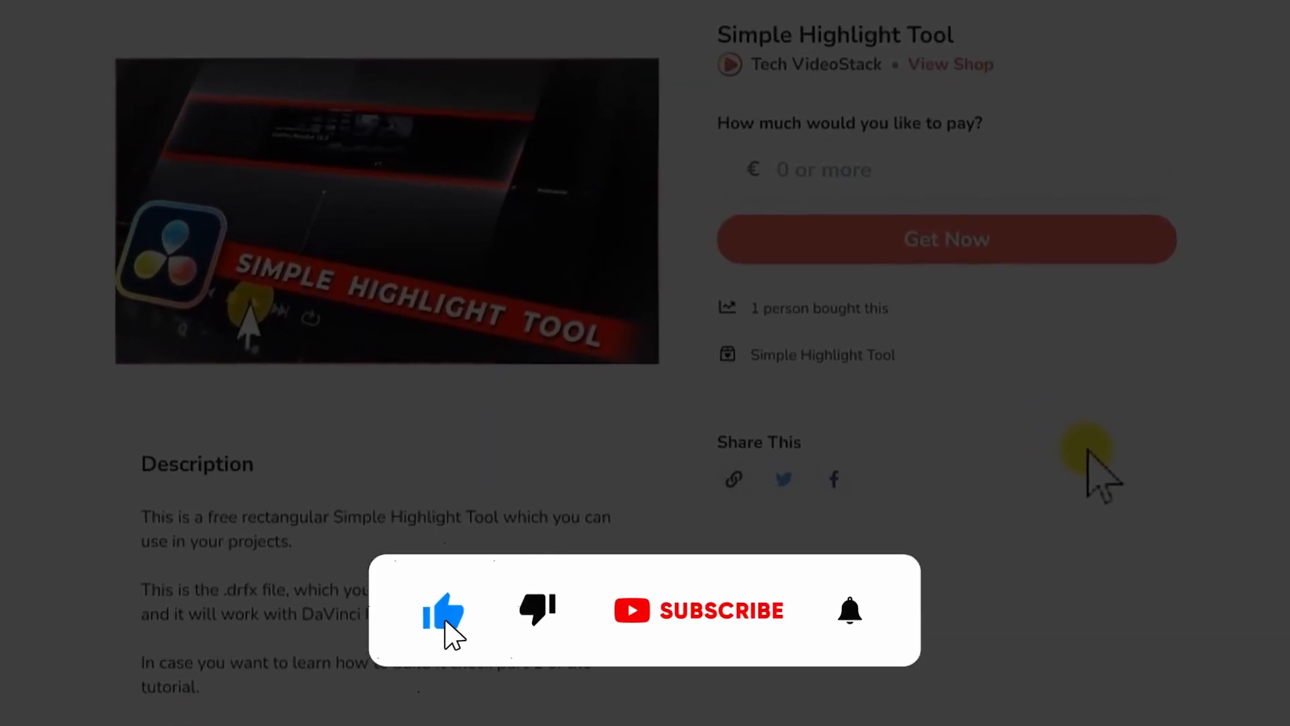
left_click(700, 611)
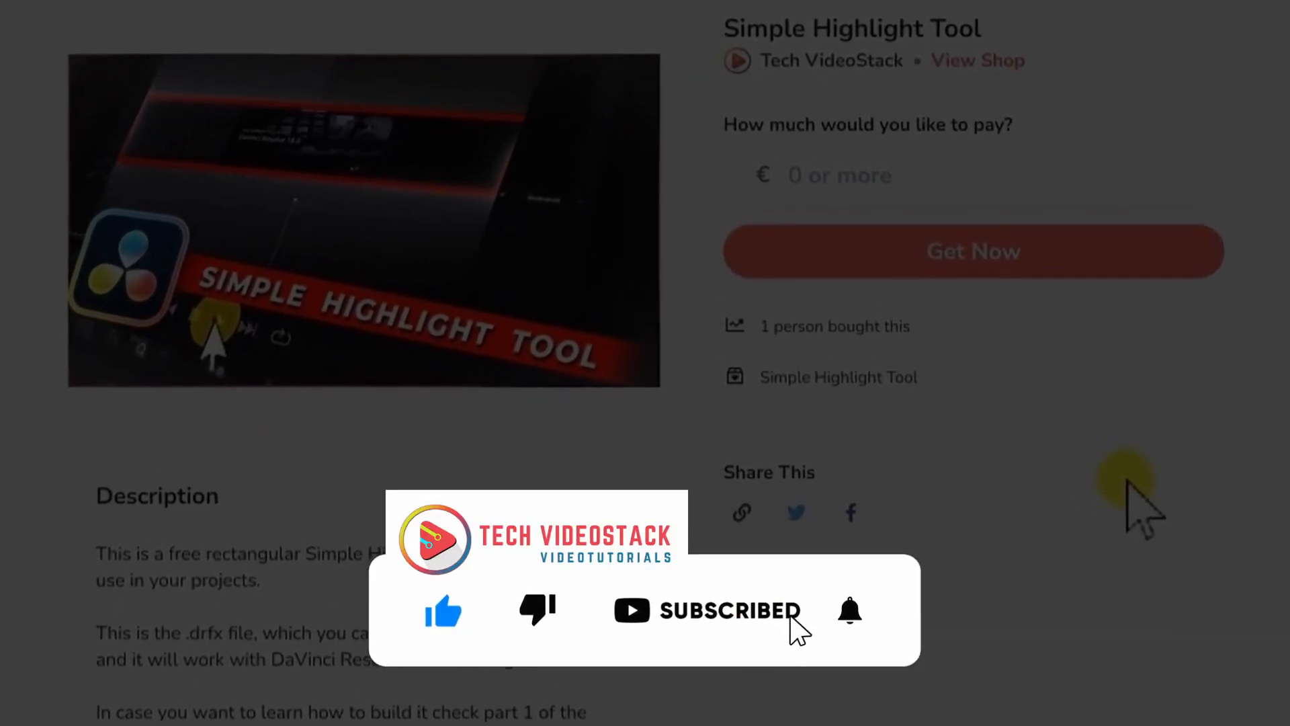